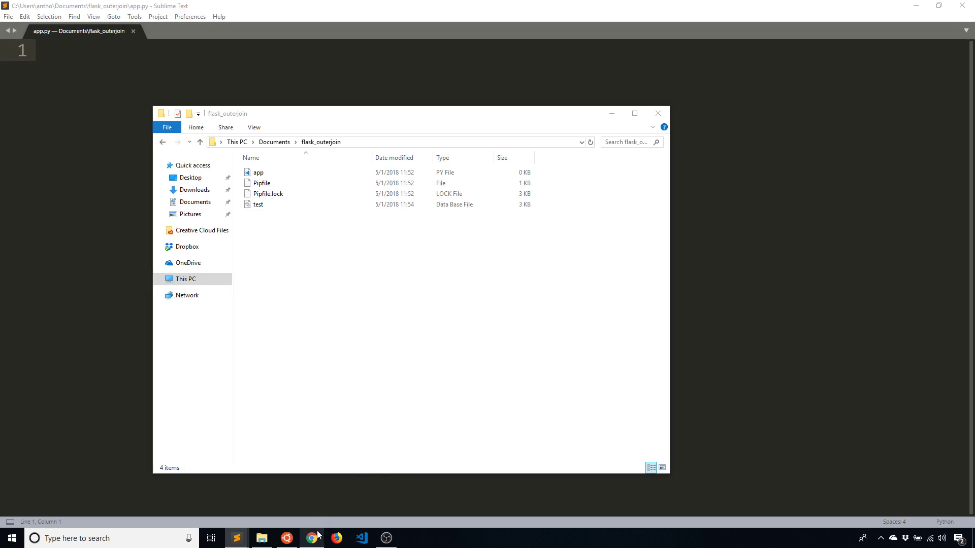
Bring up Chrome and browse the Flask-SQLAlchemy Basics curriculum of setup, CRUD and query lessons.
click(311, 538)
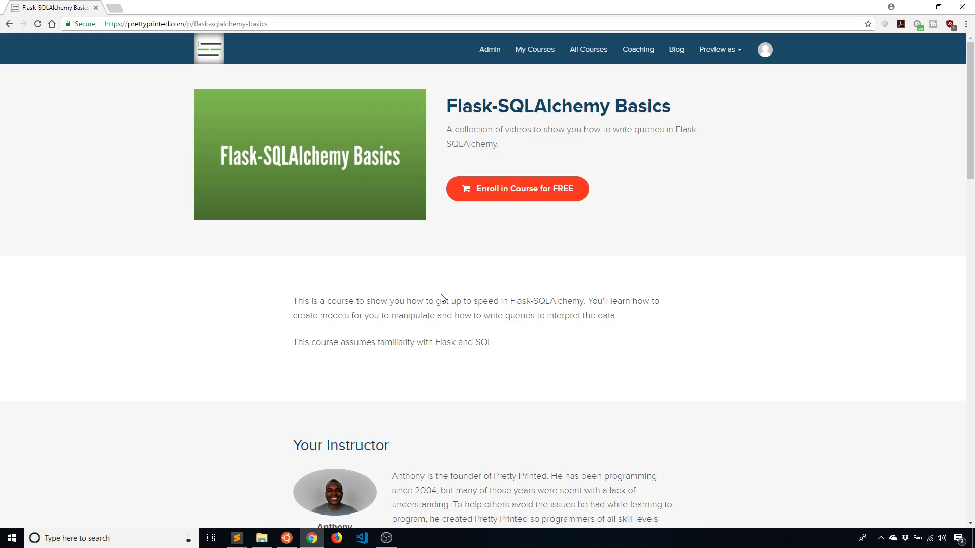
scroll(down, 3)
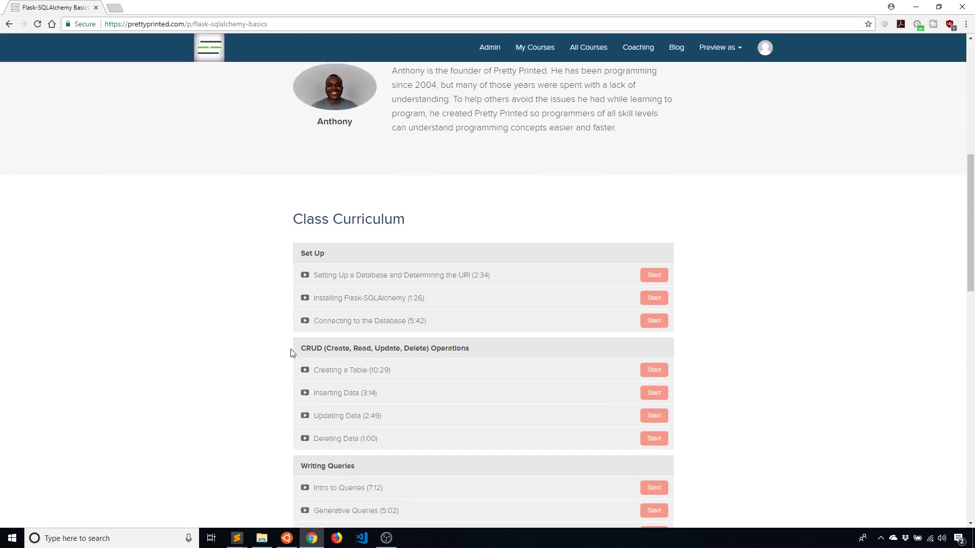
scroll(down, 3)
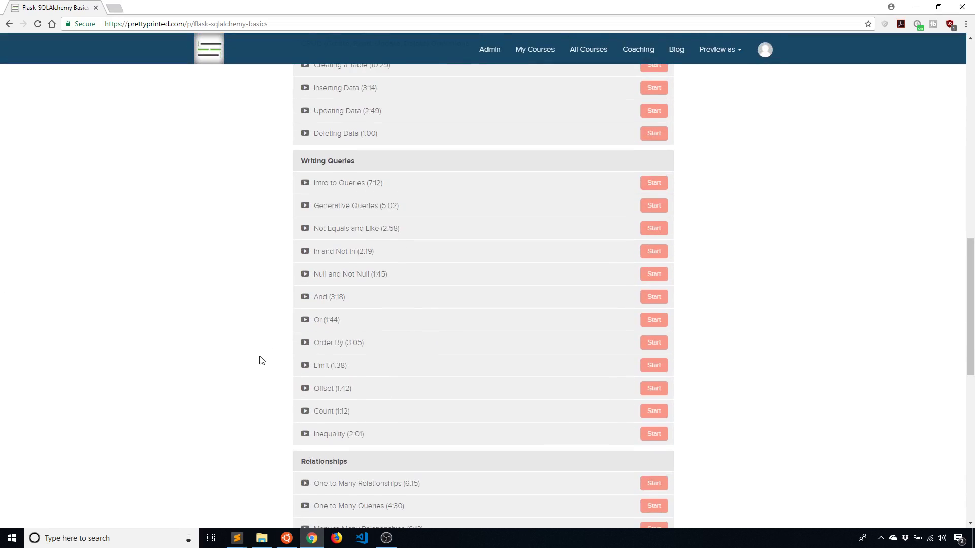
scroll(up, 3)
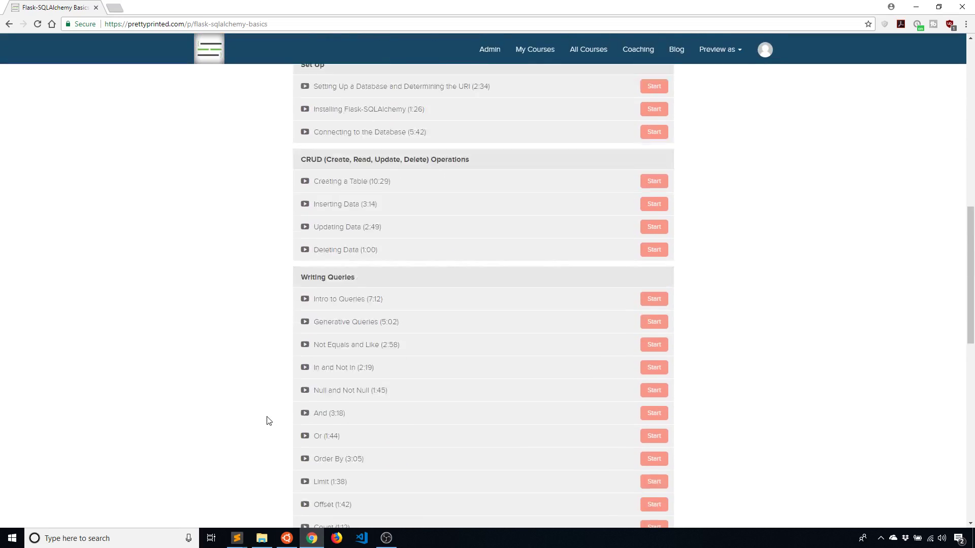
scroll(up, 3)
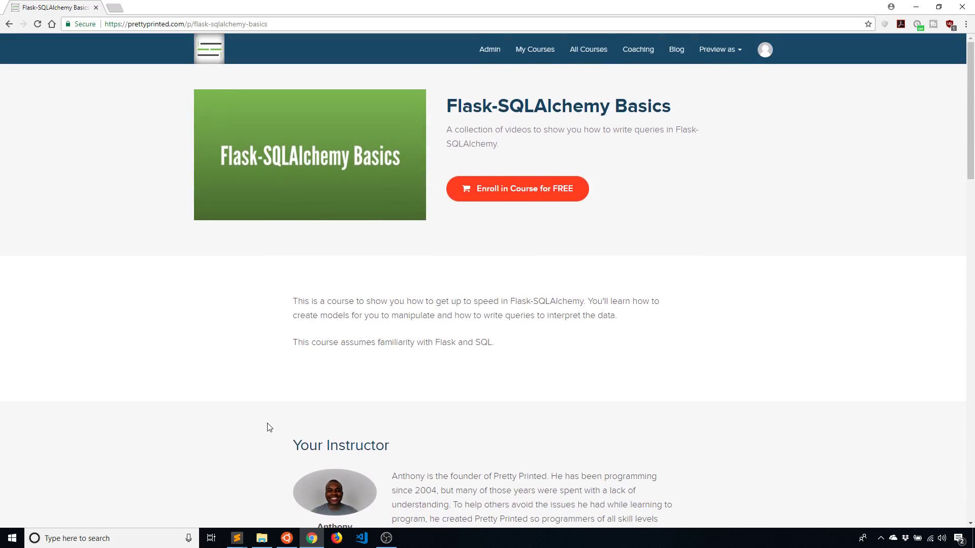
mouse_move(283, 422)
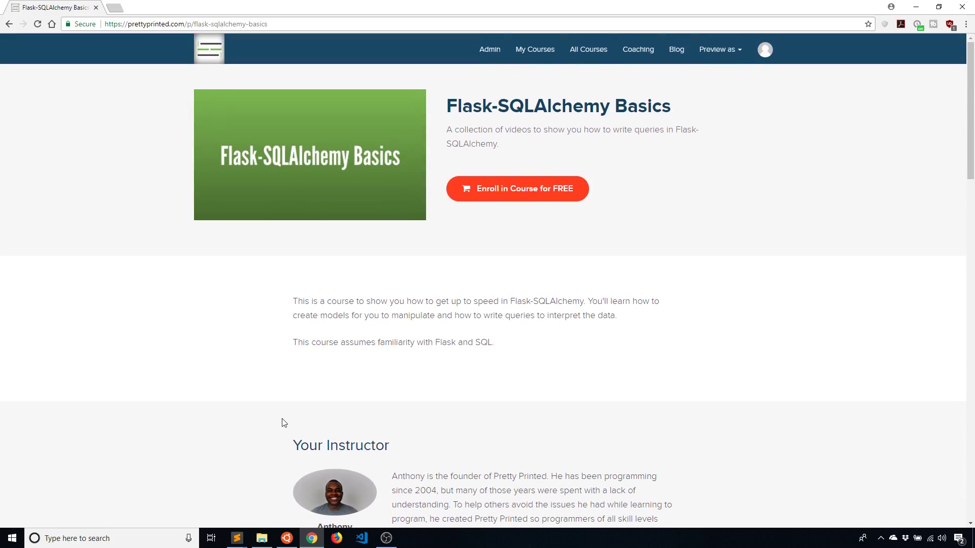
scroll(down, 3)
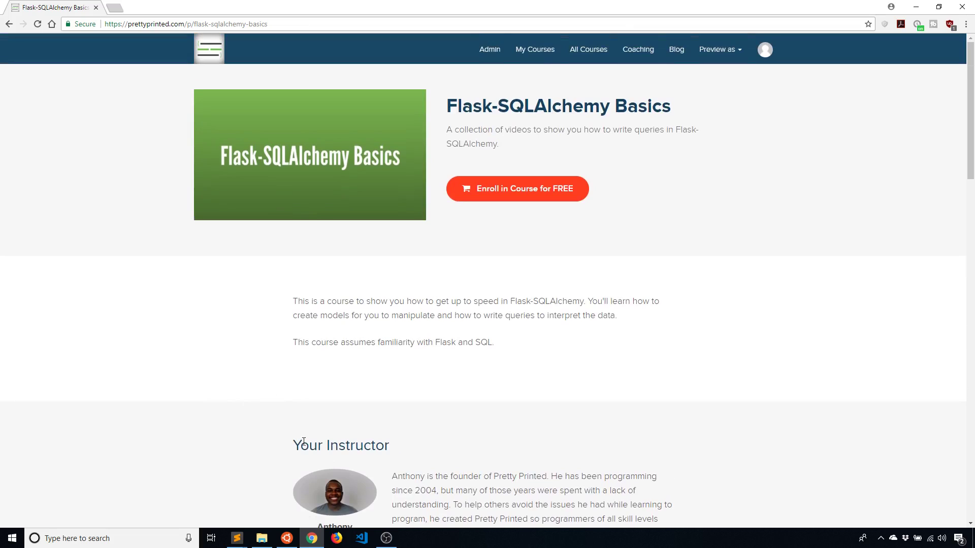
mouse_move(243, 526)
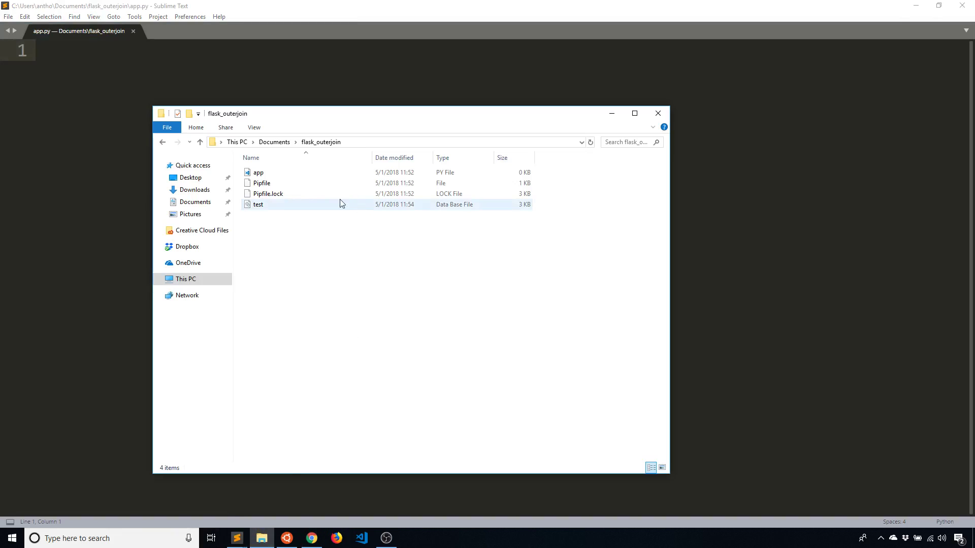
Open test.db in sqlite3 from the Ubuntu terminal and select all rows from the customer table.
click(323, 393)
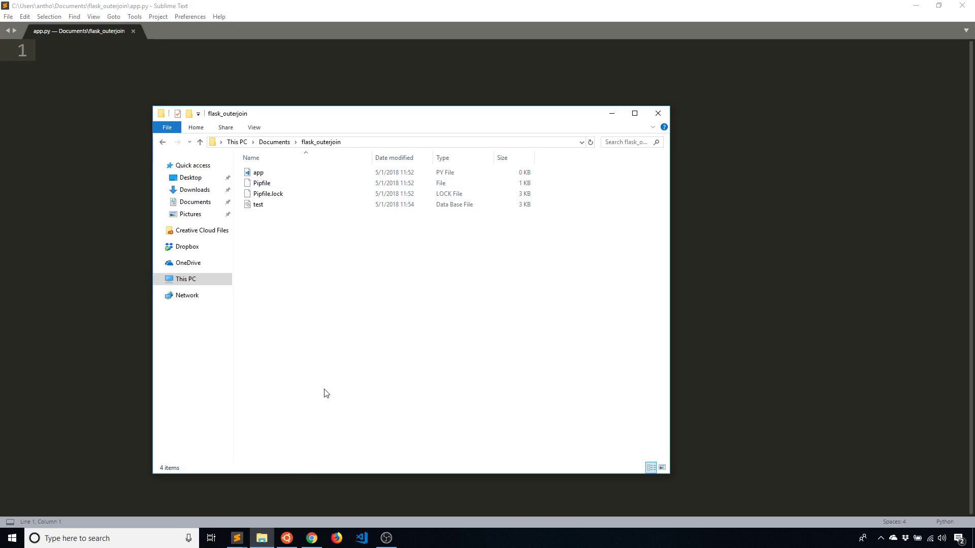
click(258, 204)
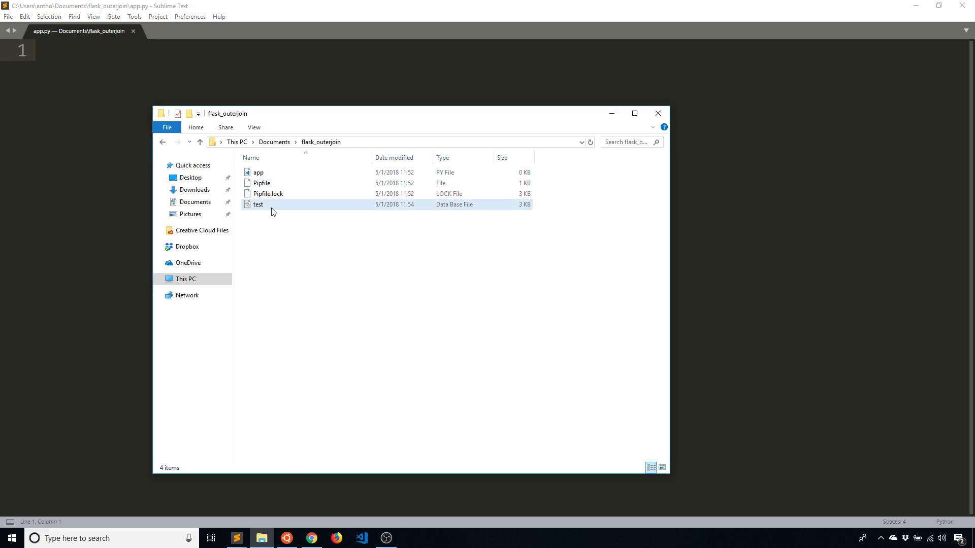
click(286, 538)
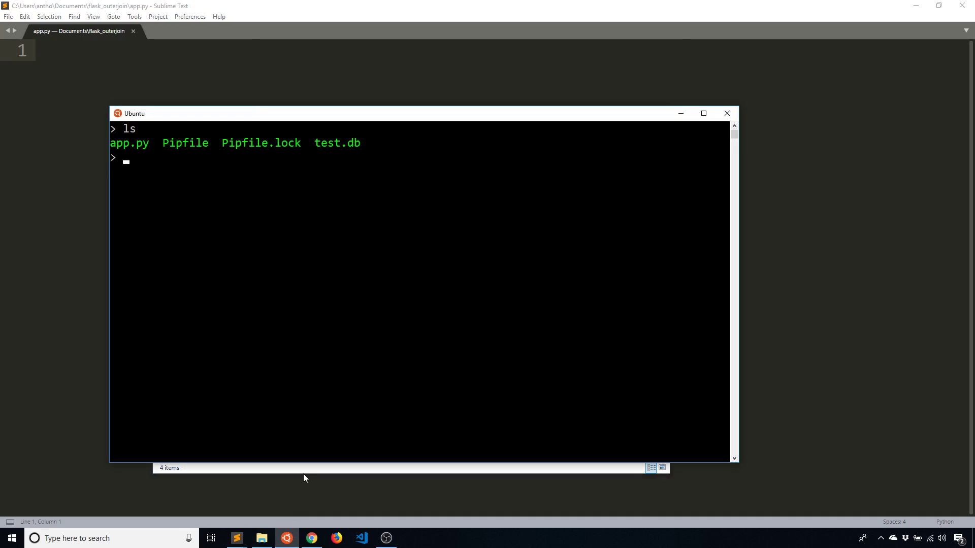
text(sqlite3 test.db)
text(.table)
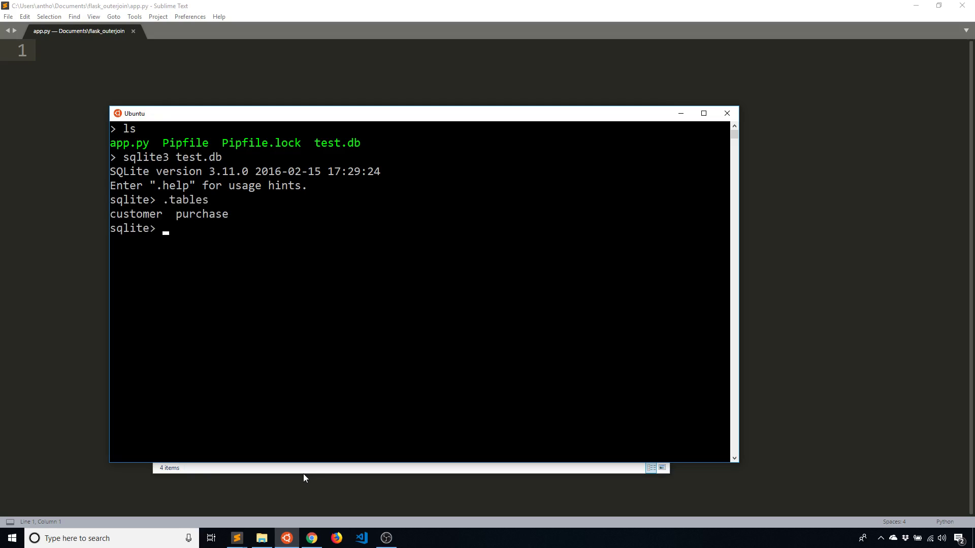
text(se)
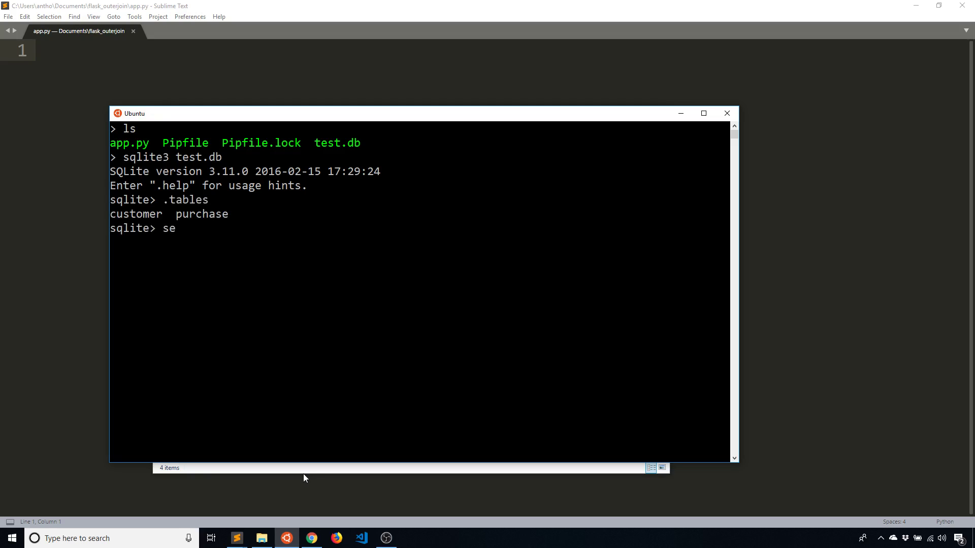
text(lect * from custo)
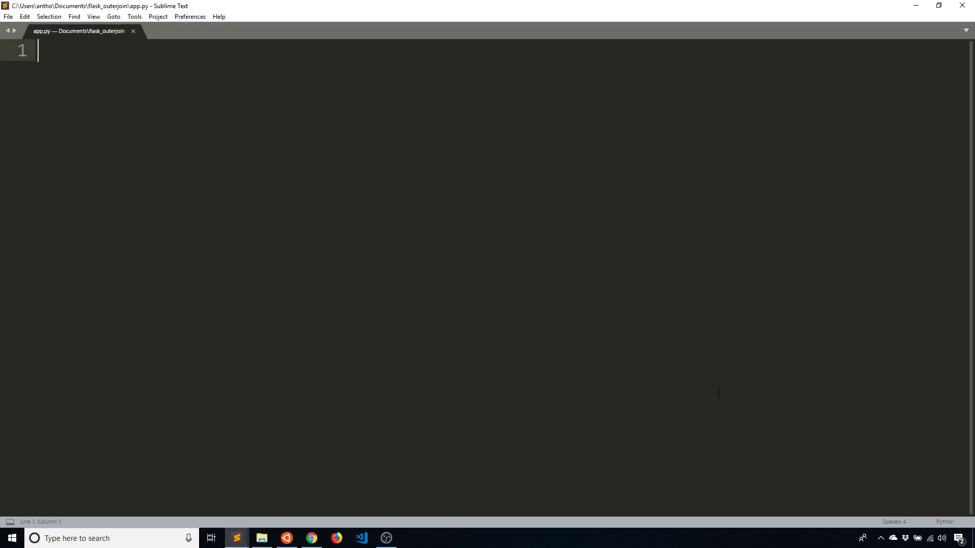
mouse_move(666, 423)
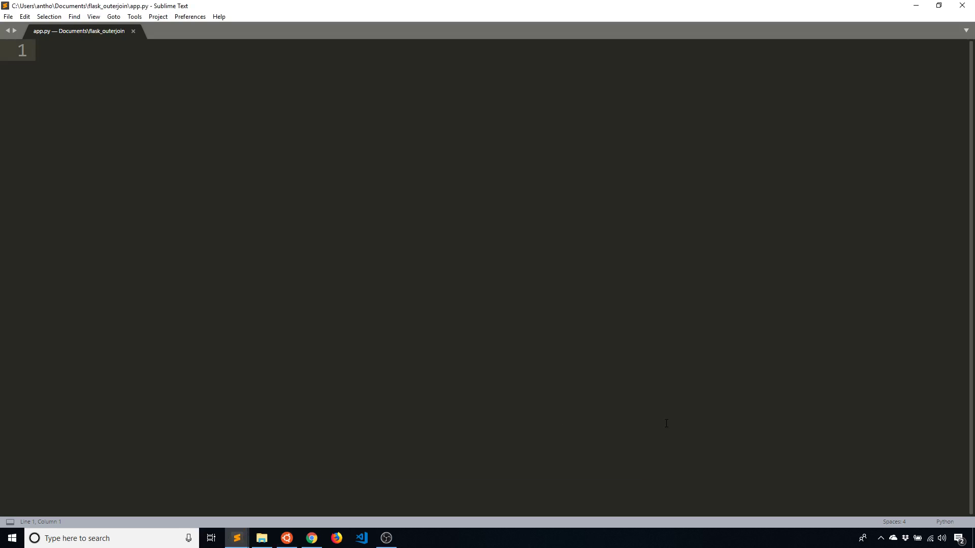
Import Flask and SQLAlchemy and create the app with Flask(__name__).
text(from flask)
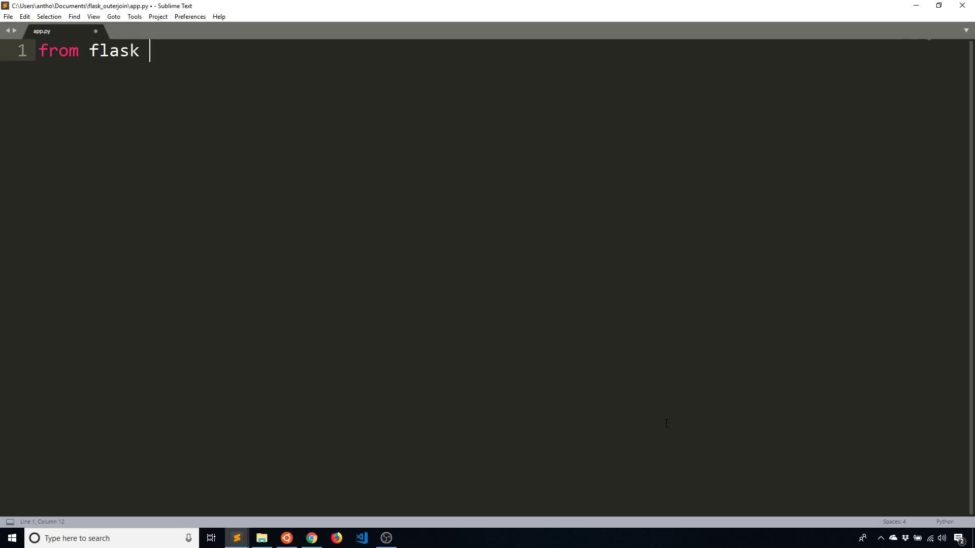
text(import Flask)
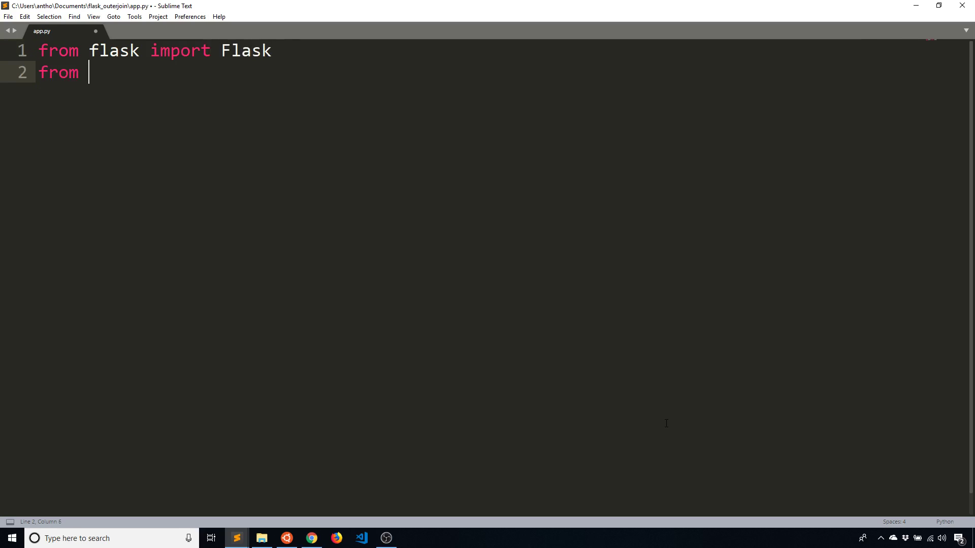
text(flask_sqlalchemy im)
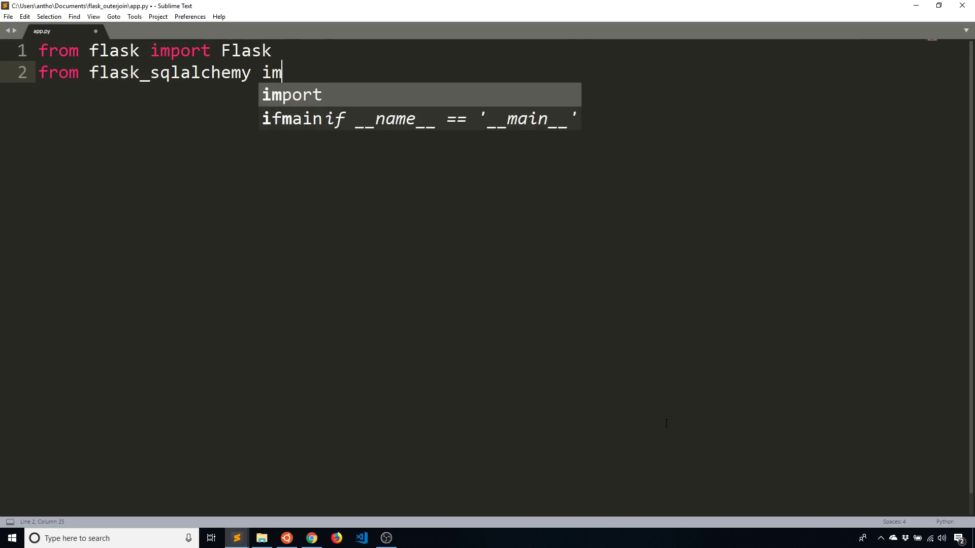
text(port SQLa)
text(app = Flask(_)
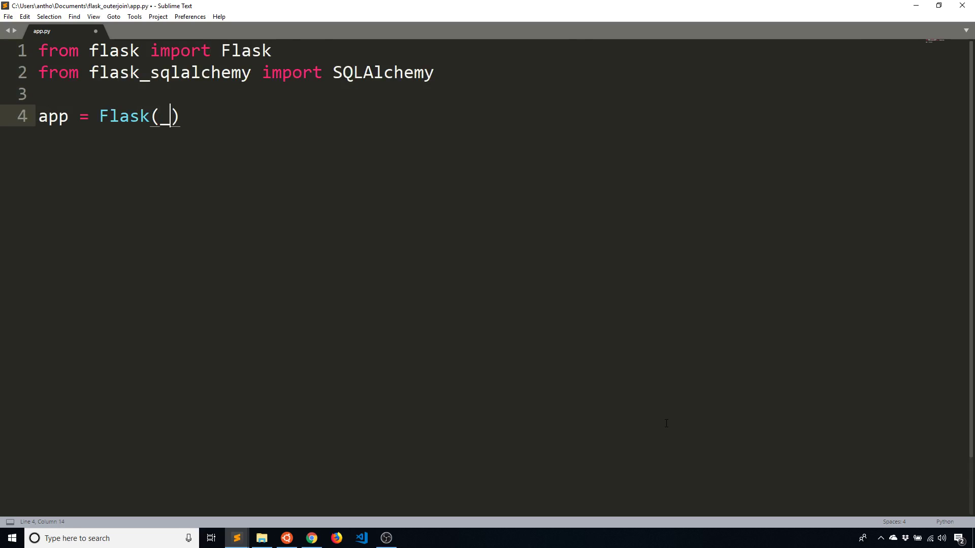
text(__name__)
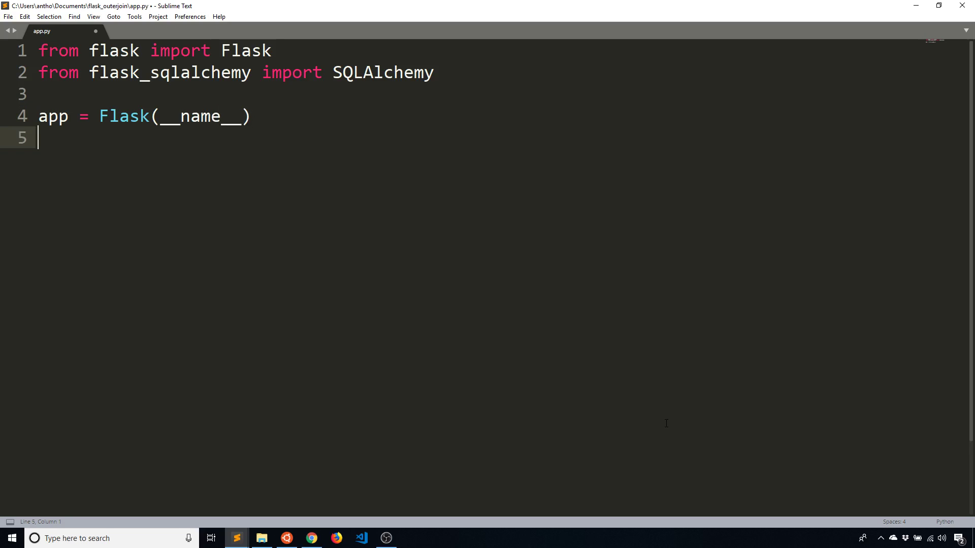
Set SQLALCHEMY_DATABASE_URI to 'sqlite:///test.db' and create db = SQLAlchemy(app).
text(app.config[''])
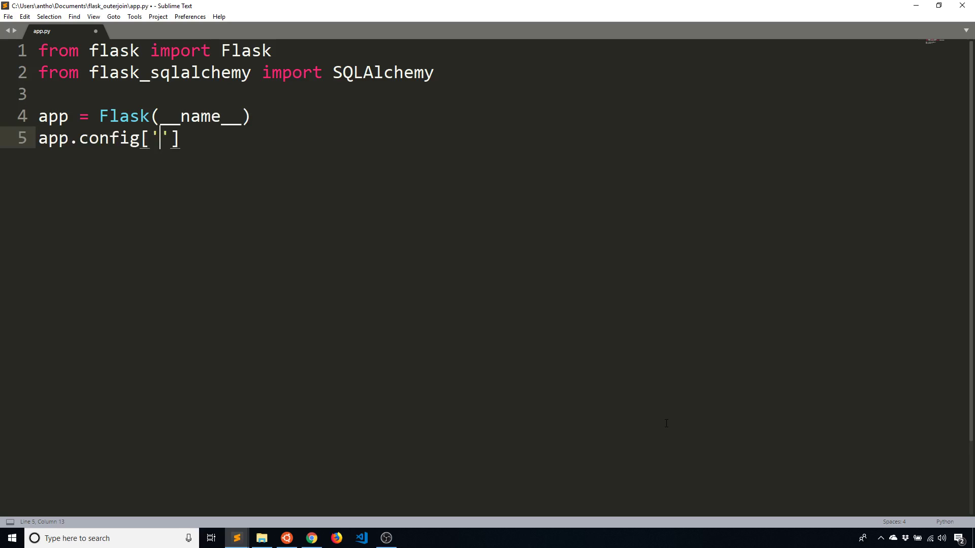
text(SQLALCHEMY_DATA)
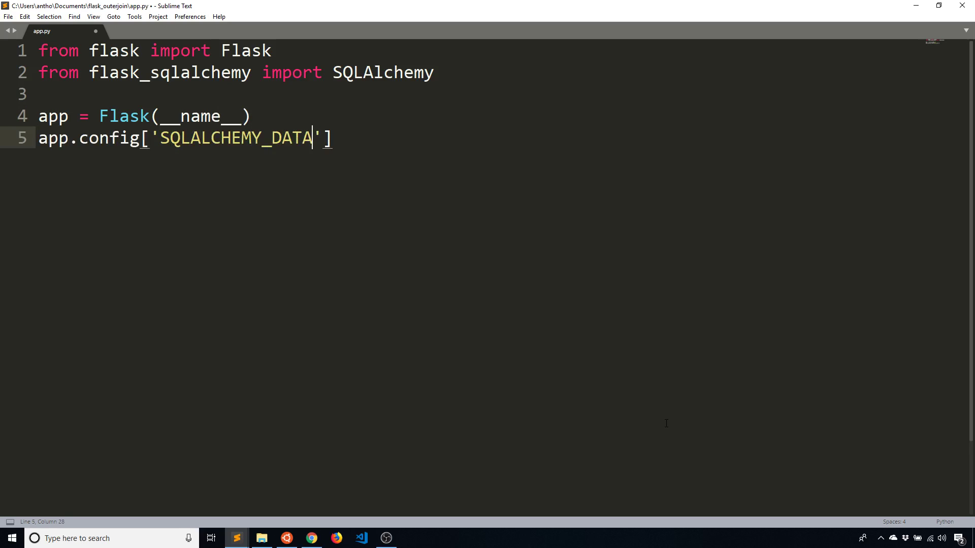
text(BASE_URI)
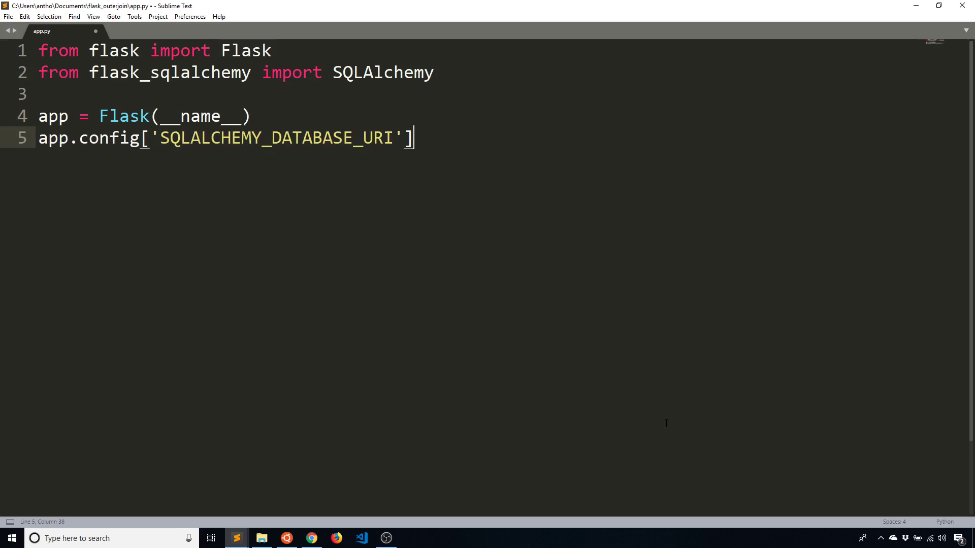
text(= 'sqlite:/)
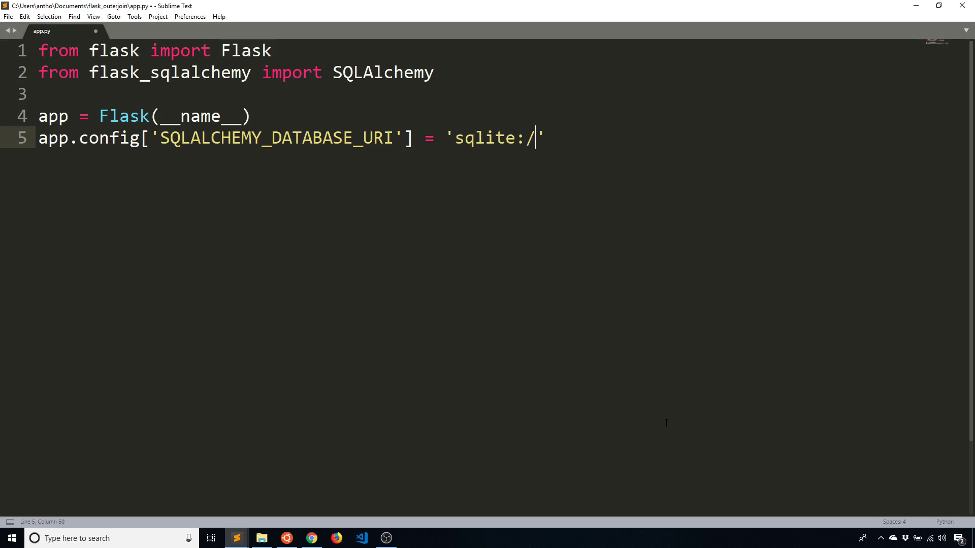
text(//test.db)
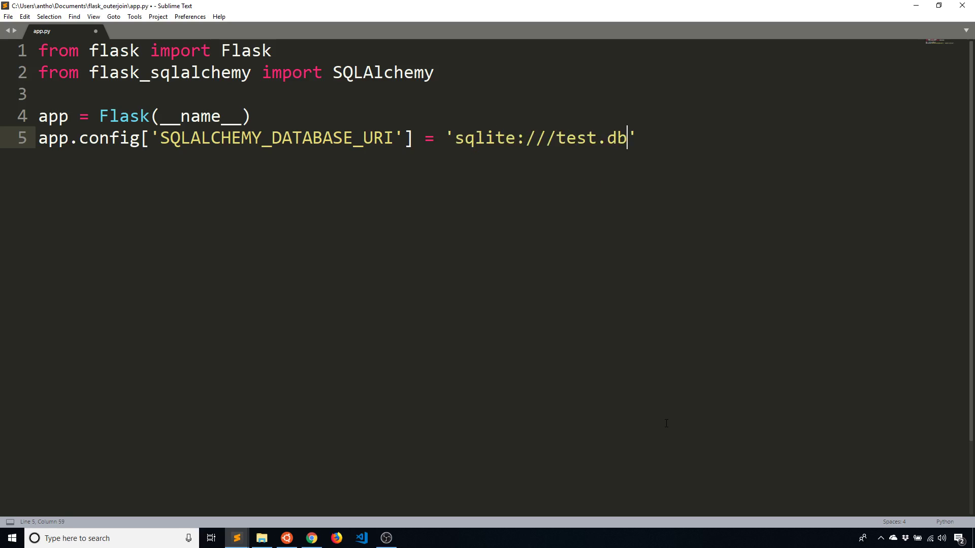
key(Enter)
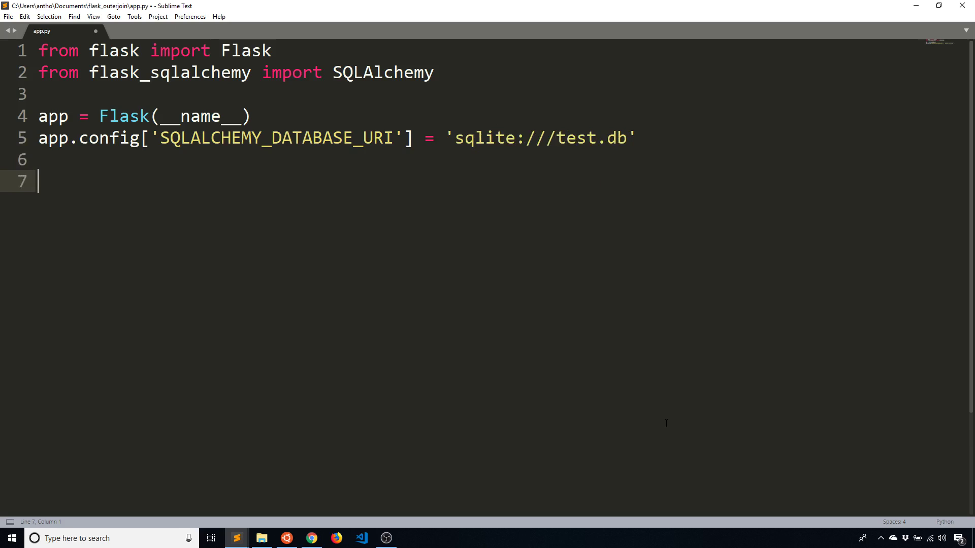
text(db = SQLAlchemy)
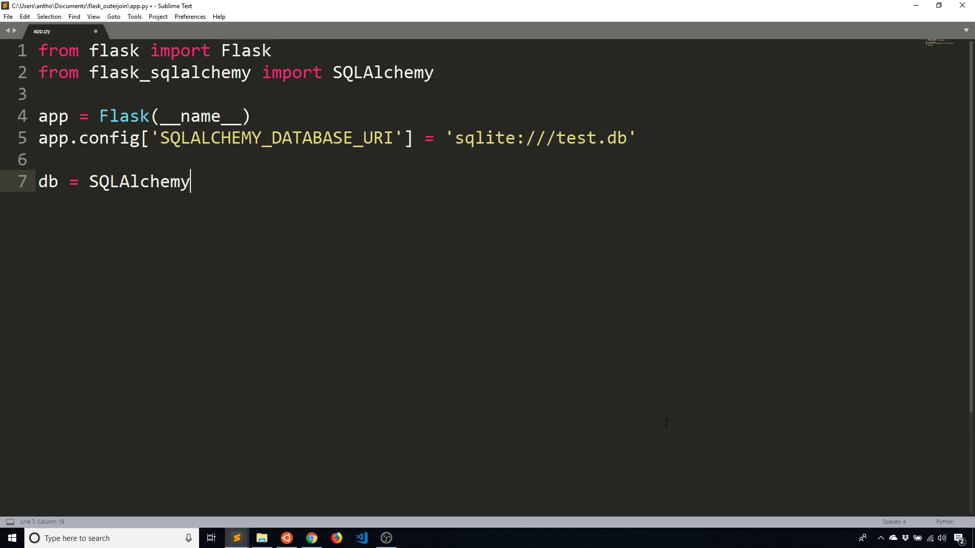
text((app))
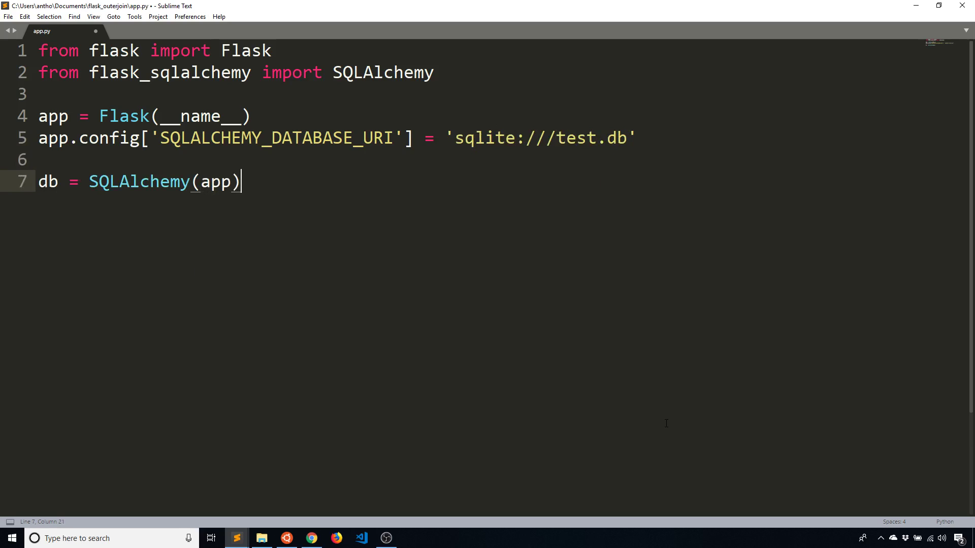
key(enter)
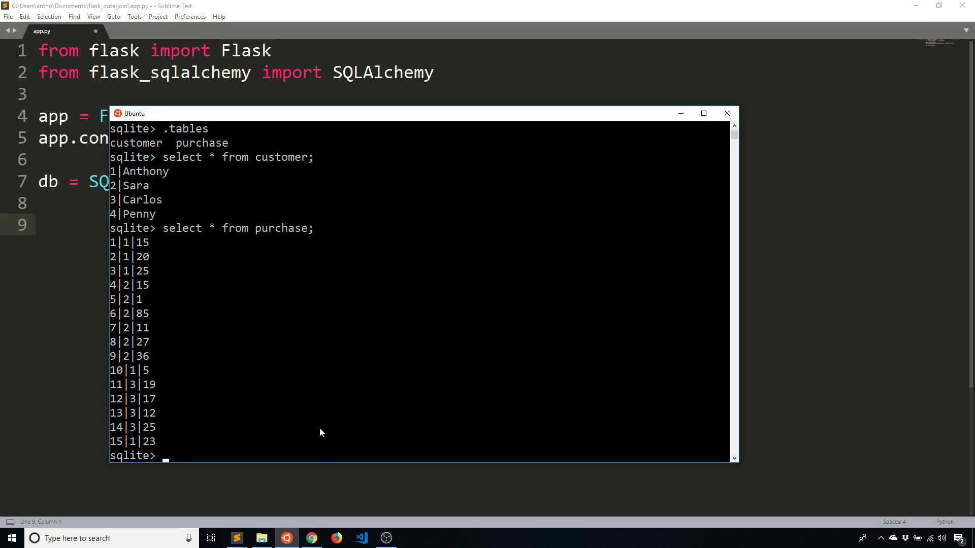
Define class Customer(db.Model) with id = db.Column(db.Integer, primary_key=True).
text(cl)
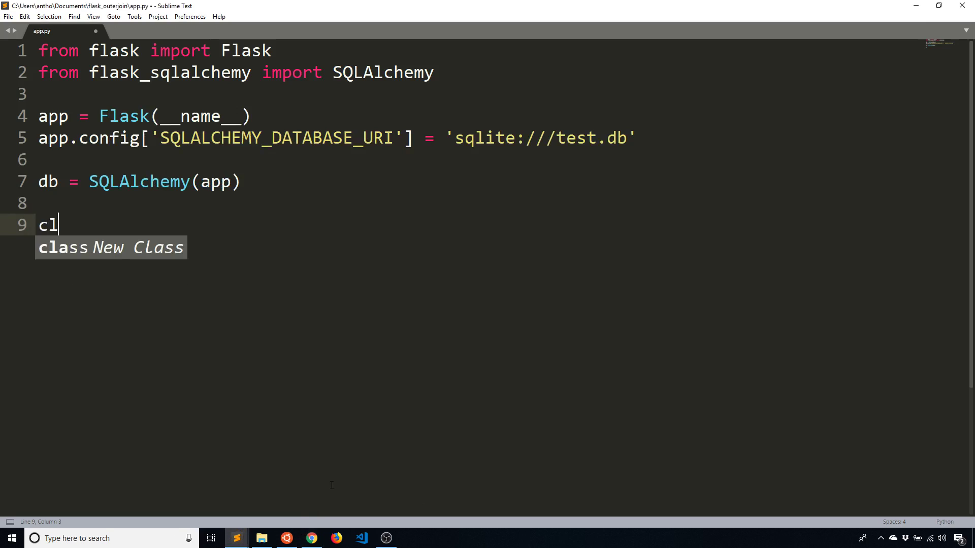
text(ass Cust)
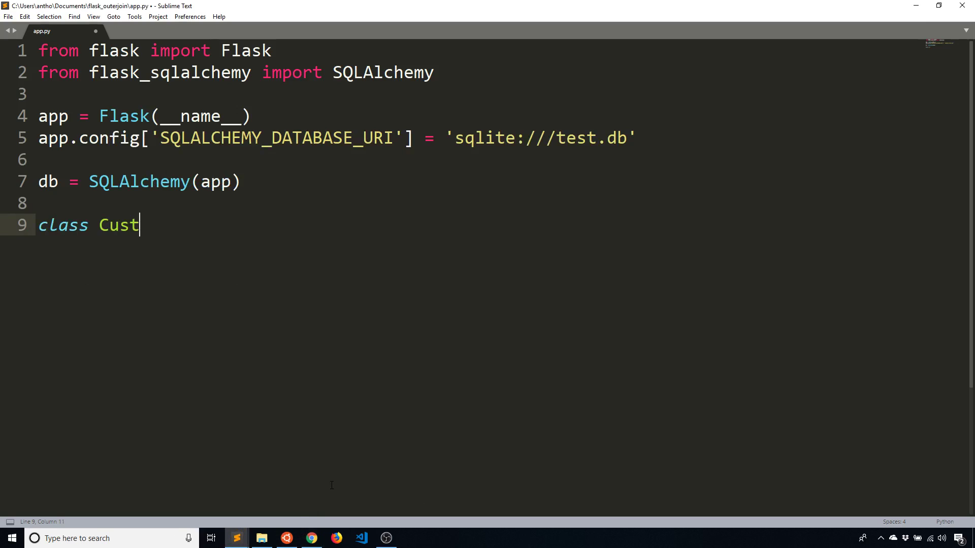
text(omer(dm)
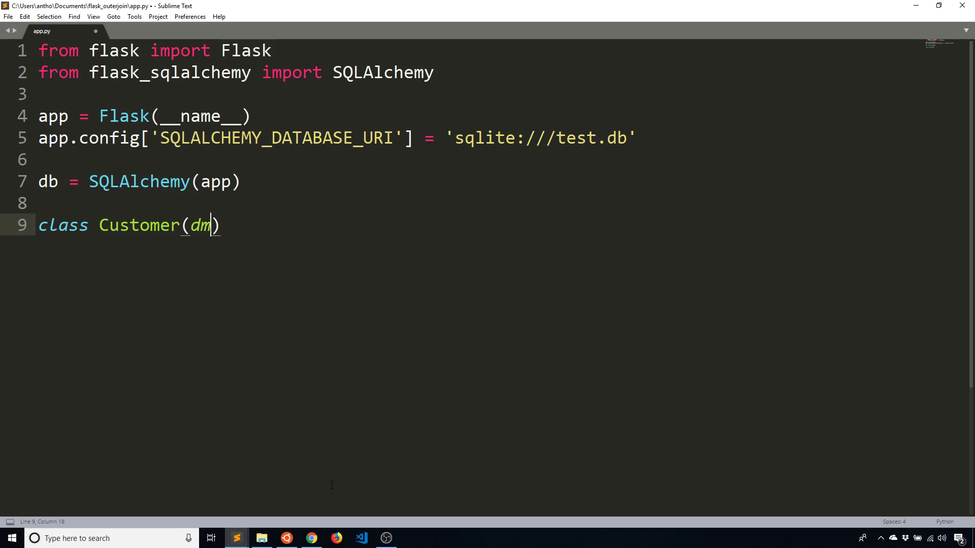
text(b.Model):)
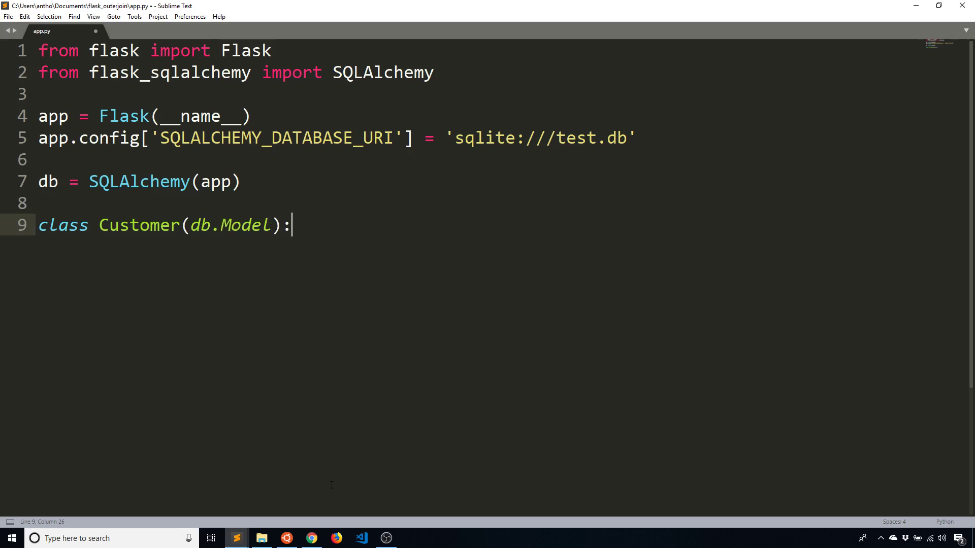
key(enter)
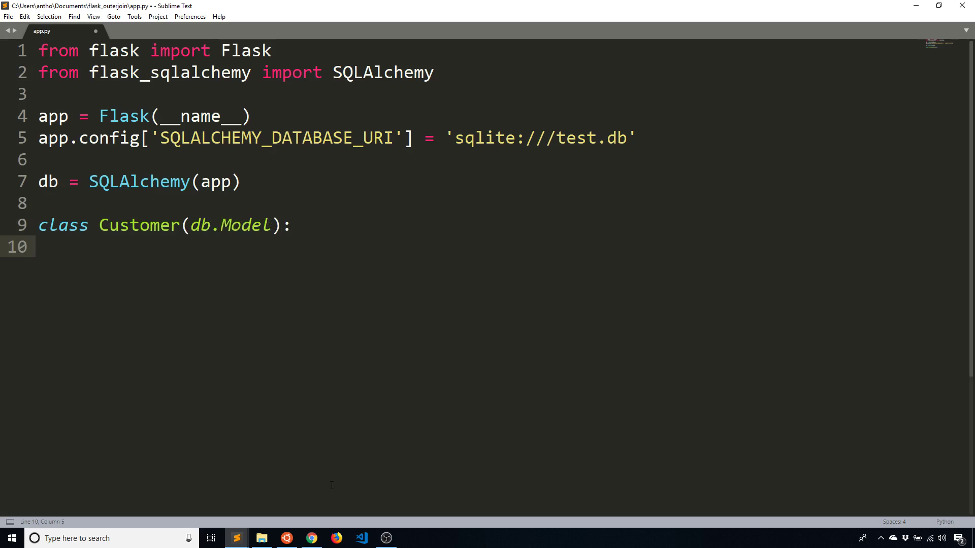
text(id = db.Colu)
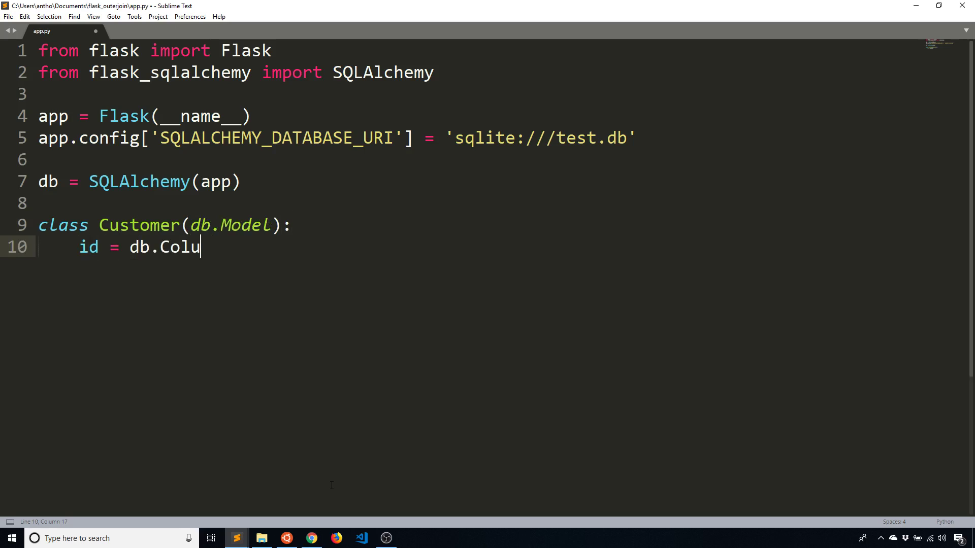
text(mn(db.))
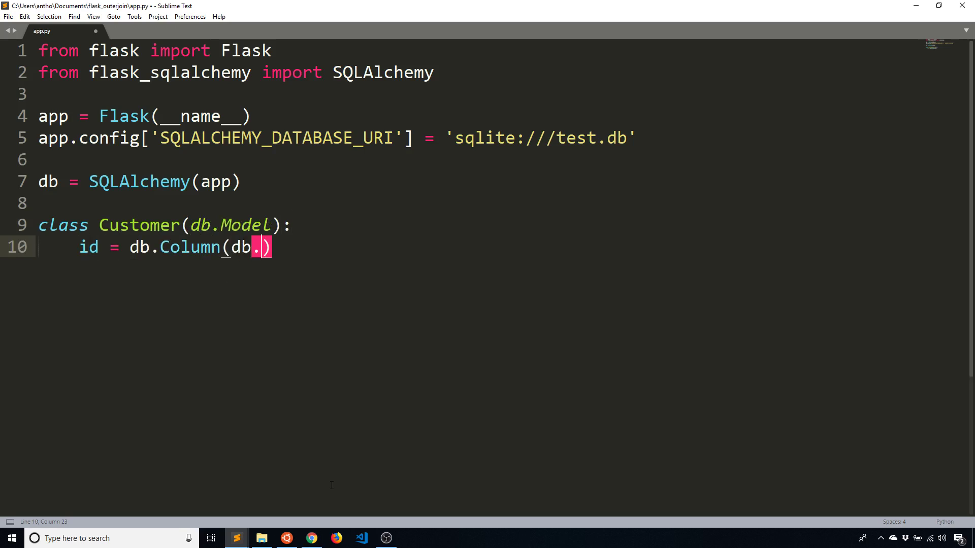
text(Integer, primar)
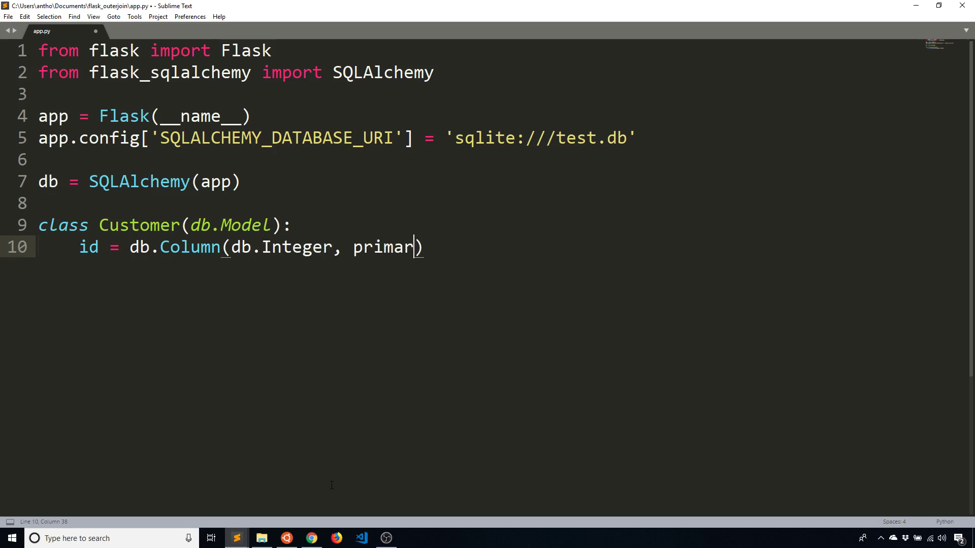
text(y_key=True)
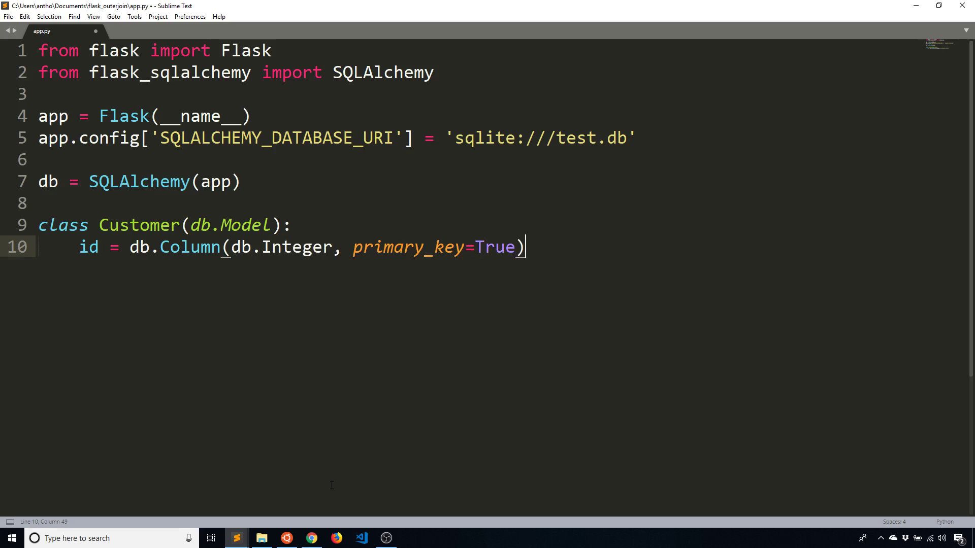
Add name = db.Column(db.String(50)) to Customer and begin the next class.
text(name = db)
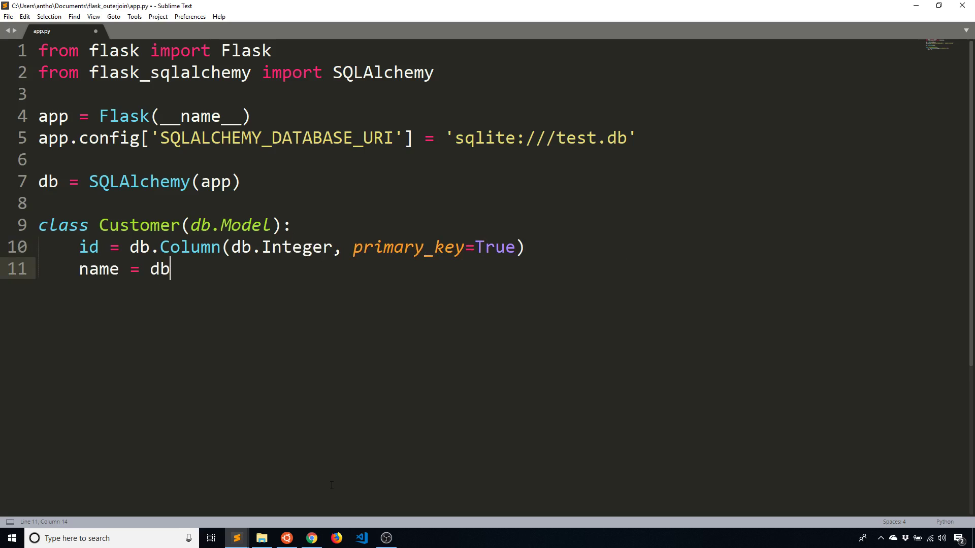
text(.Column(d)
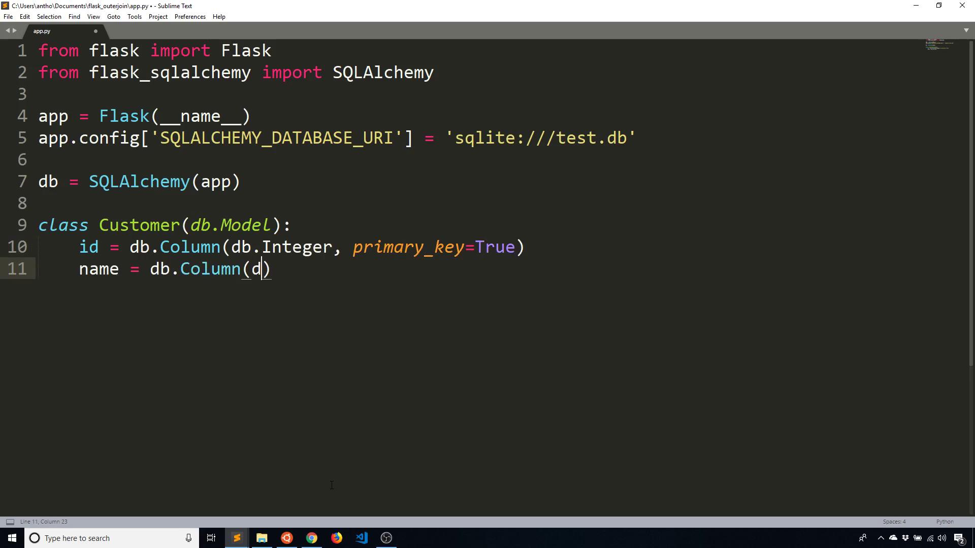
text(b.String(50))
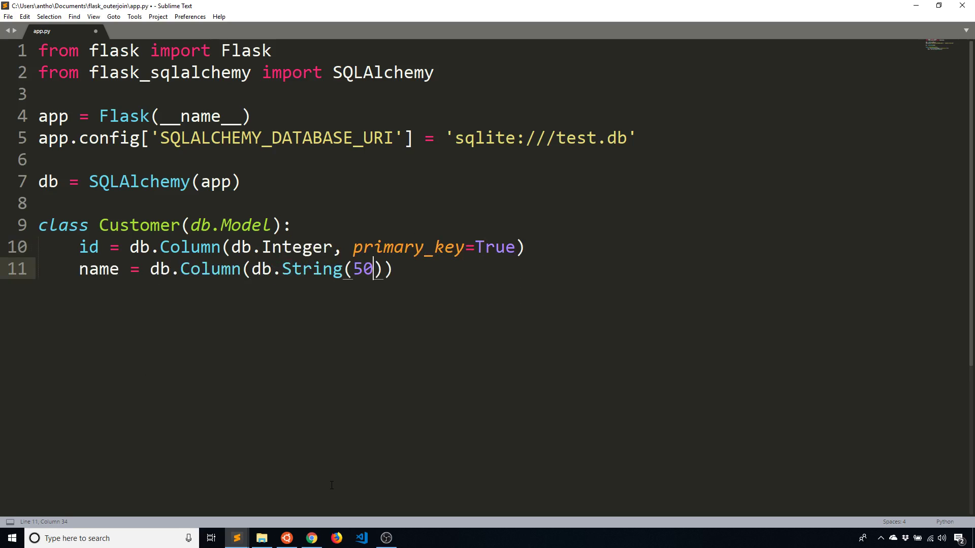
text(class)
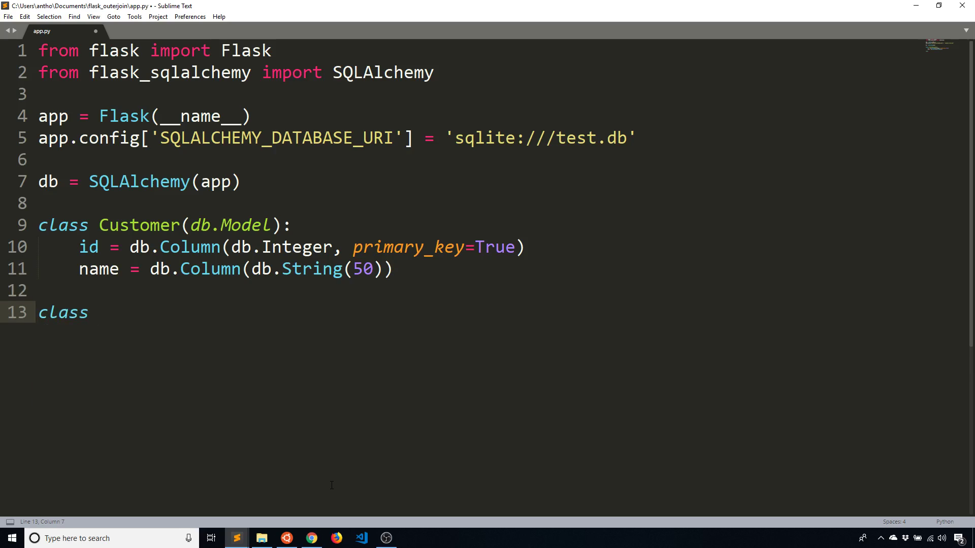
Define class Purchase(db.Model) with an integer primary-key id column.
text(Pur)
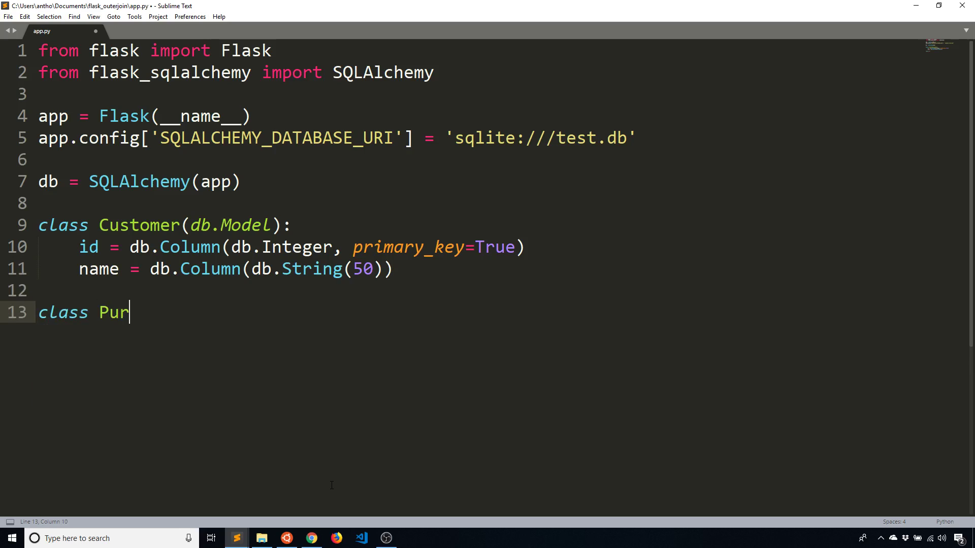
text(chase())
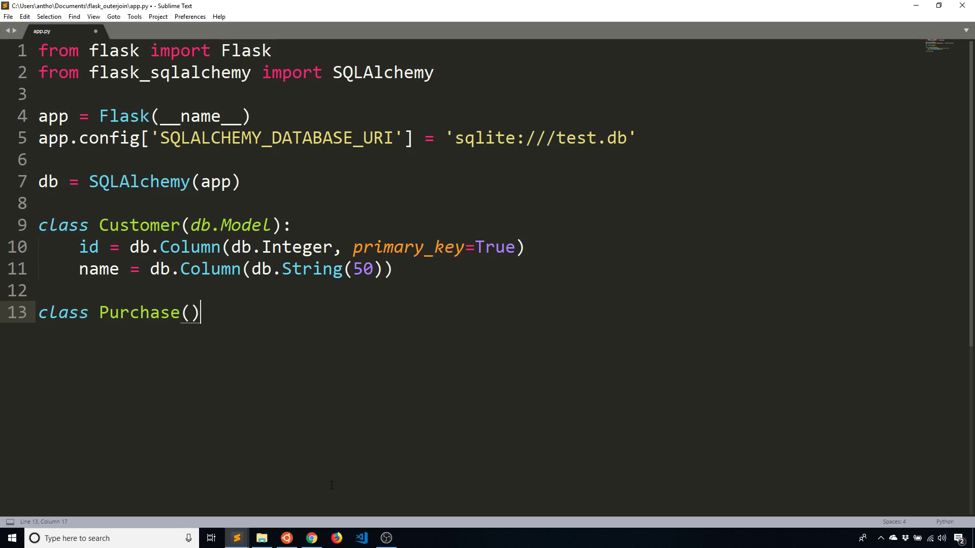
text(db.Model)
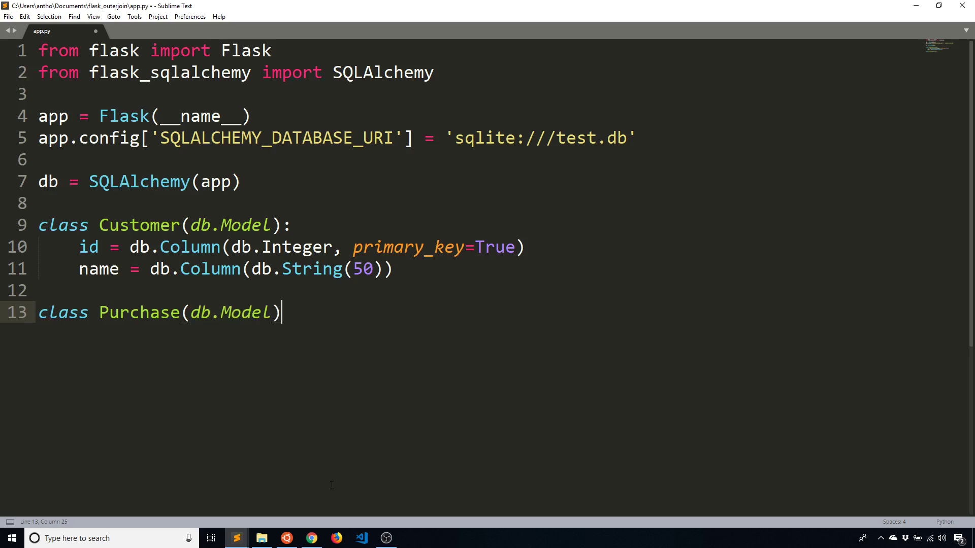
text(:)
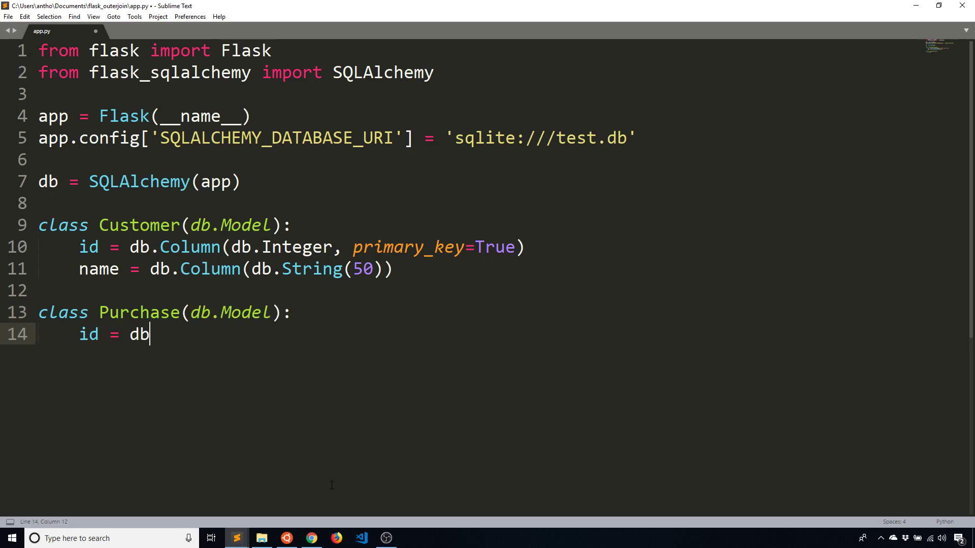
text(.Column(db.)
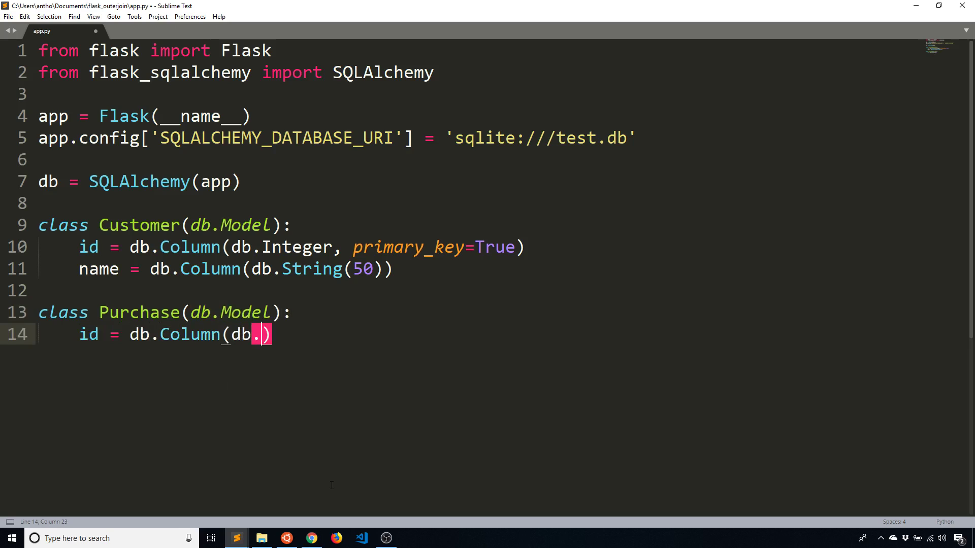
text(Integer, primary_key=True)
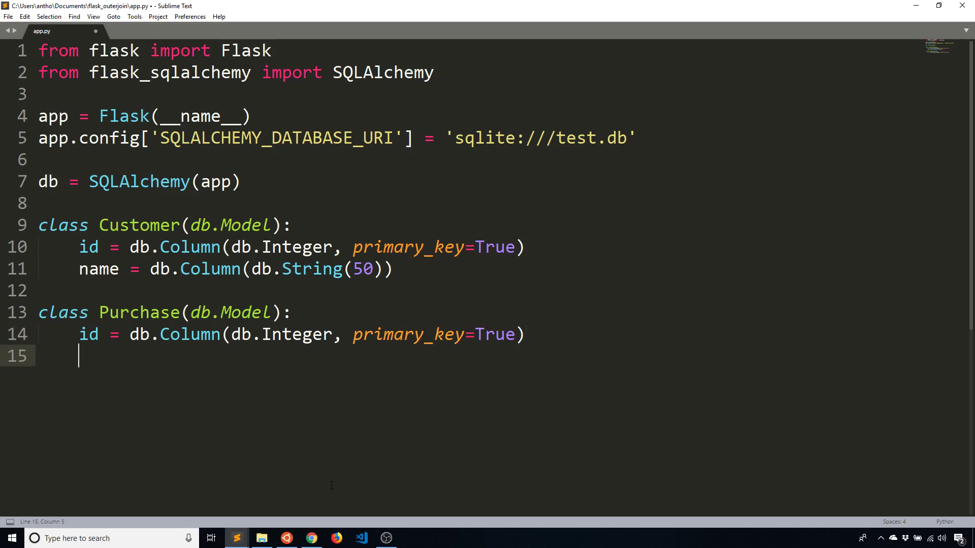
Add customer_id = db.Column(db.Integer, db.ForeignKey('customer.id')).
text(custome)
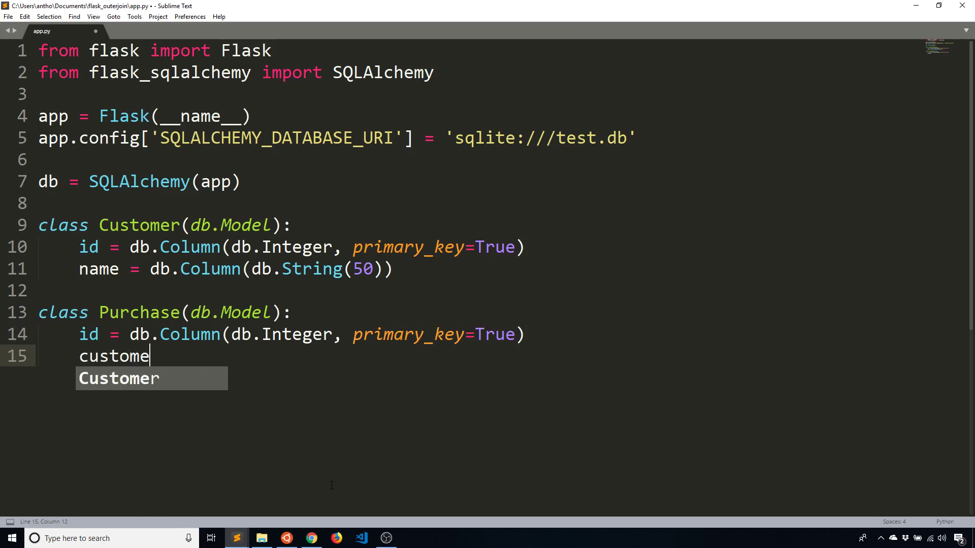
text(r_id = db.)
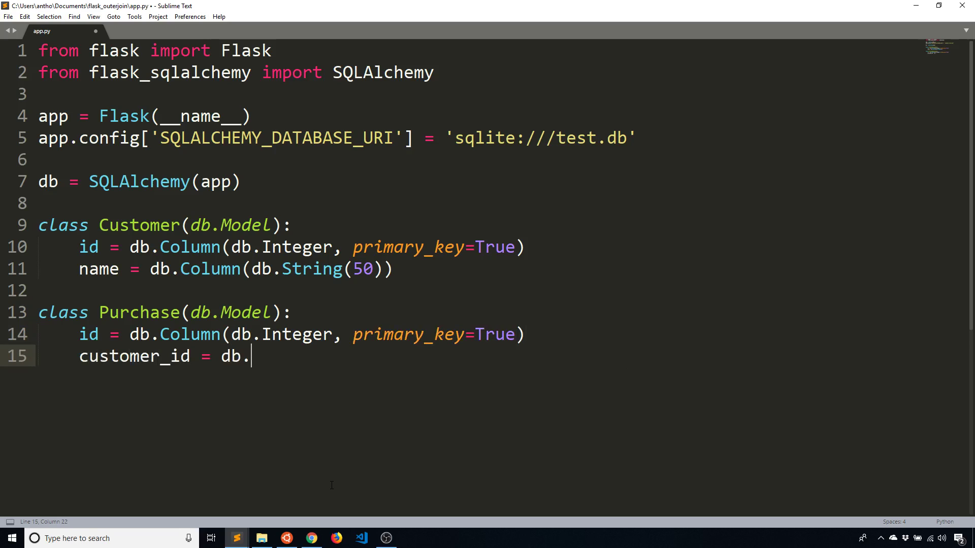
text(Column(db.I)
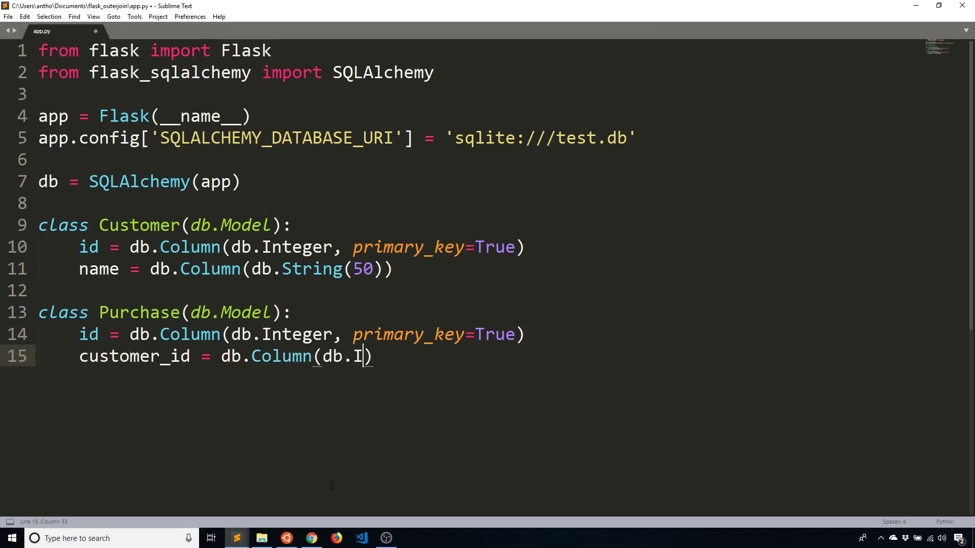
text(n)
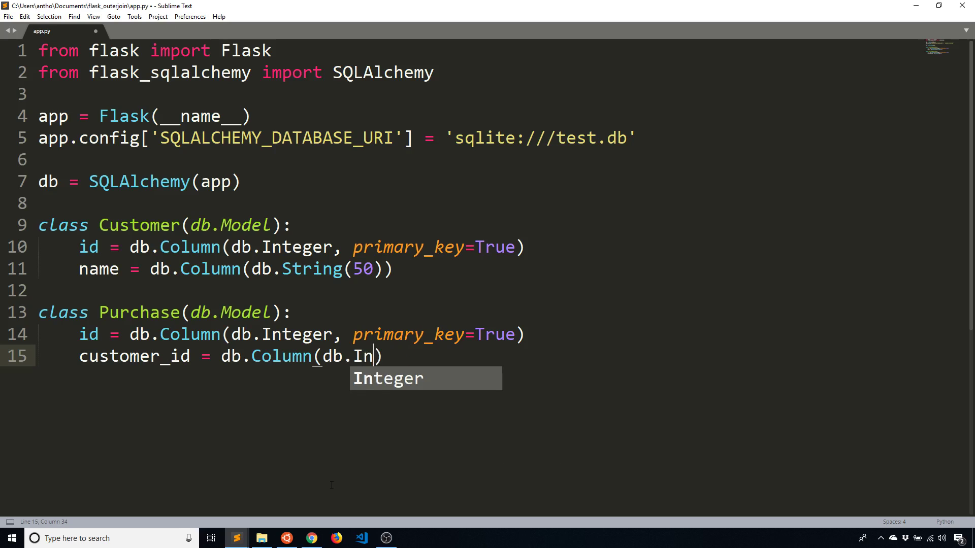
text(teger, db.Fo)
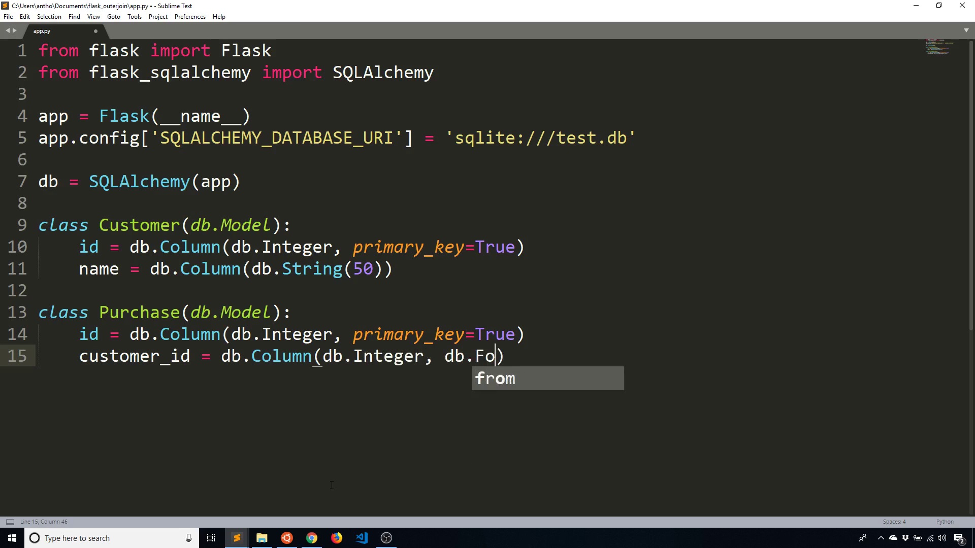
text(reignKey(''))
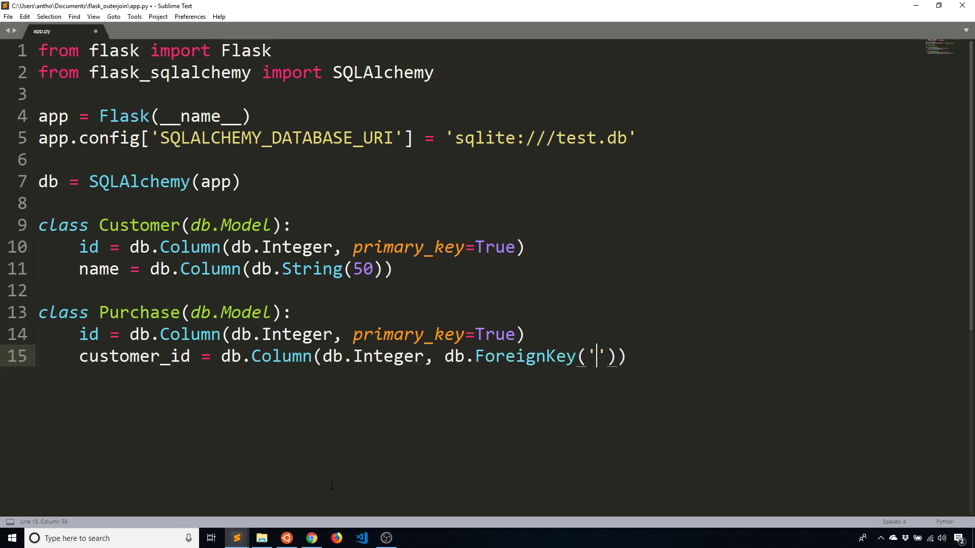
text(customer.id)
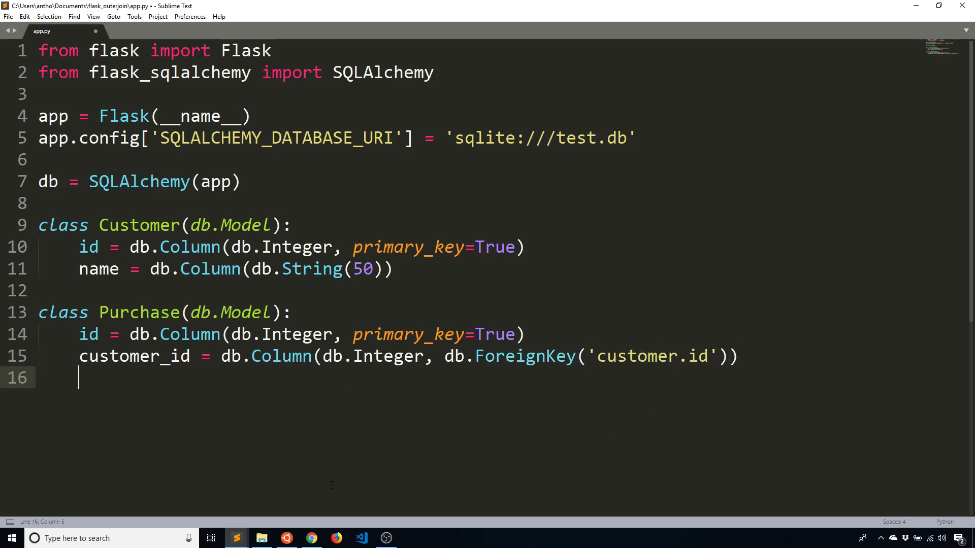
Add price = db.Column(db.Integer) to Purchase and save app.py.
text(price)
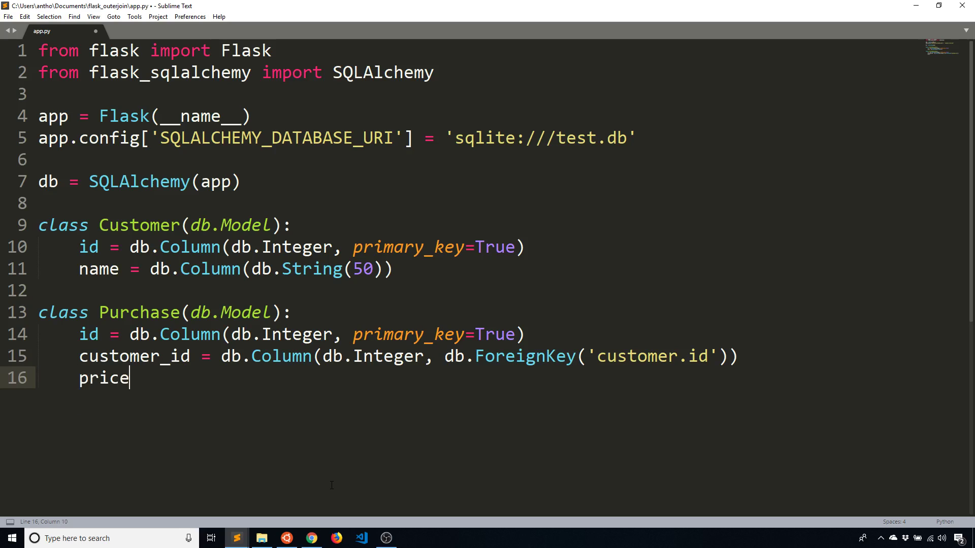
text(= db.C)
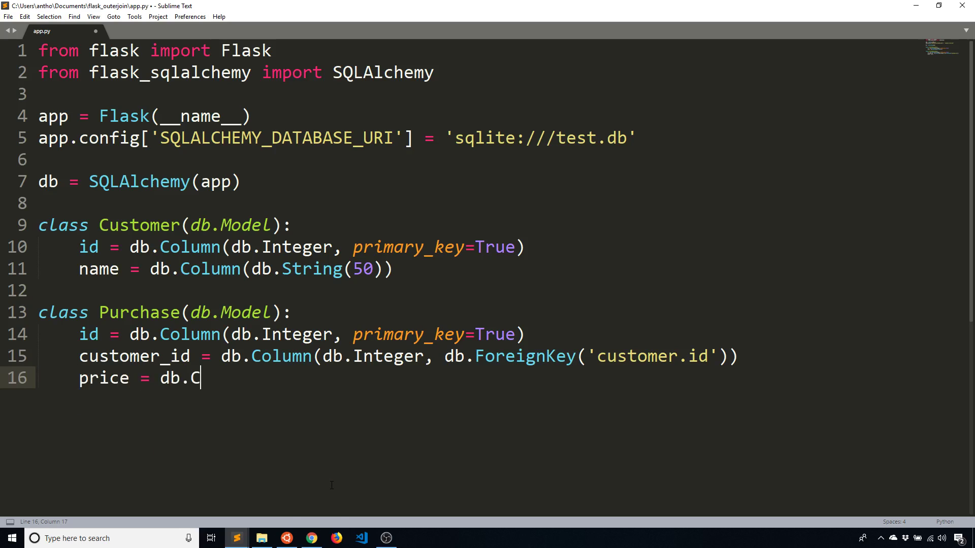
text(olumn())
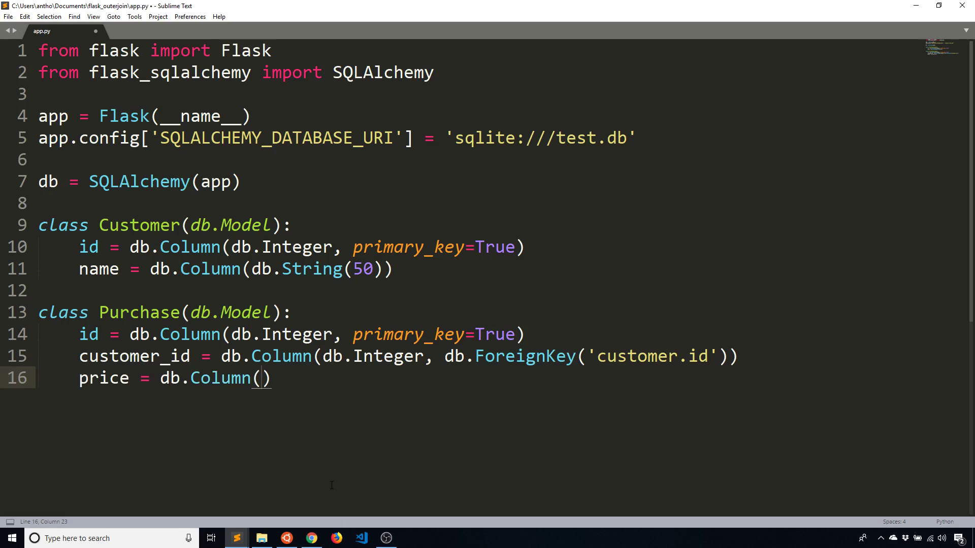
text(db.In)
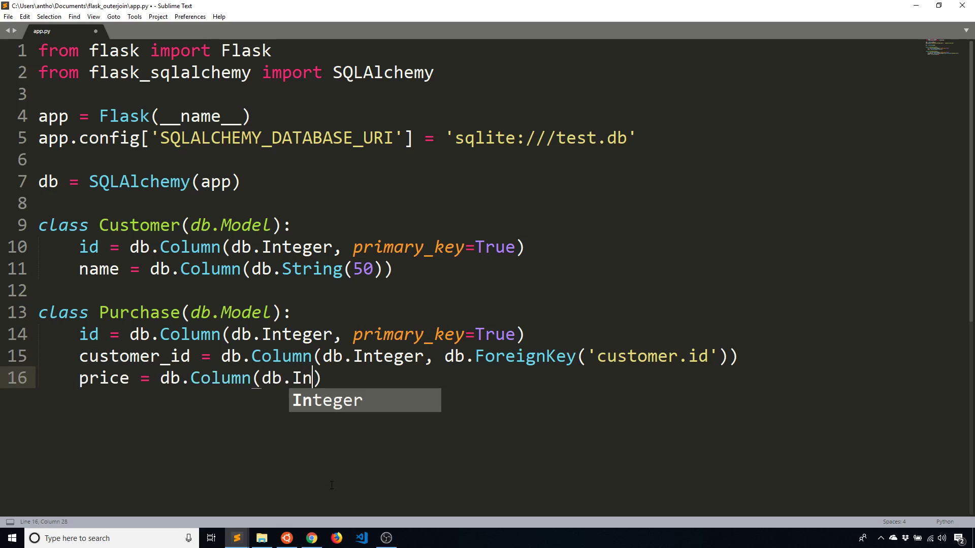
key(Tab)
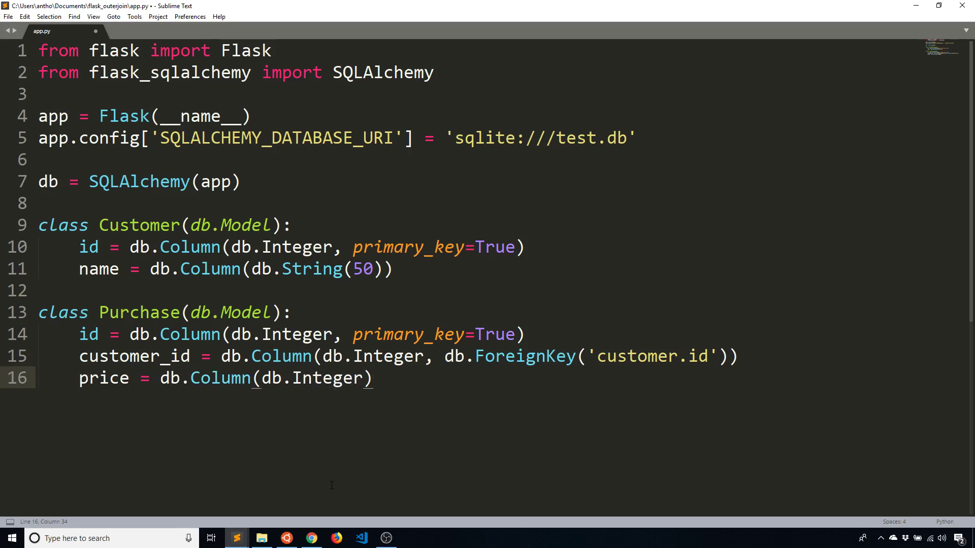
key(ctrl+s)
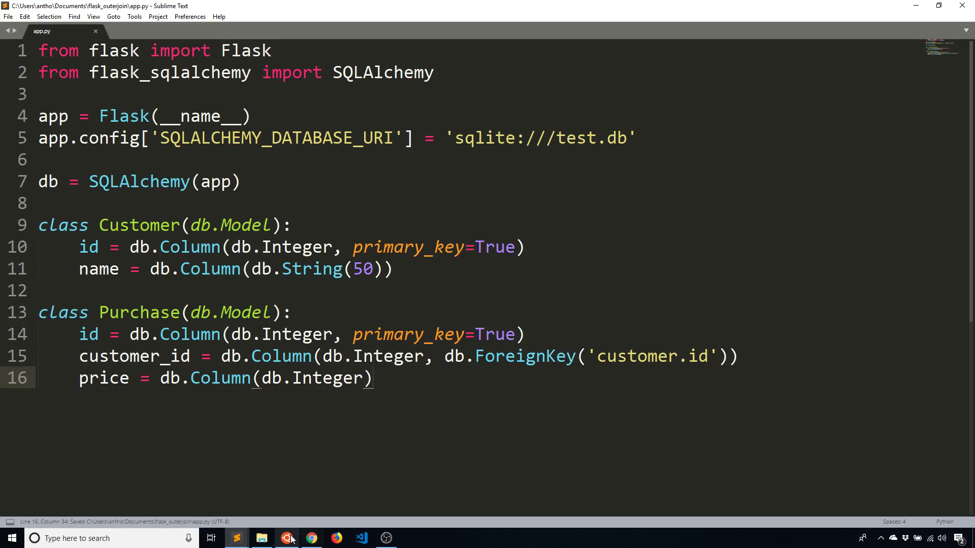
Add orders = db.relationship('Purchase', backref='customer') under the Customer name column.
click(286, 538)
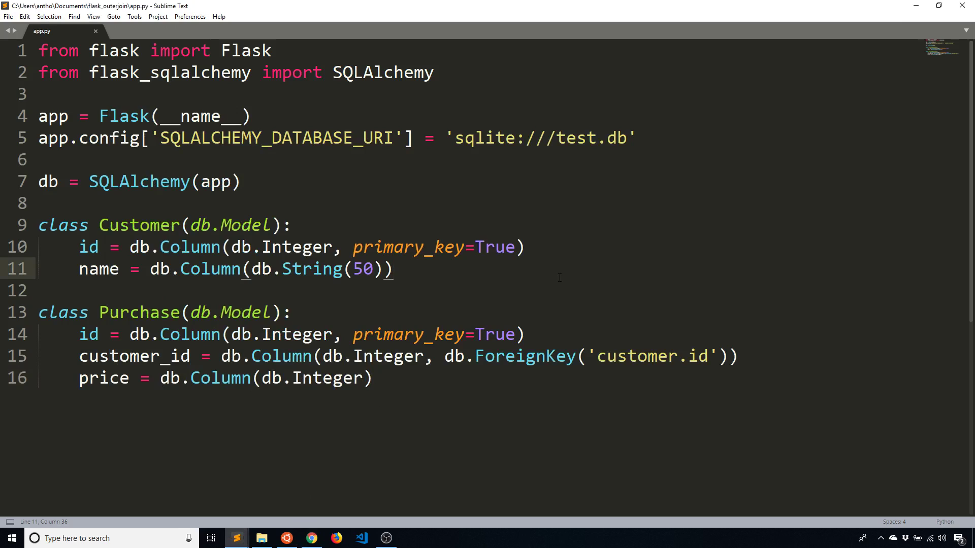
text(ord)
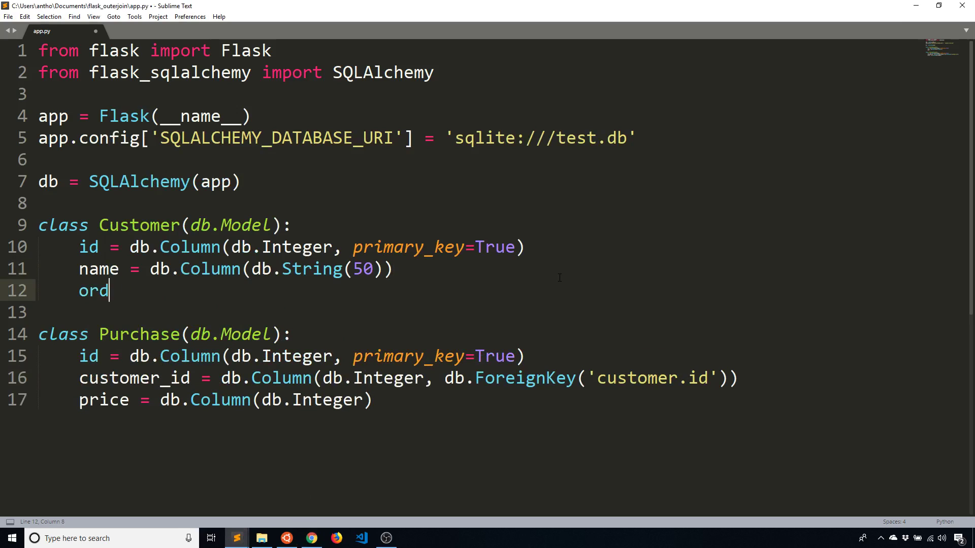
text(ers = db.relat)
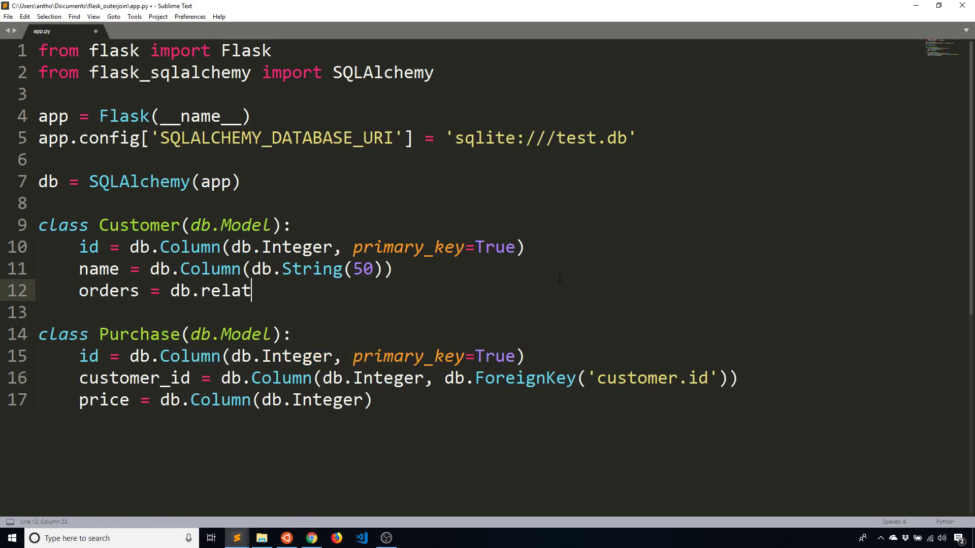
text(ionship('Pur)
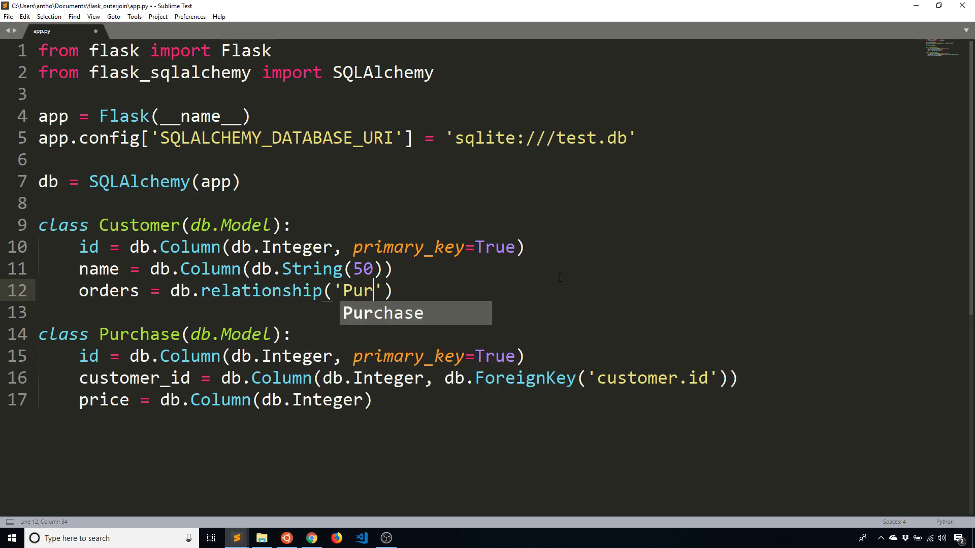
key(tab)
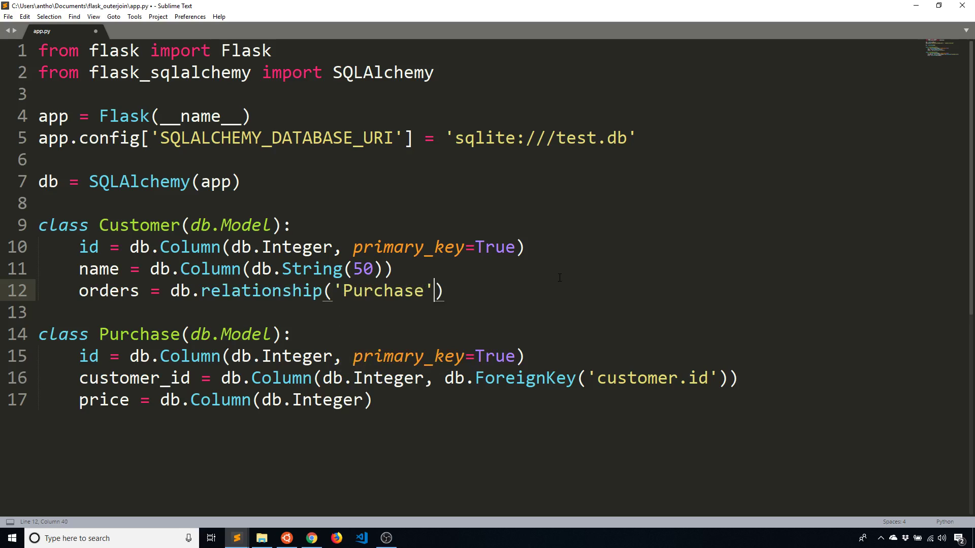
text(, backref='')
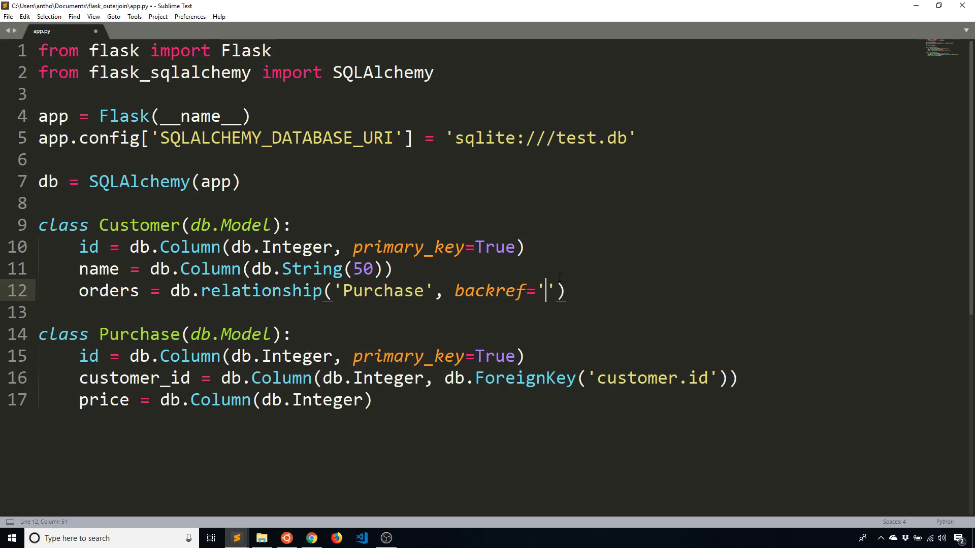
text(customer)
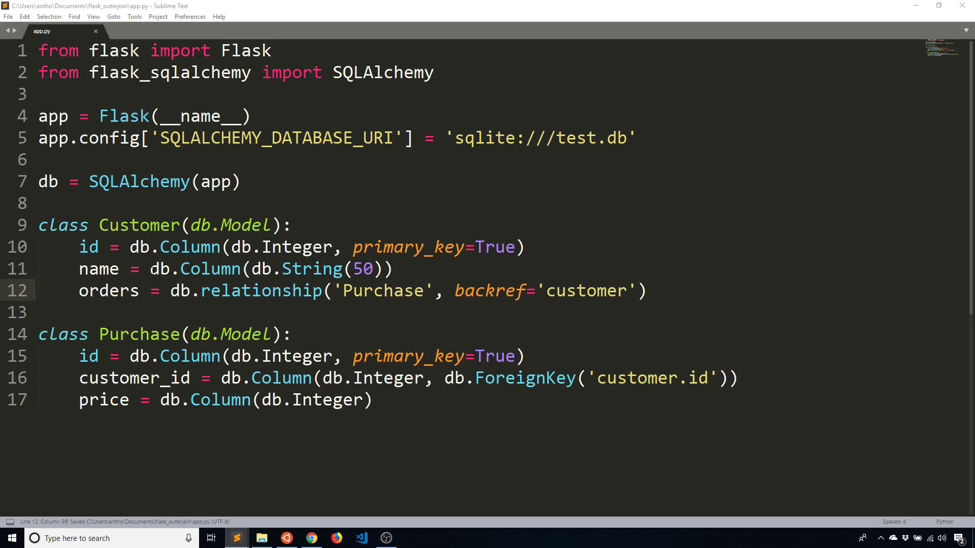
Run select * from customer left join purchase on customer.id == purchase.customer_id in sqlite3.
click(285, 538)
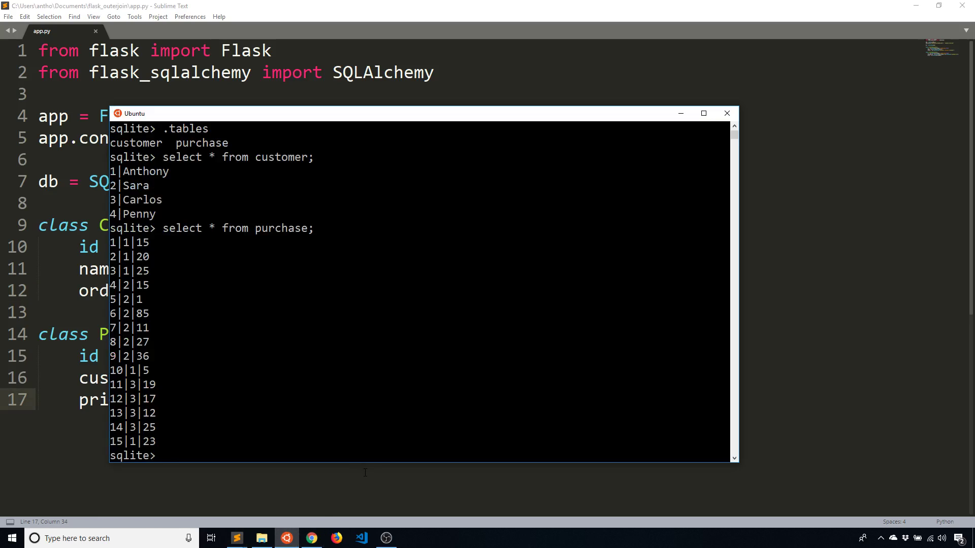
text(.exit)
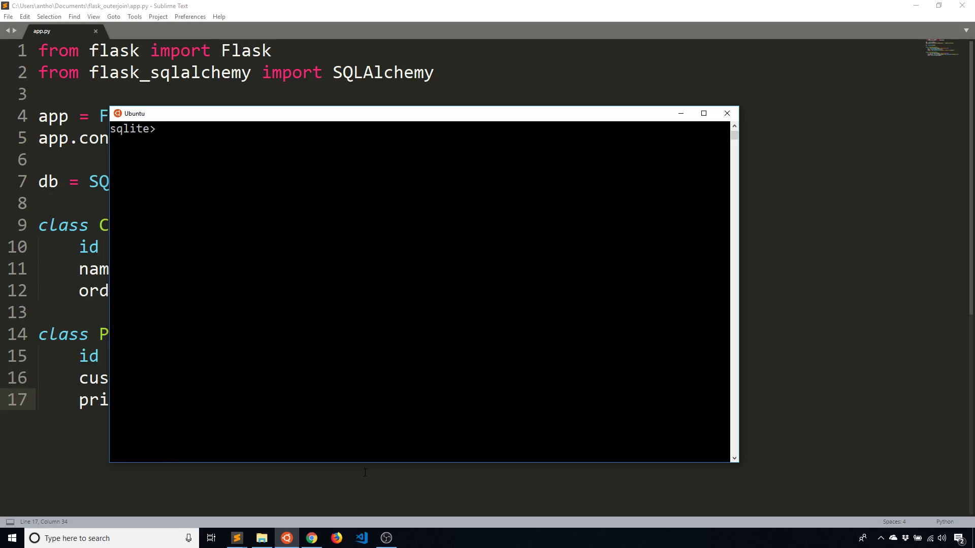
text(select * from)
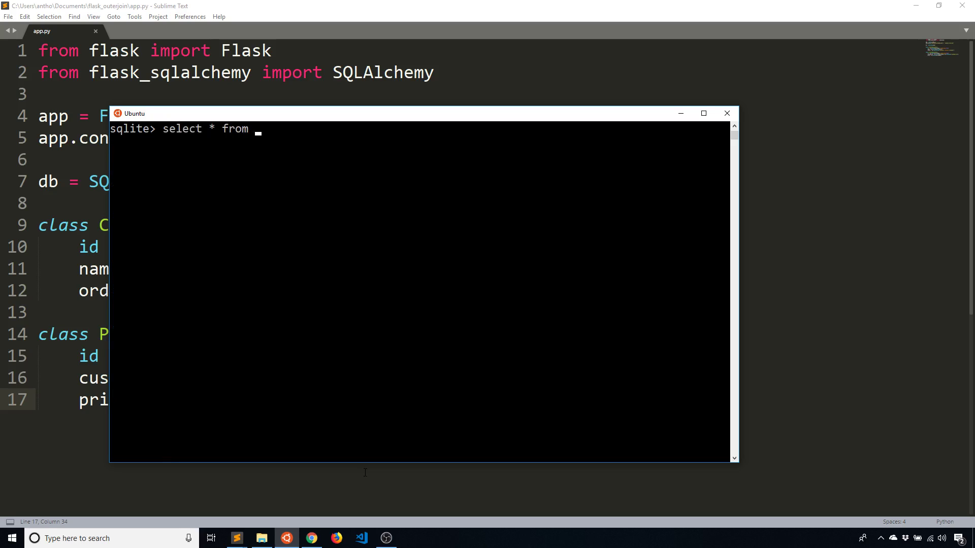
text(customer left j)
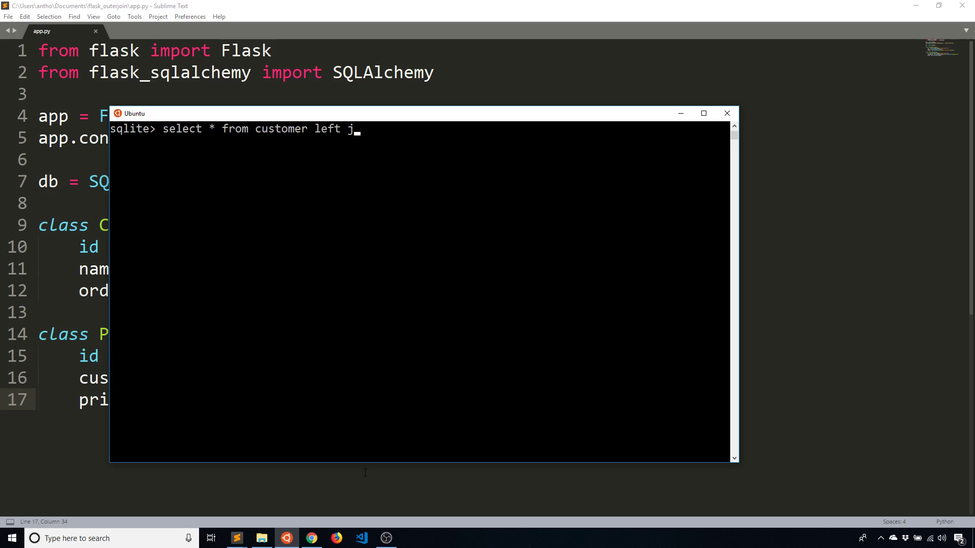
text(oin)
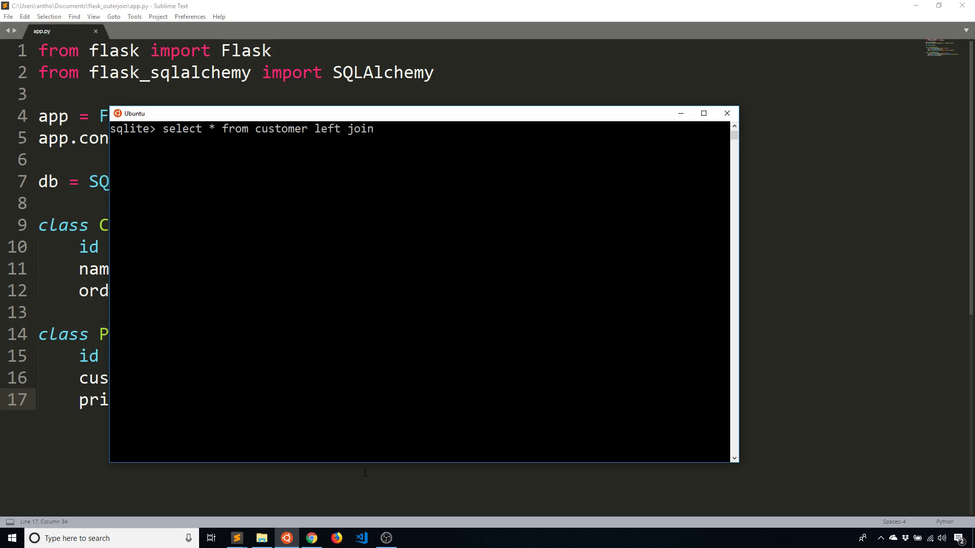
text(purchase on customer.id)
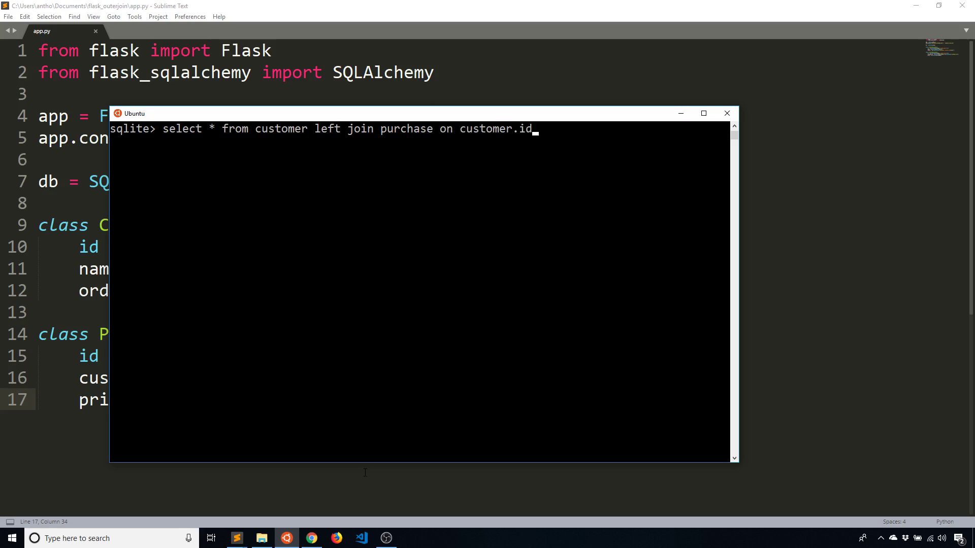
text(==)
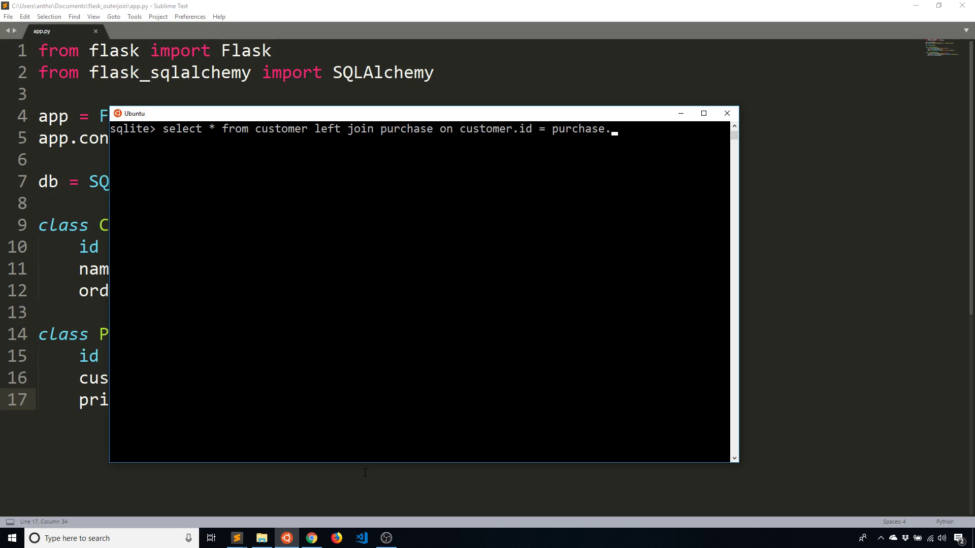
text(customer_id;)
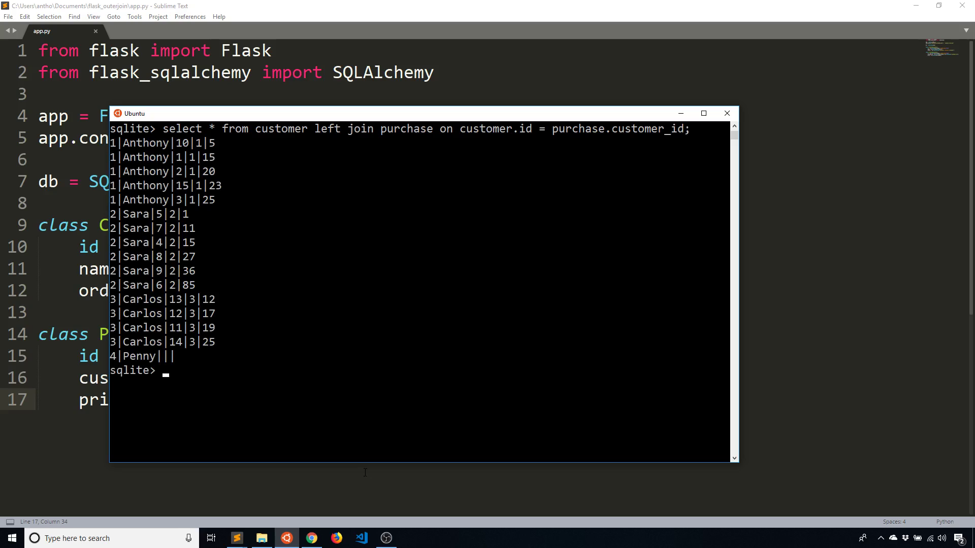
mouse_move(149, 225)
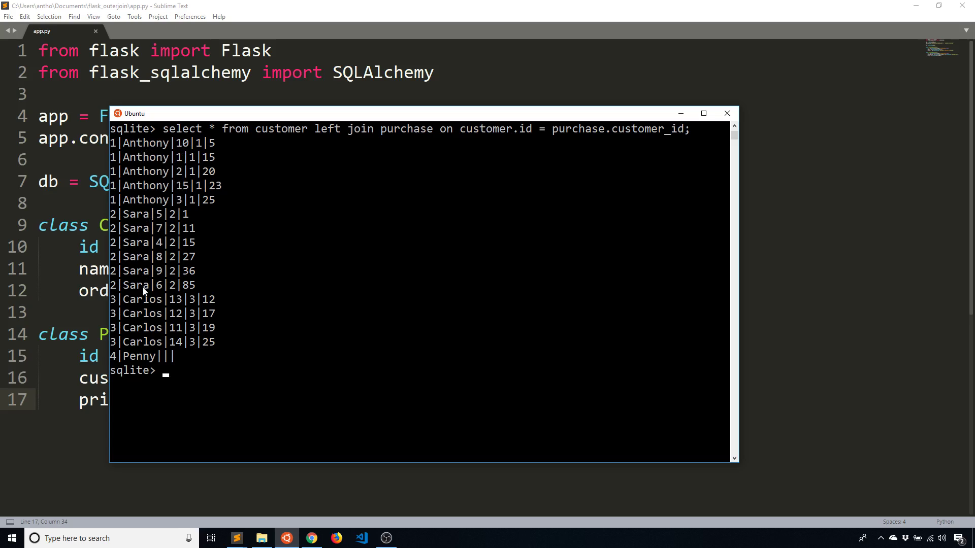
mouse_move(161, 337)
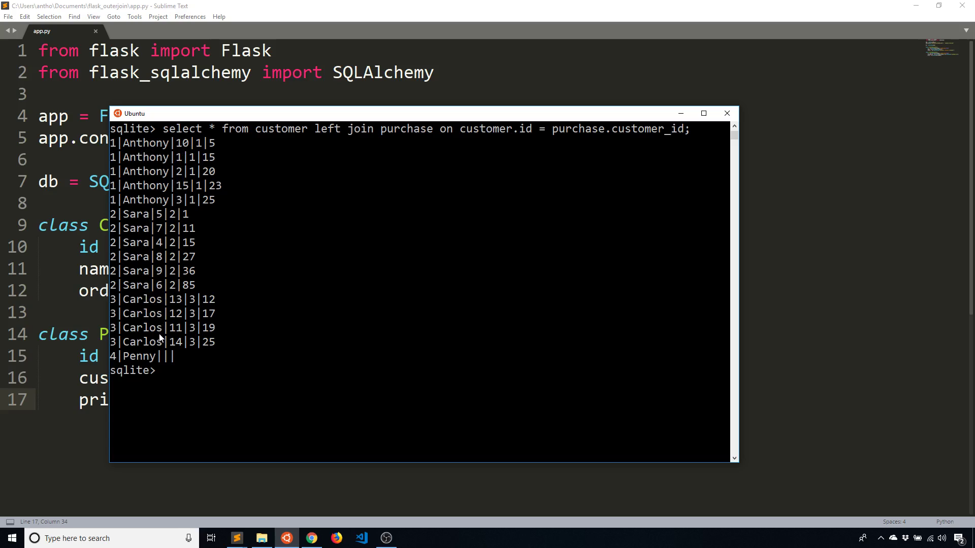
mouse_move(162, 370)
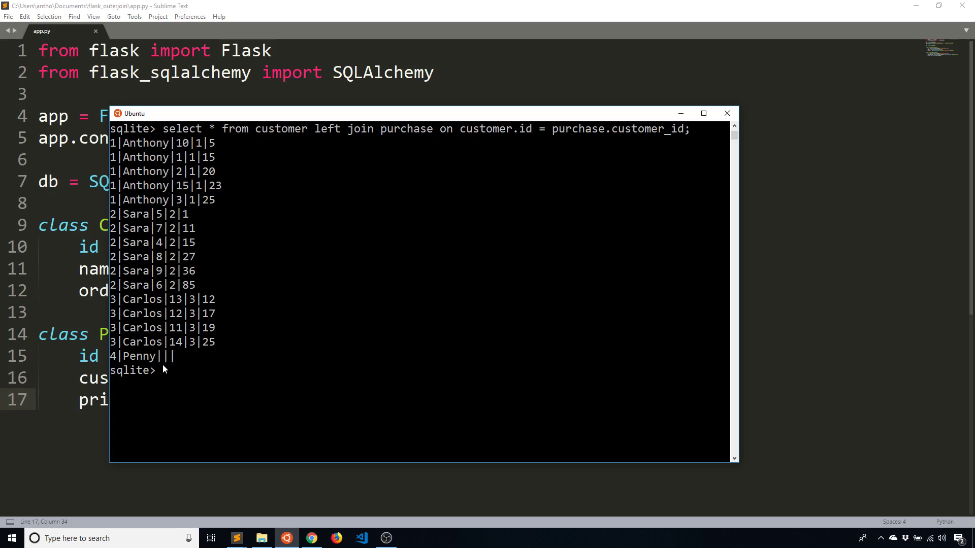
mouse_move(191, 357)
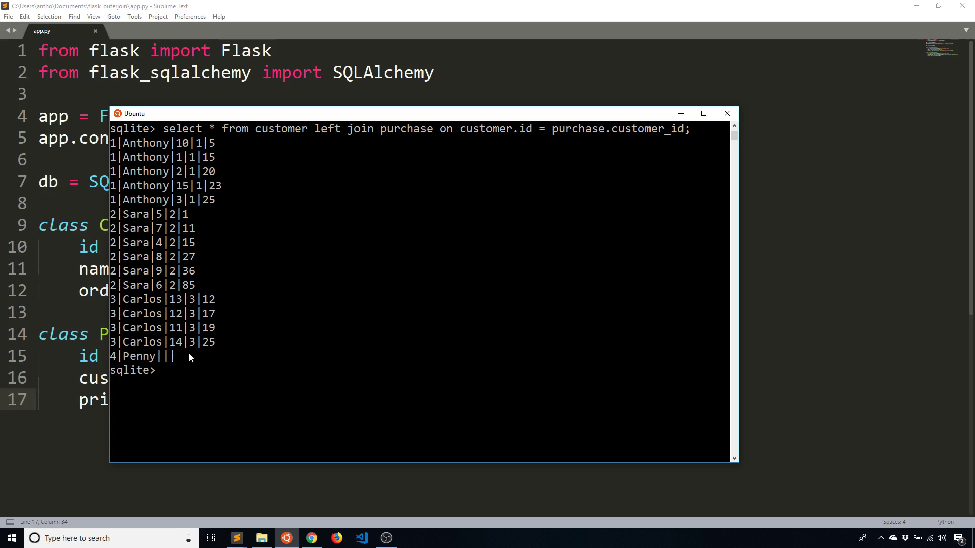
mouse_move(227, 280)
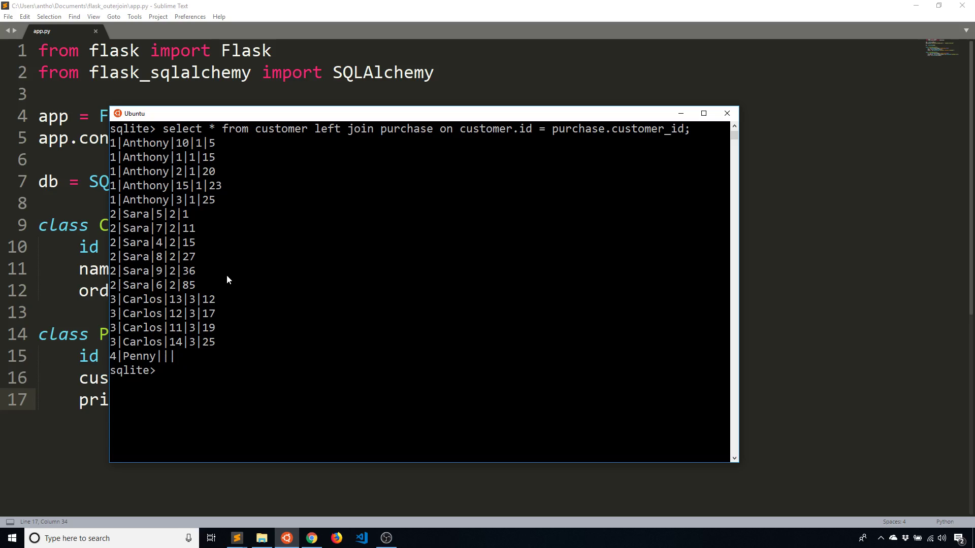
Relaunch Python inside the pipenv shell and import db, Customer, Purchase from app.
text(.exit)
text(from)
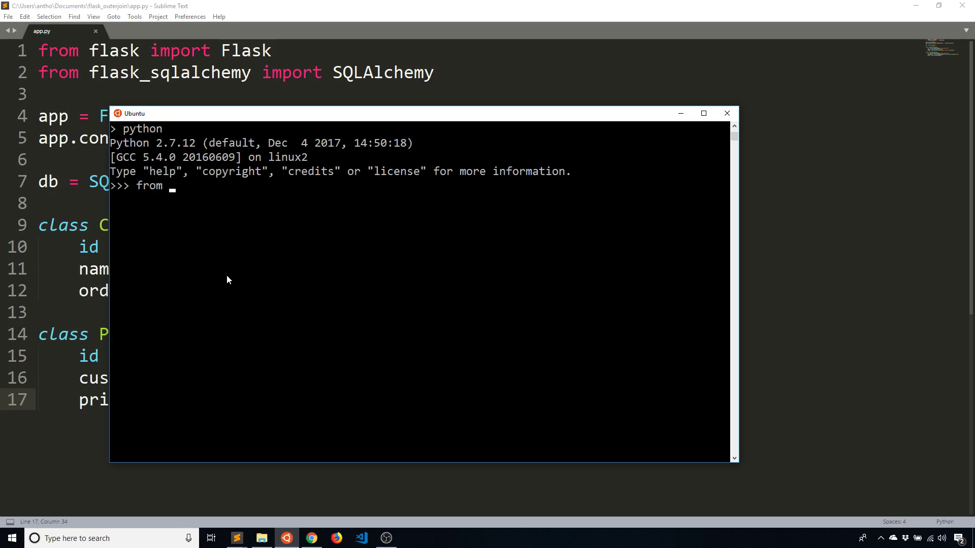
text(app import)
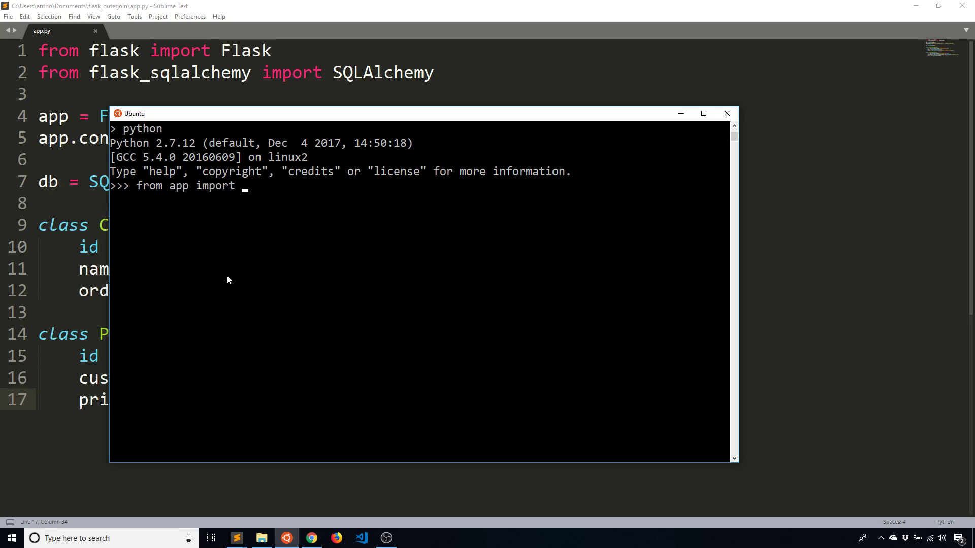
text(db, Customer, Purchas)
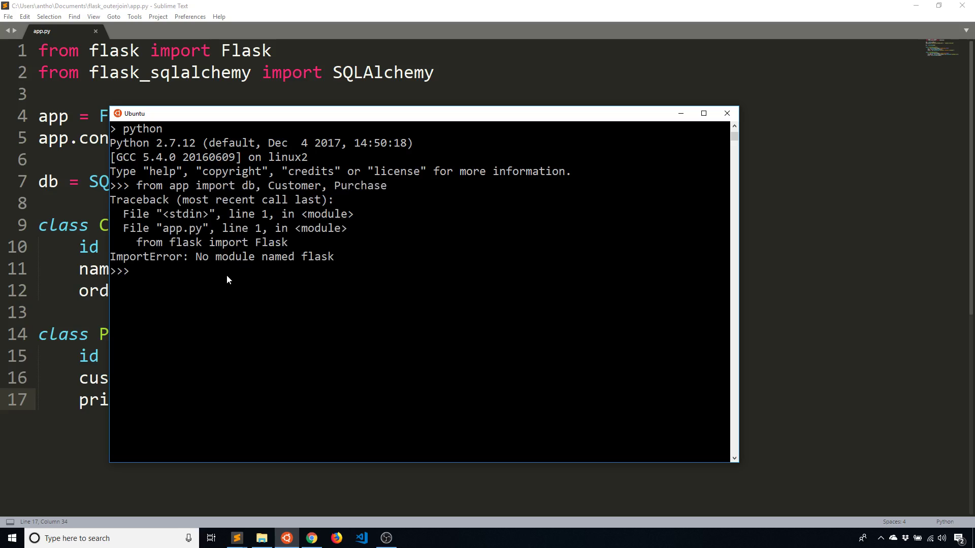
text(exit())
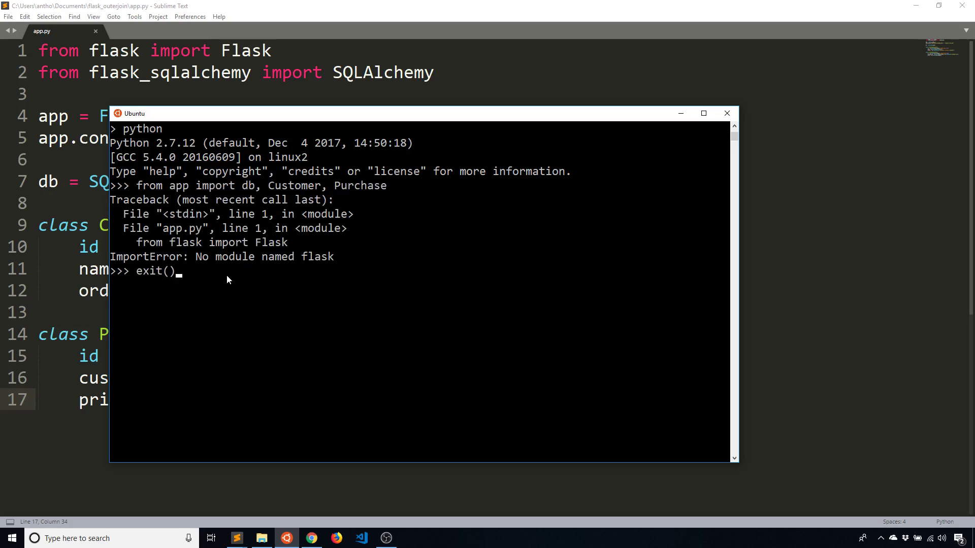
text(pipenv hs)
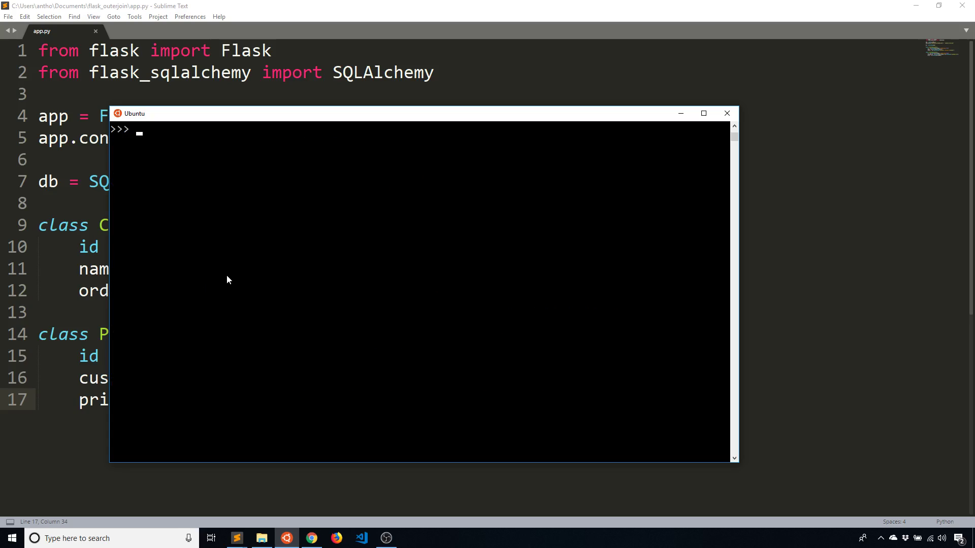
text(from app imp)
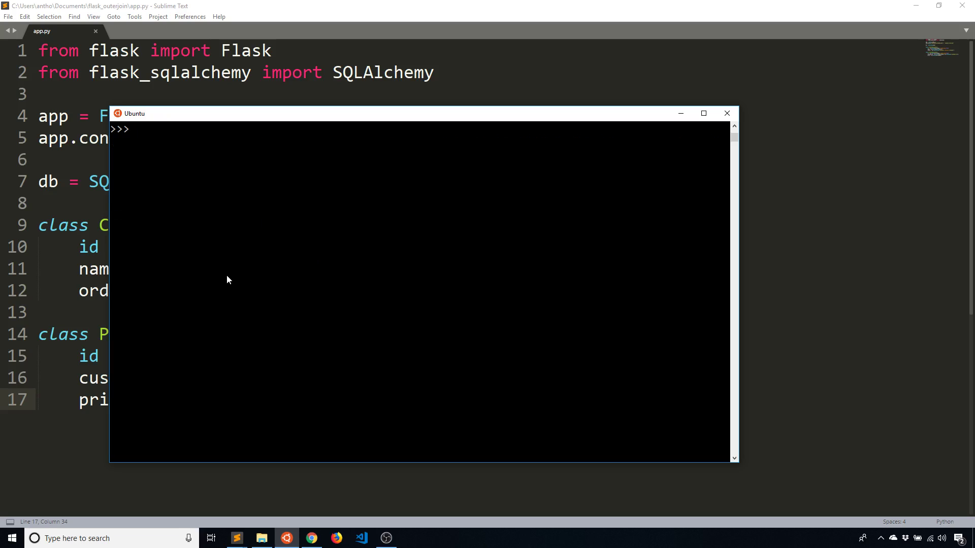
text(Customer.)
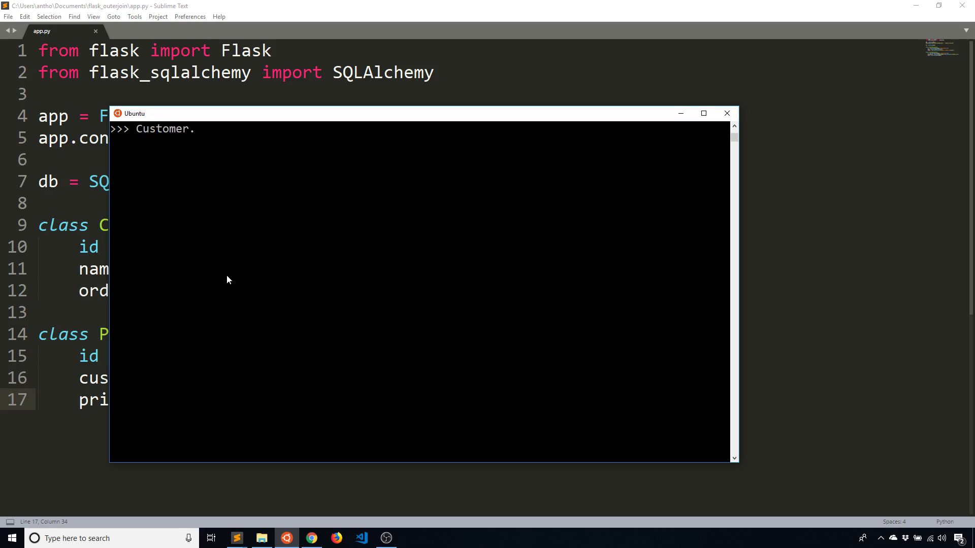
Query Customer.query.all() and print customers[0] with its name and orders.
text(orders.)
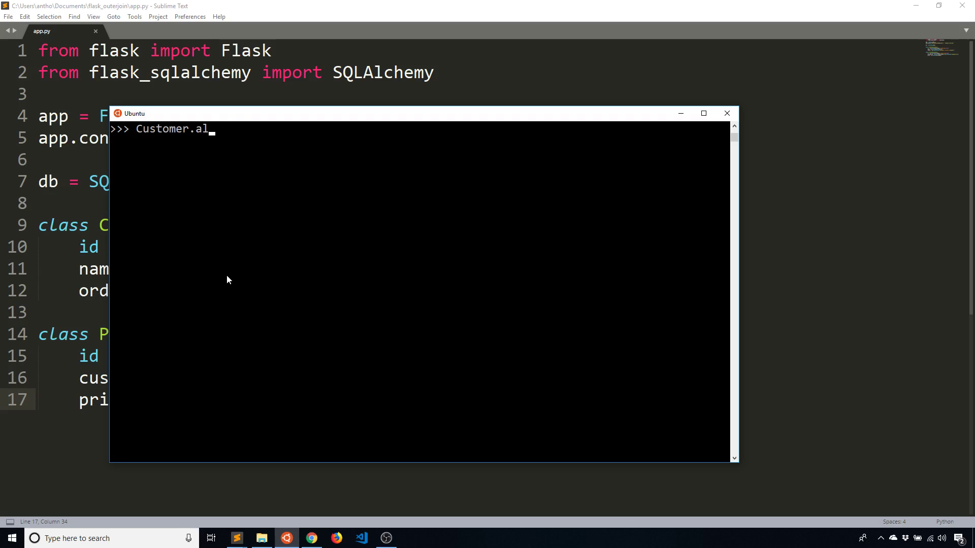
text(query.all()
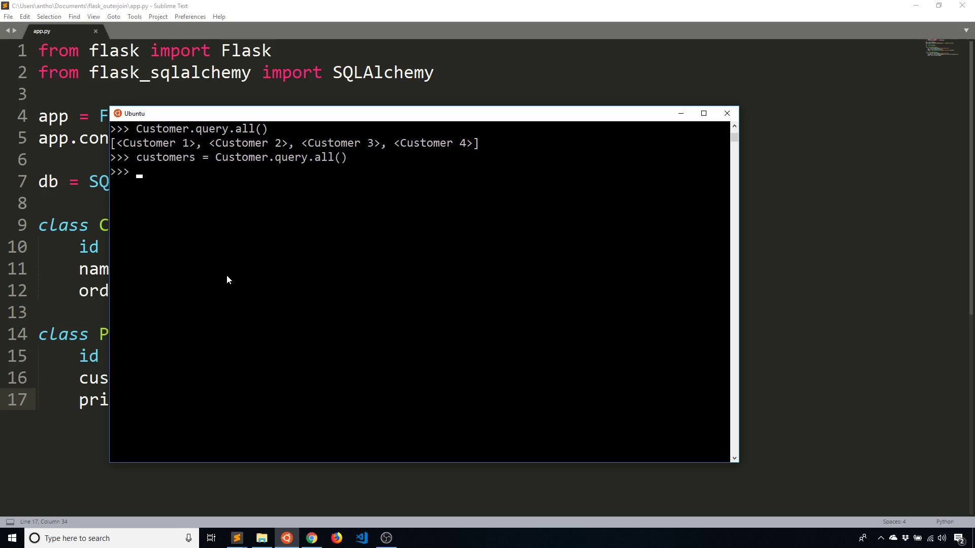
text(customers[0].orders)
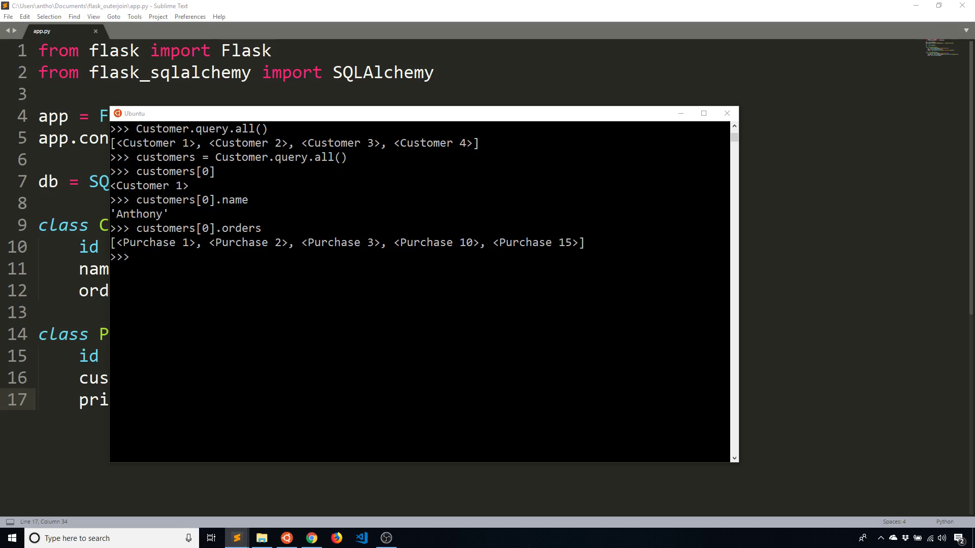
mouse_move(148, 198)
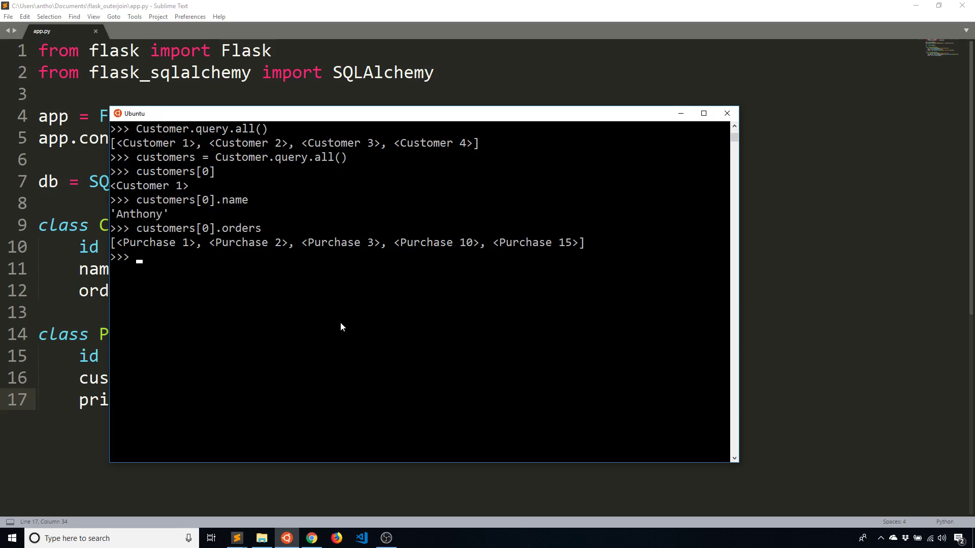
Start db.session.query(Customer, Order).outerjoin(Order, ...) in the REPL.
text(d)
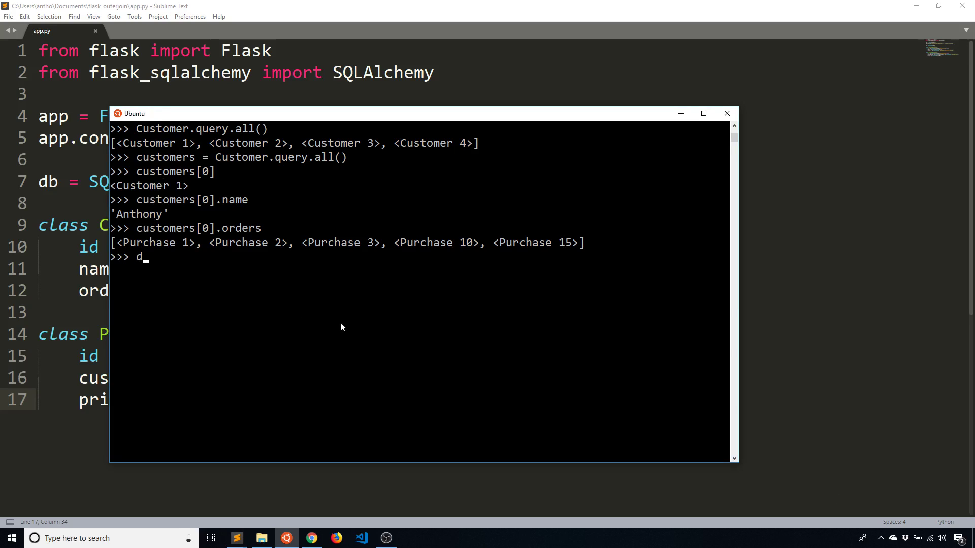
text(b.session.query)
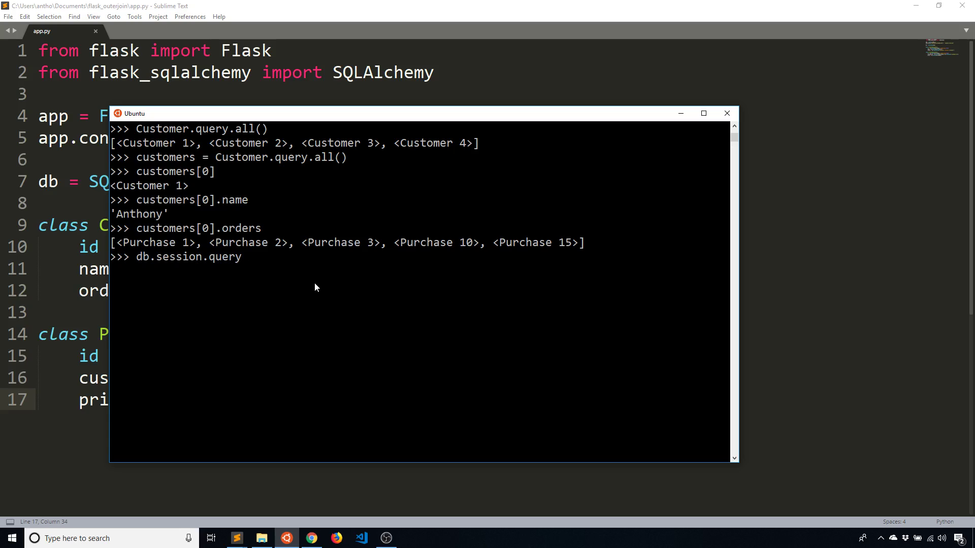
text(()
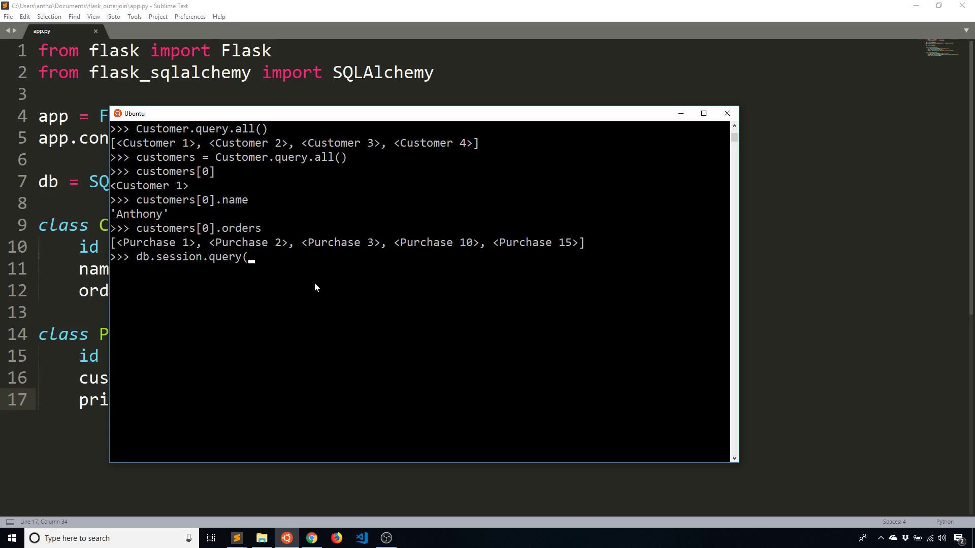
text())
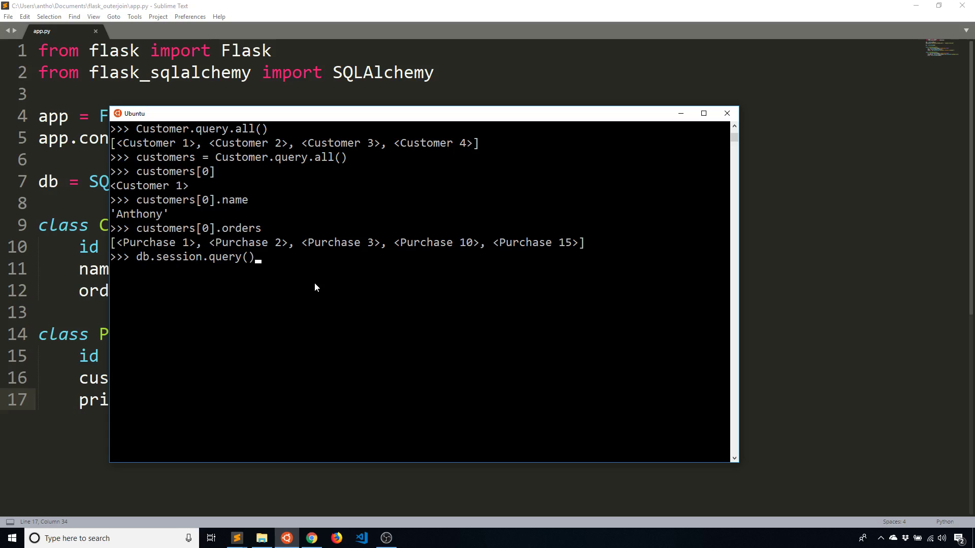
text(.)
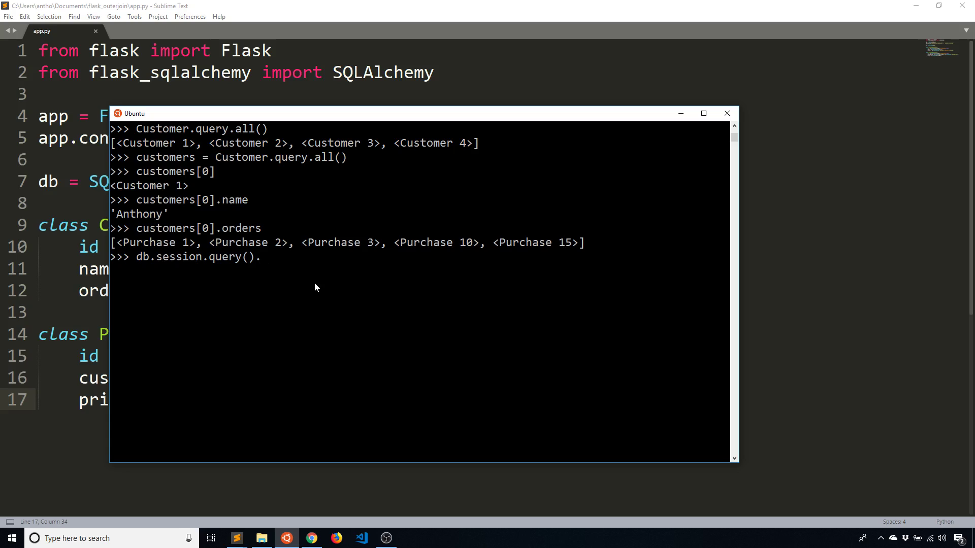
text(ou)
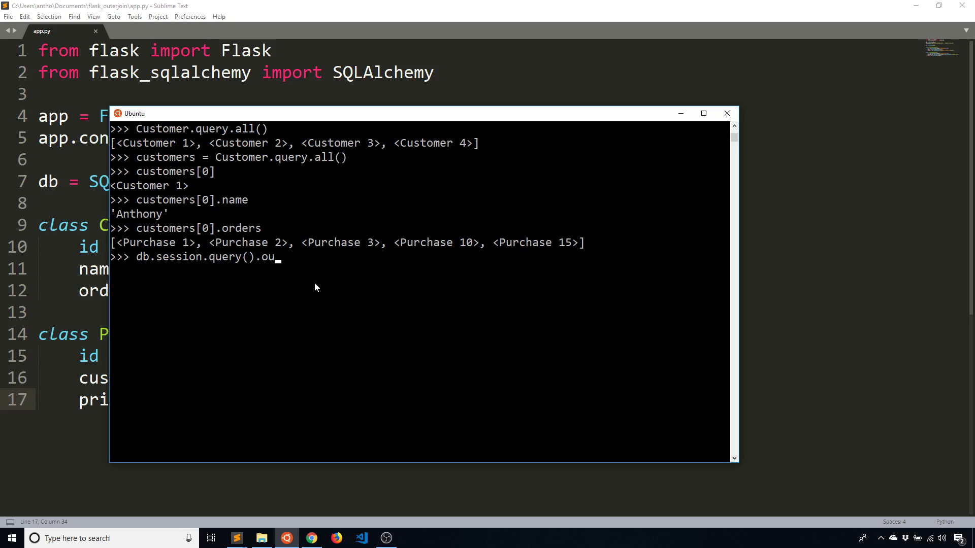
text(terjoin()
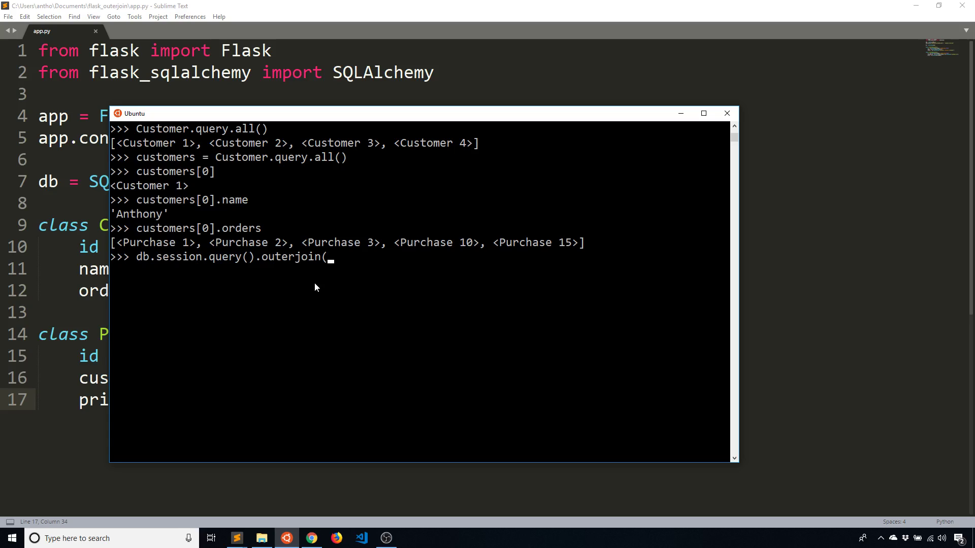
text(Order,)
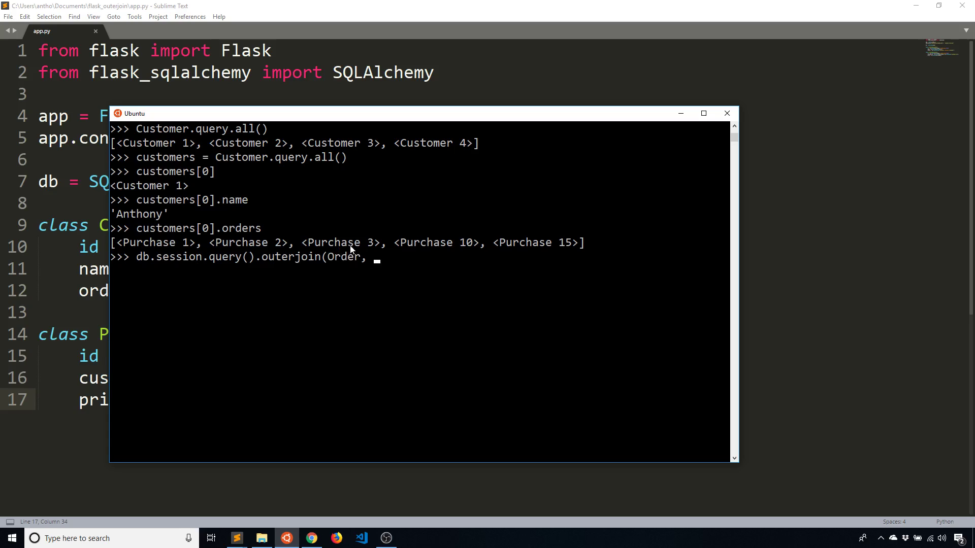
mouse_move(380, 263)
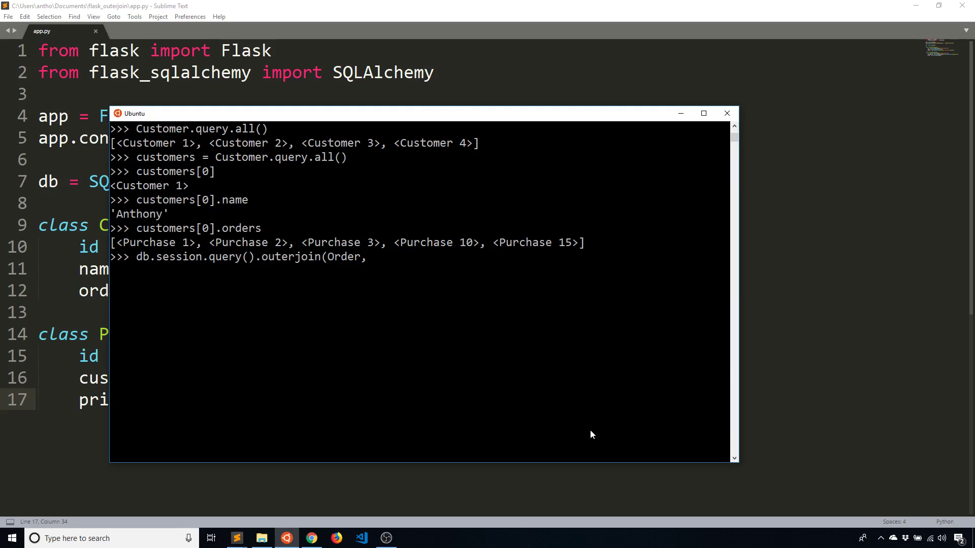
Finish the join condition Customer.id == Order.customer_id with .all(), which fails since Order is undefined.
text(C)
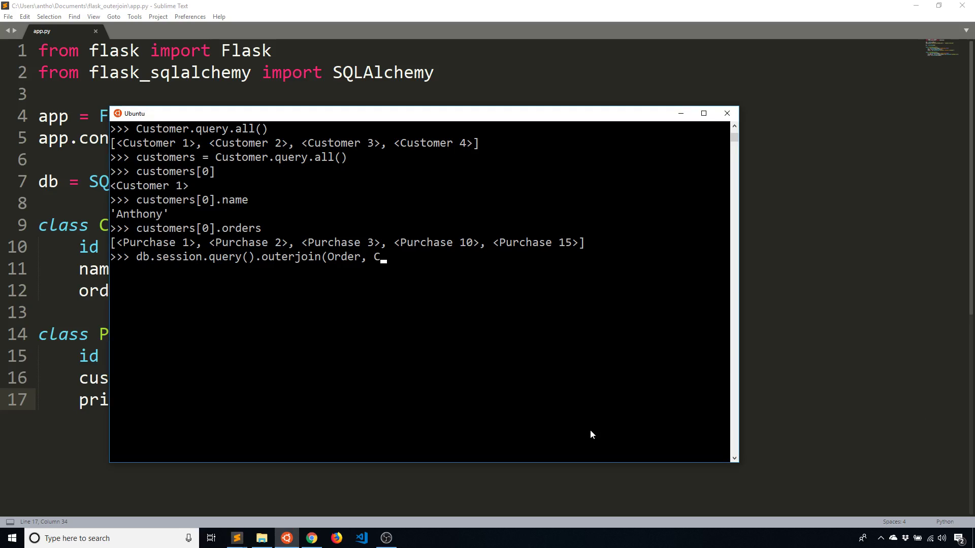
text(ustomer.id ==)
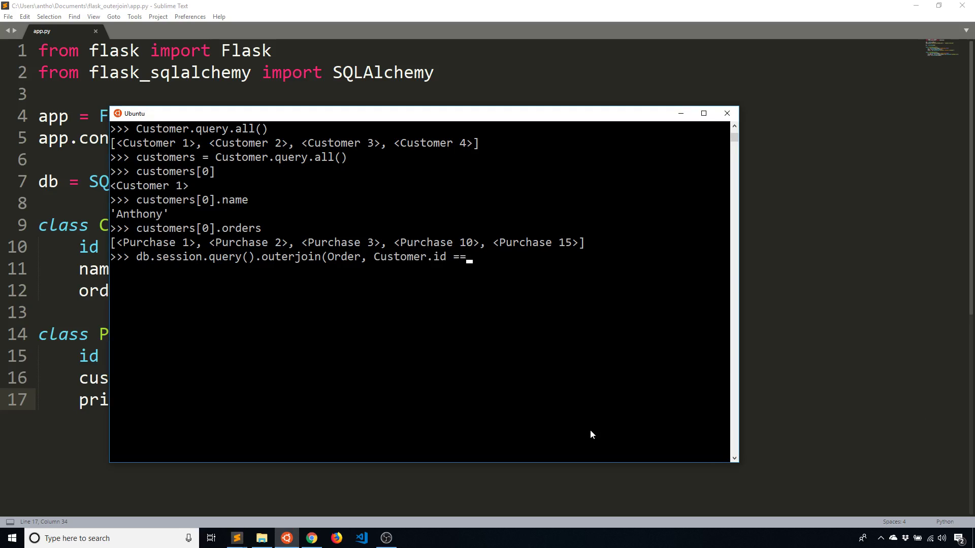
text(Orde)
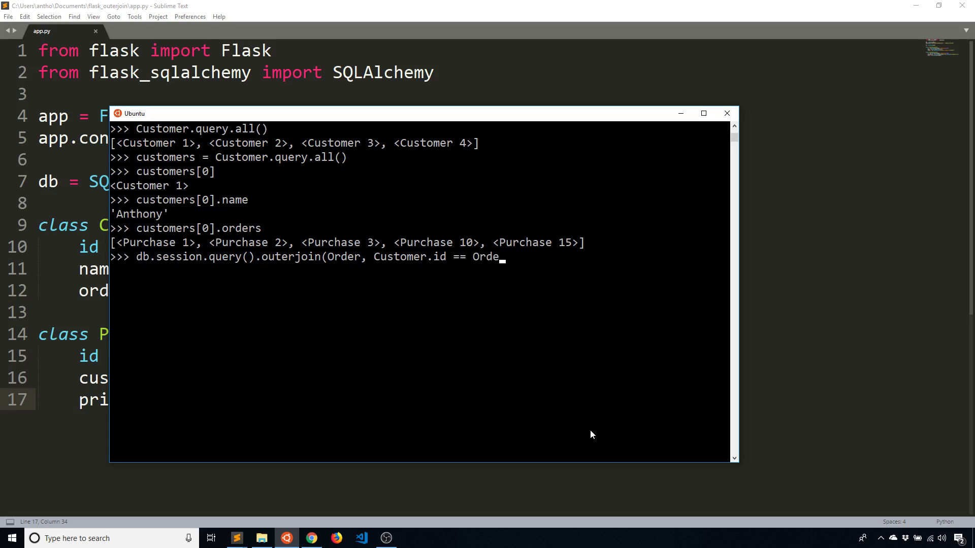
text(r.customer)
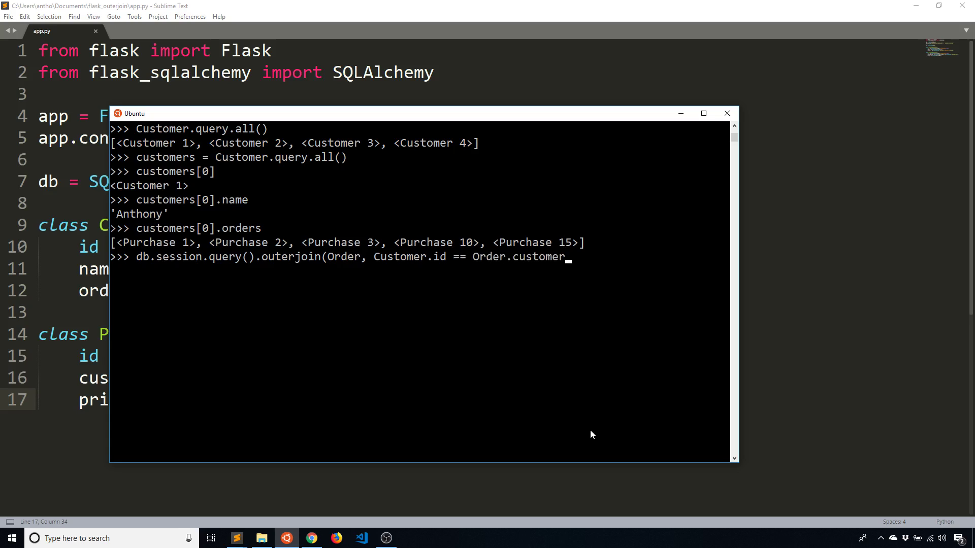
text(.id).all()
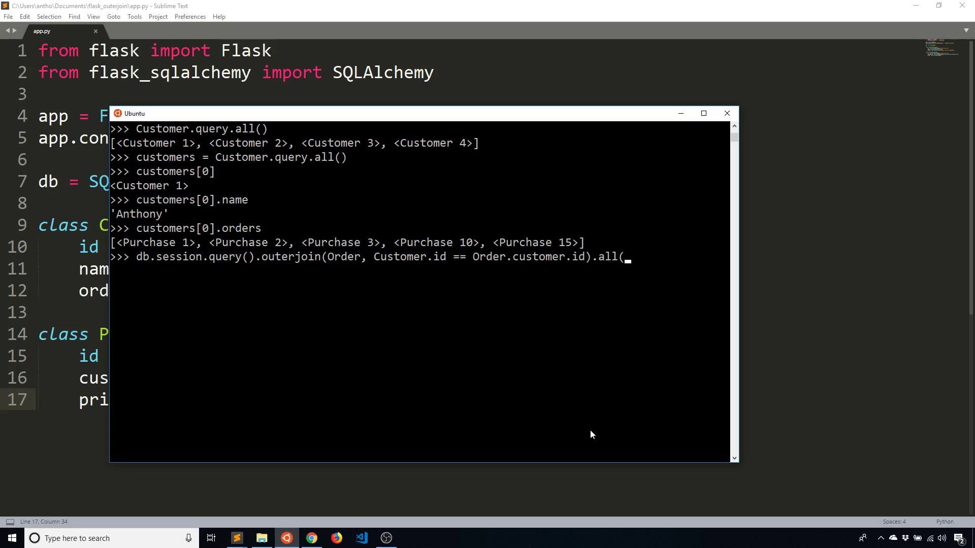
text())
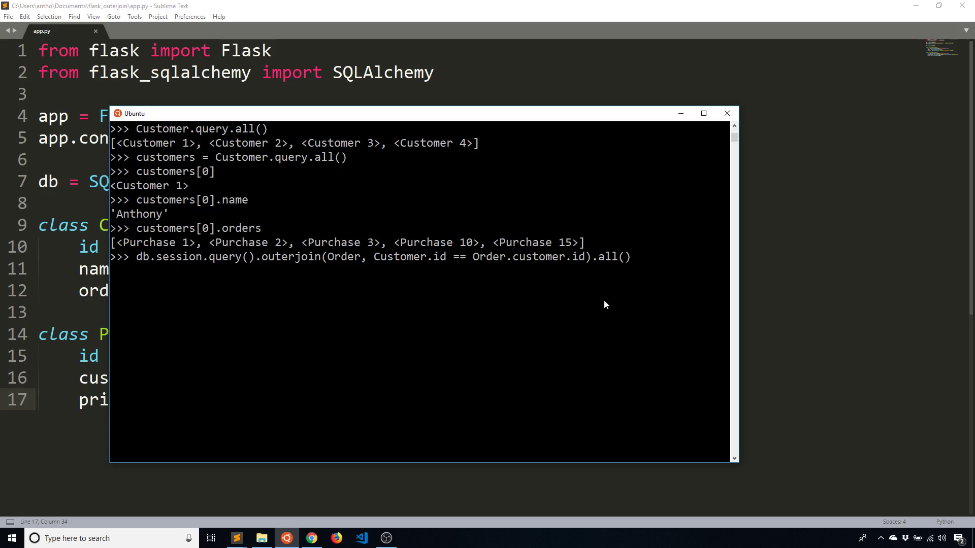
mouse_move(306, 284)
text(Customer, Order)
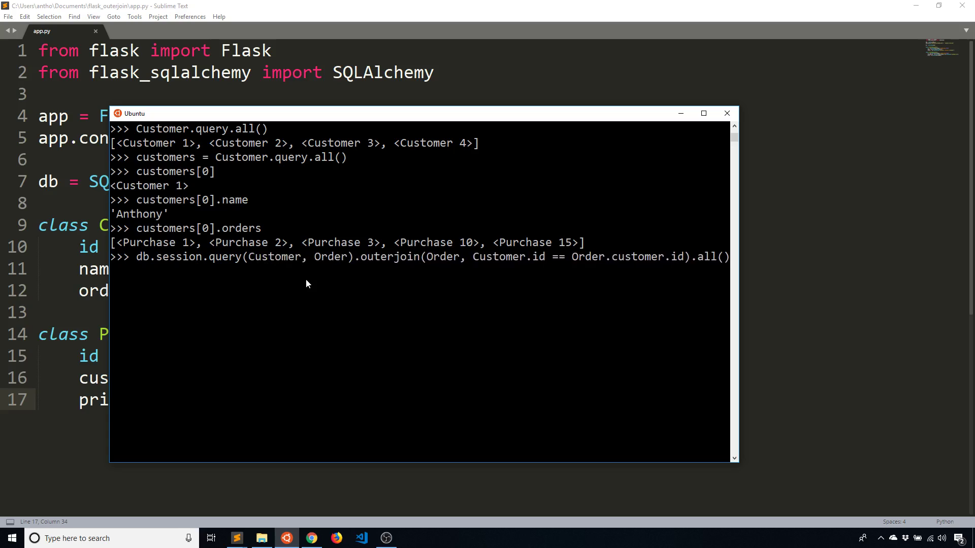
mouse_move(290, 274)
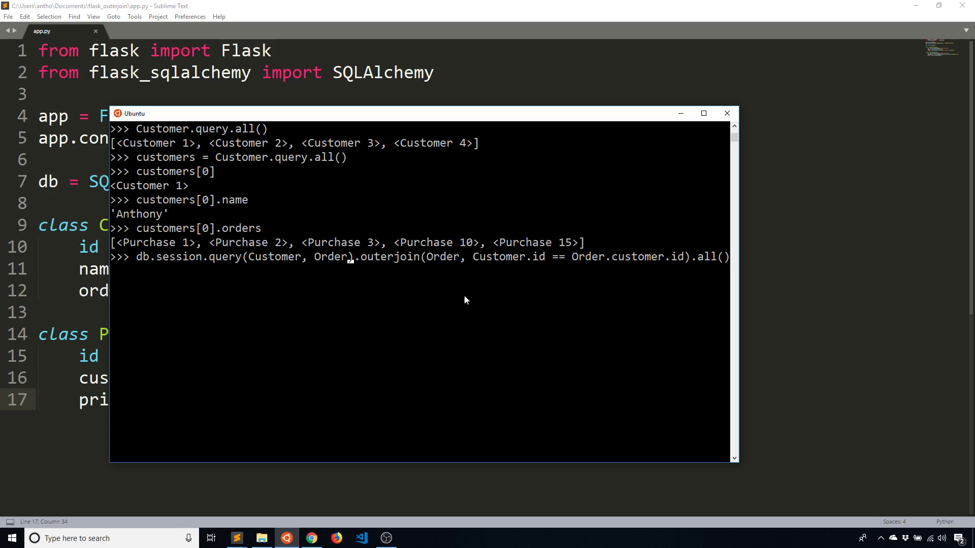
mouse_move(456, 260)
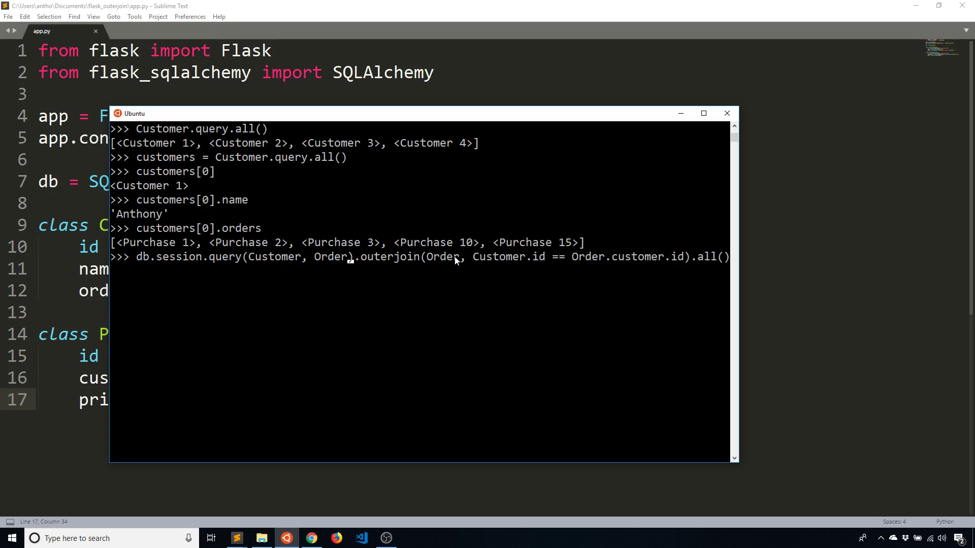
mouse_move(330, 260)
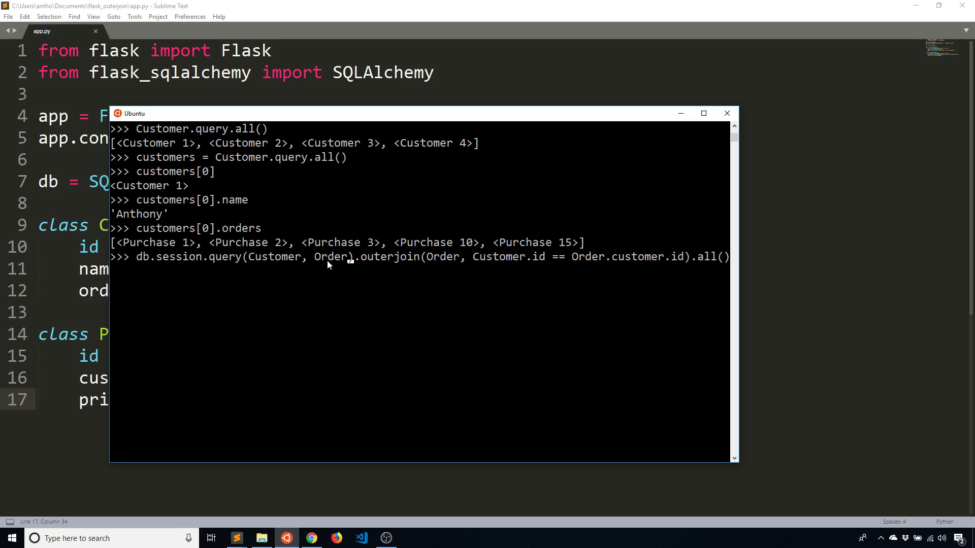
mouse_move(267, 268)
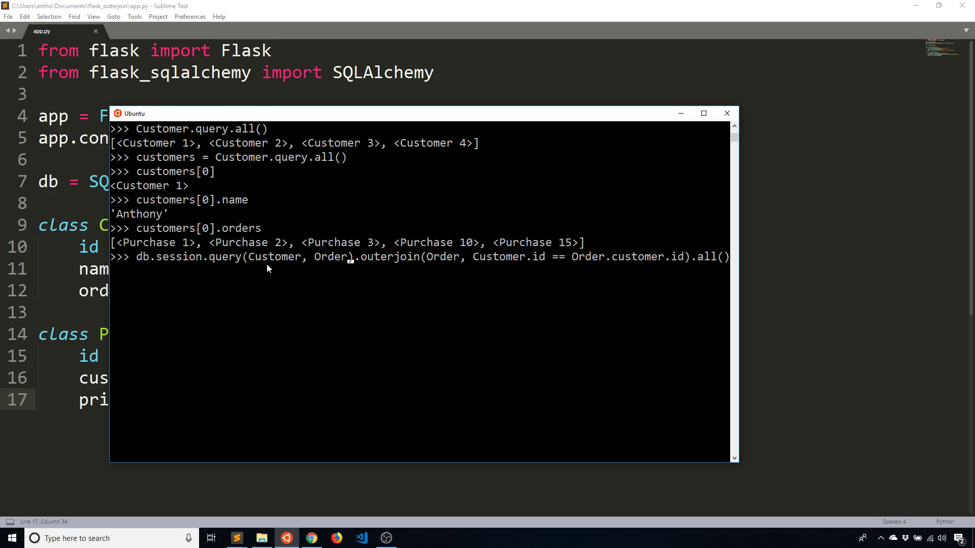
mouse_move(433, 334)
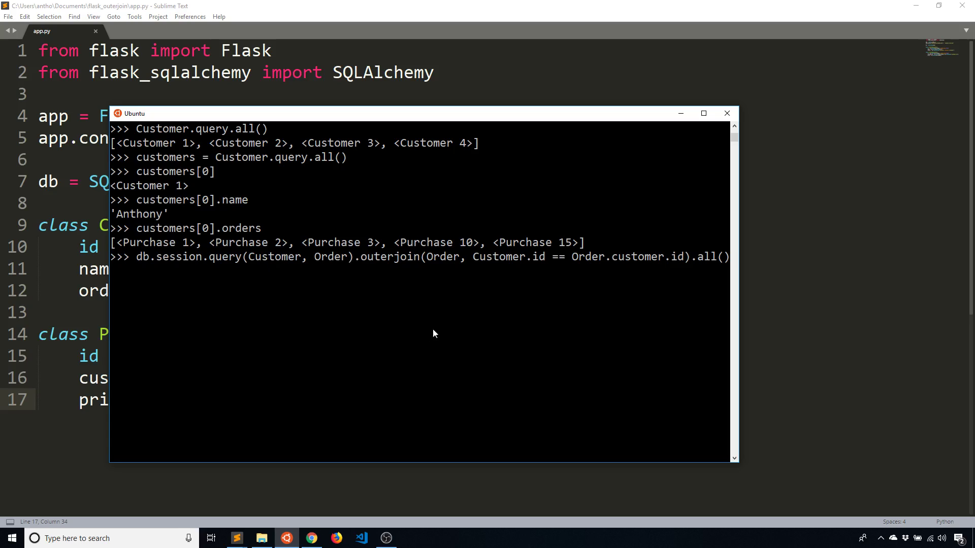
mouse_move(339, 273)
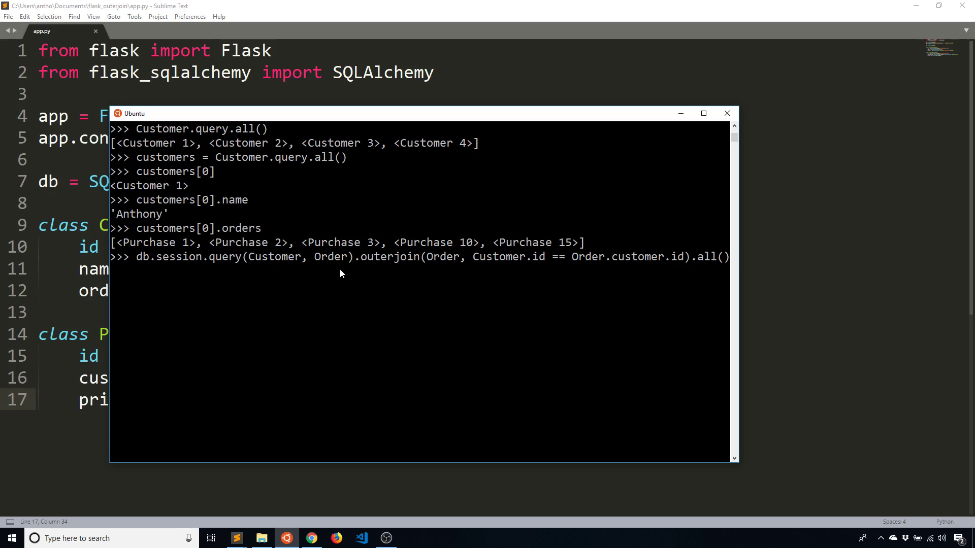
mouse_move(481, 261)
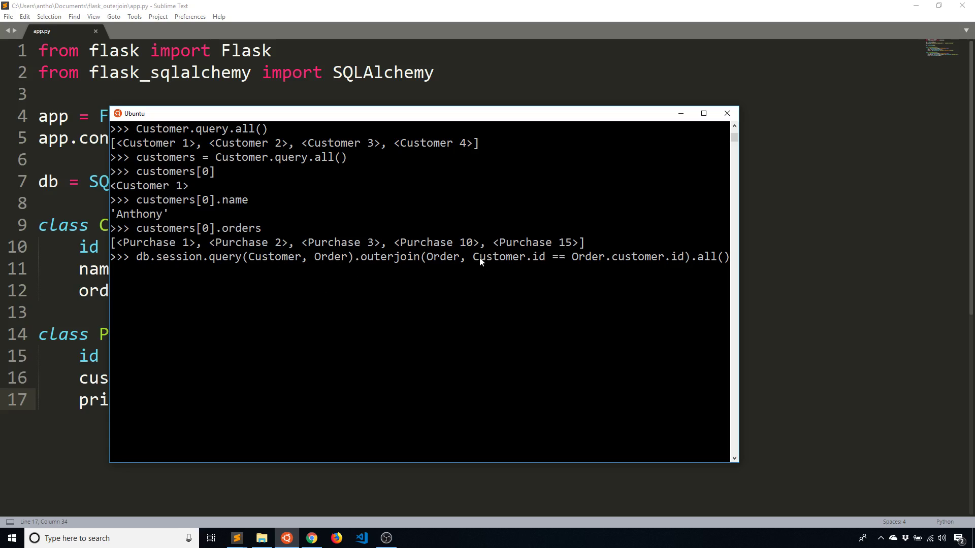
mouse_move(559, 270)
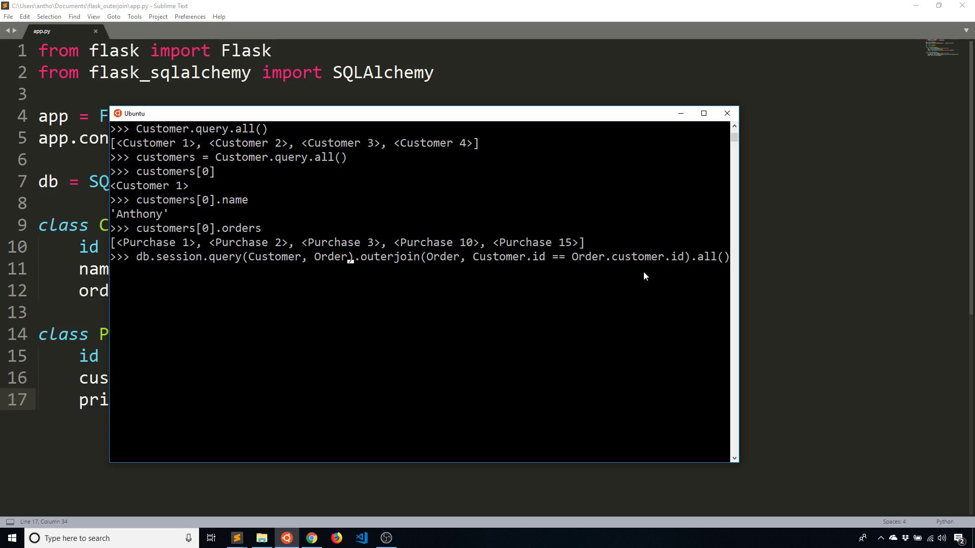
mouse_move(653, 270)
text(_)
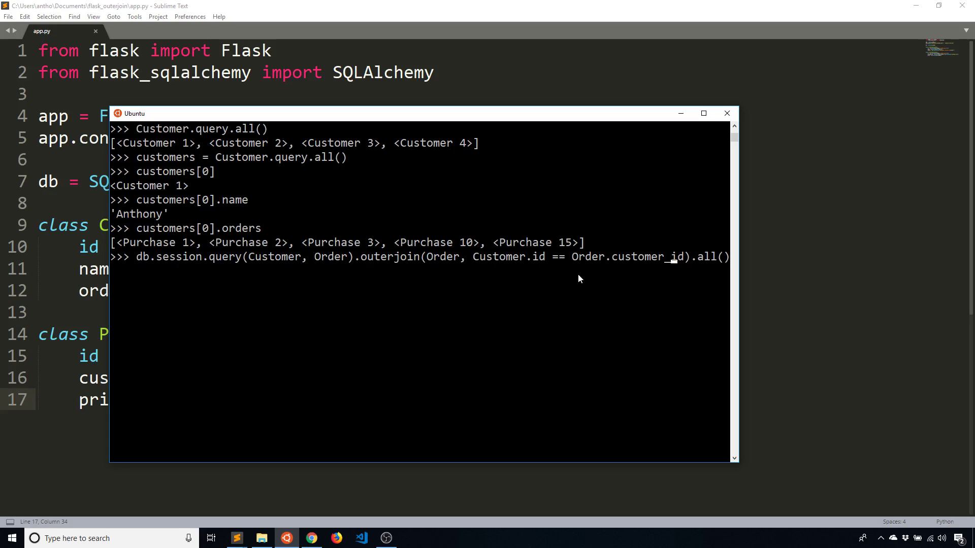
mouse_move(565, 264)
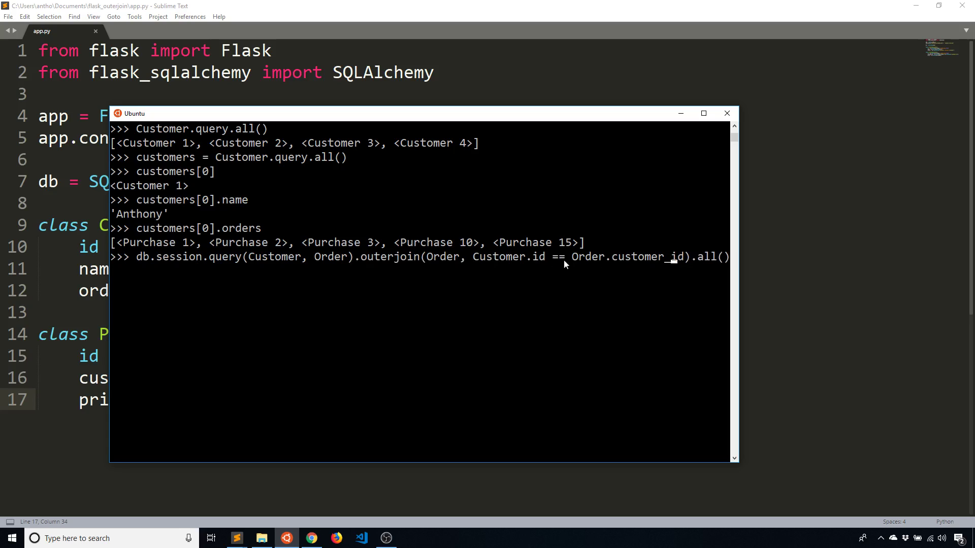
mouse_move(572, 270)
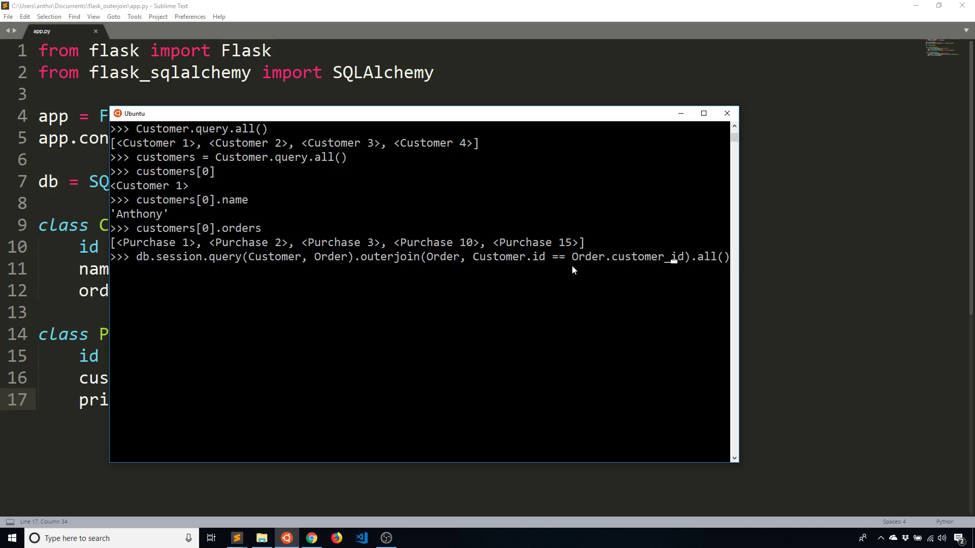
mouse_move(587, 288)
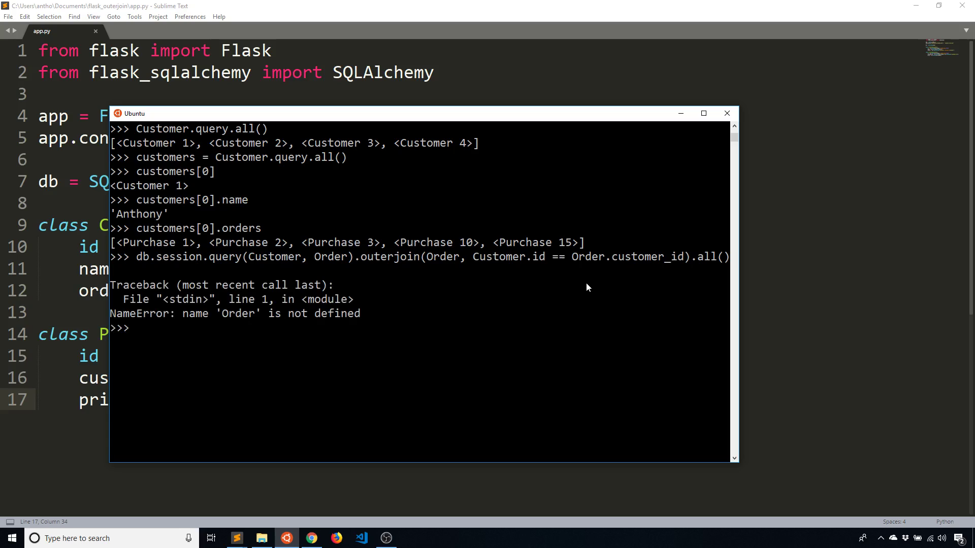
Rerun the outer join as query(Customer, Purchase) on Customer.id == Purchase.customer_id and store the result.
text(db.session.query(Customer, Order).outerjoin(Order, Customer.id == Order.customer_id).all())
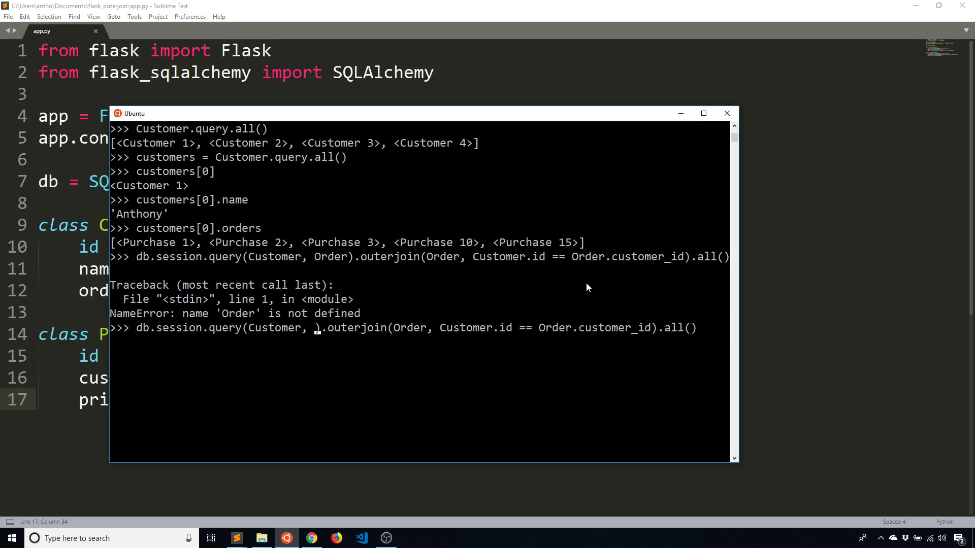
text(Purchase)
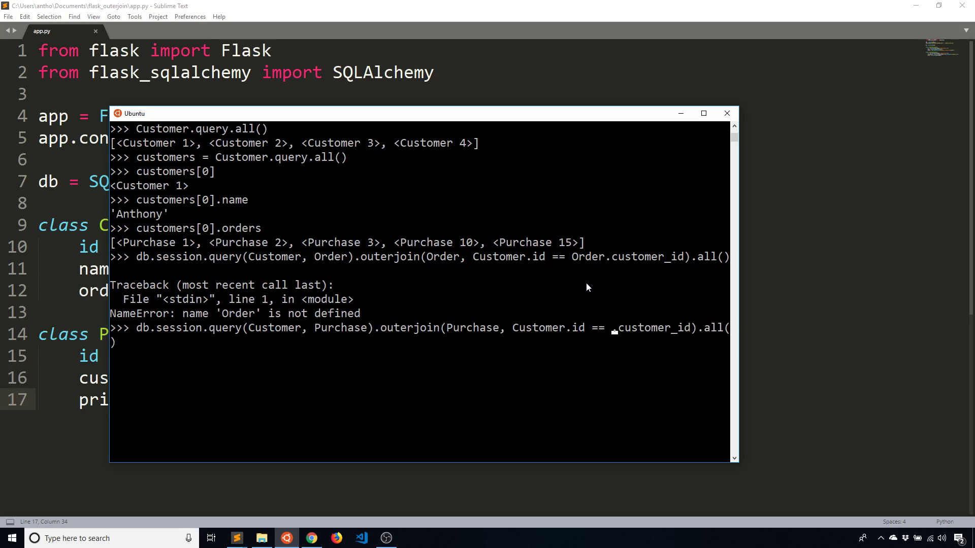
text(Purchase.customer_id).all())
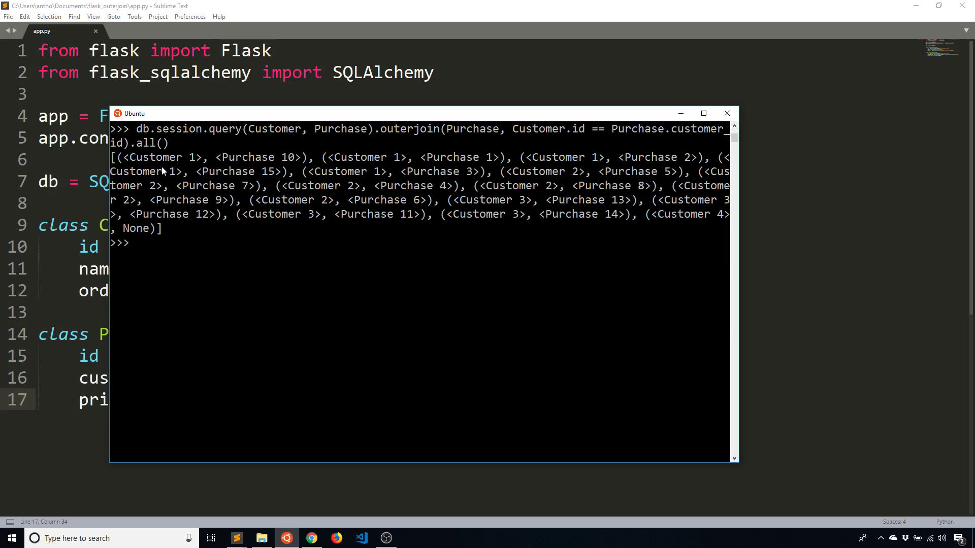
mouse_move(160, 220)
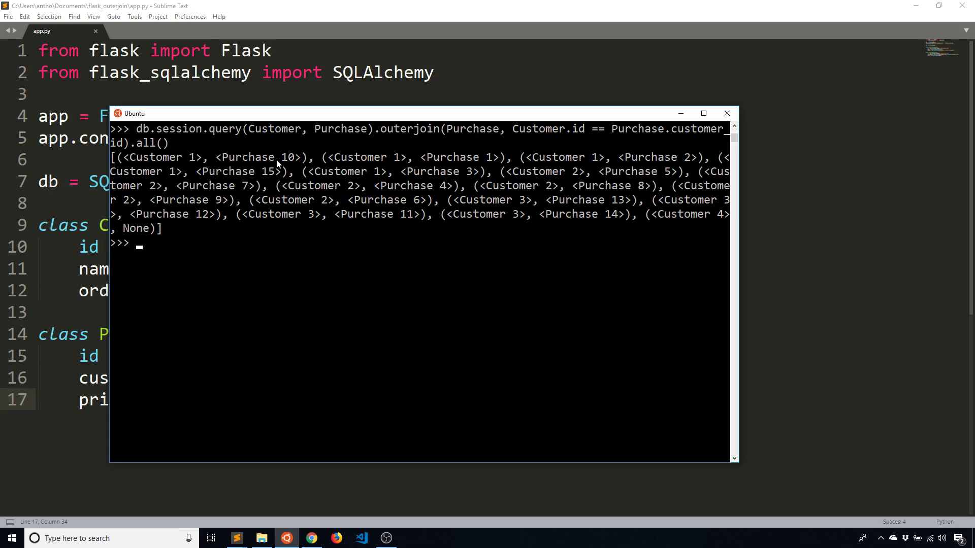
mouse_move(384, 331)
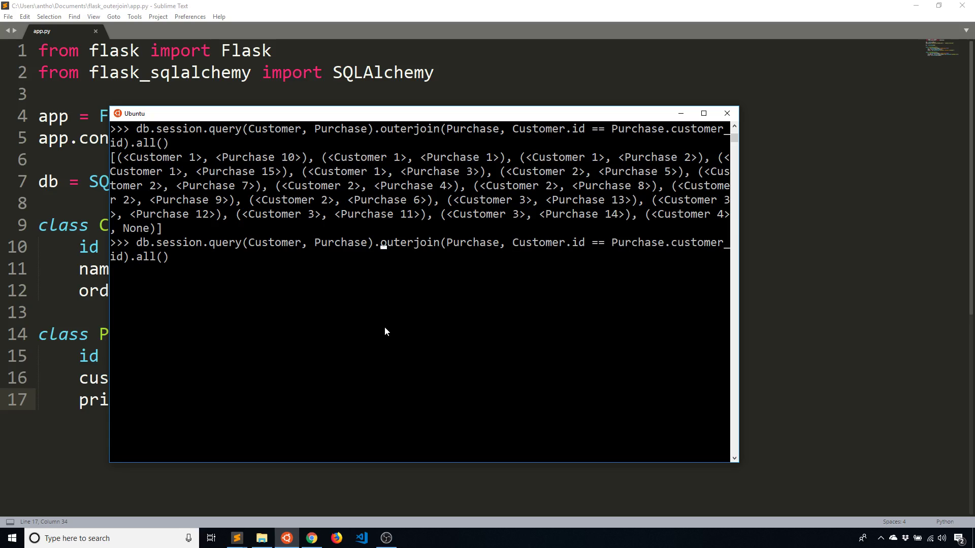
text(r =)
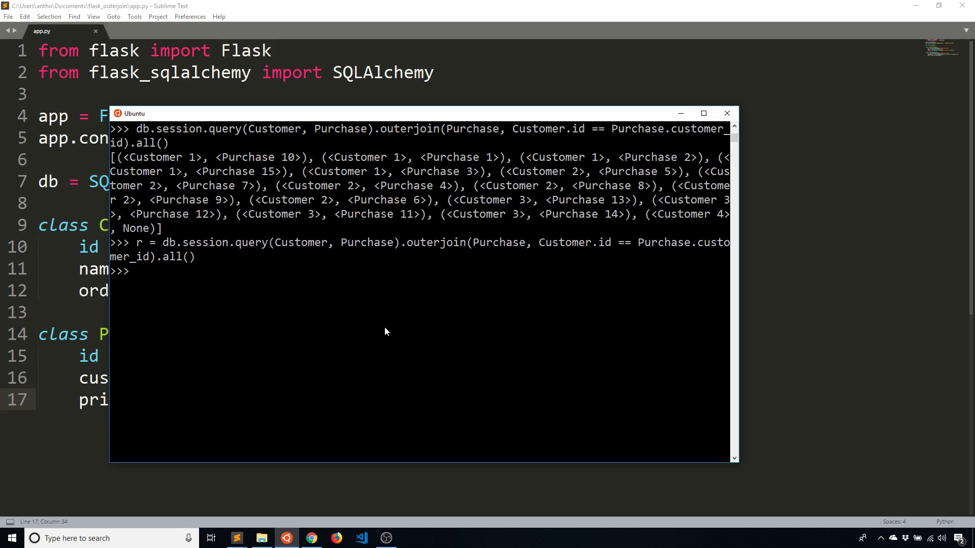
Begin a for loop iterating over each result in r.
text(for)
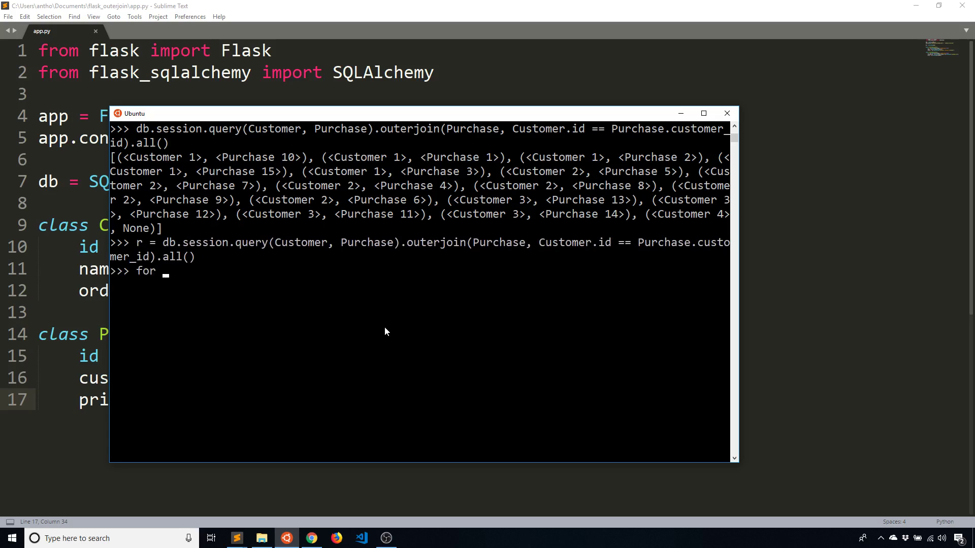
text(result in r:)
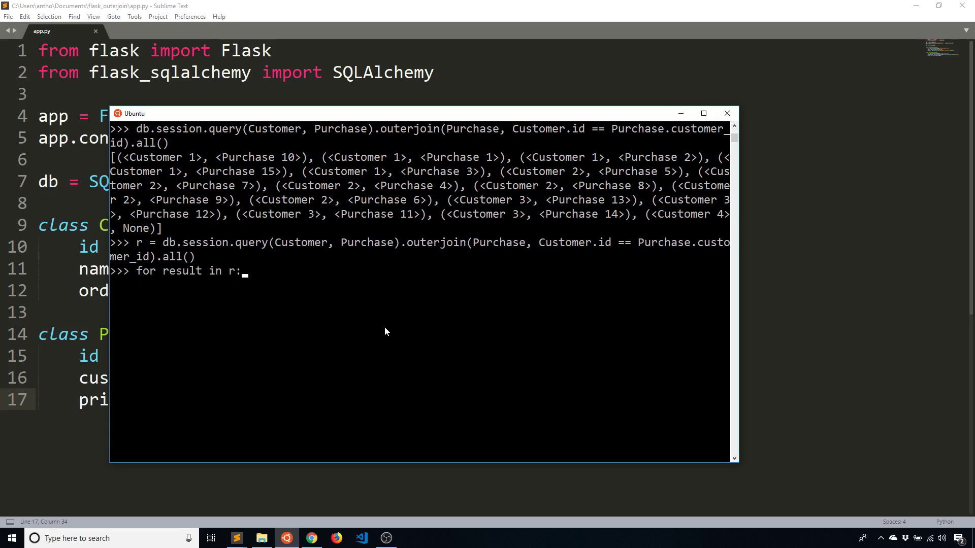
key(enter)
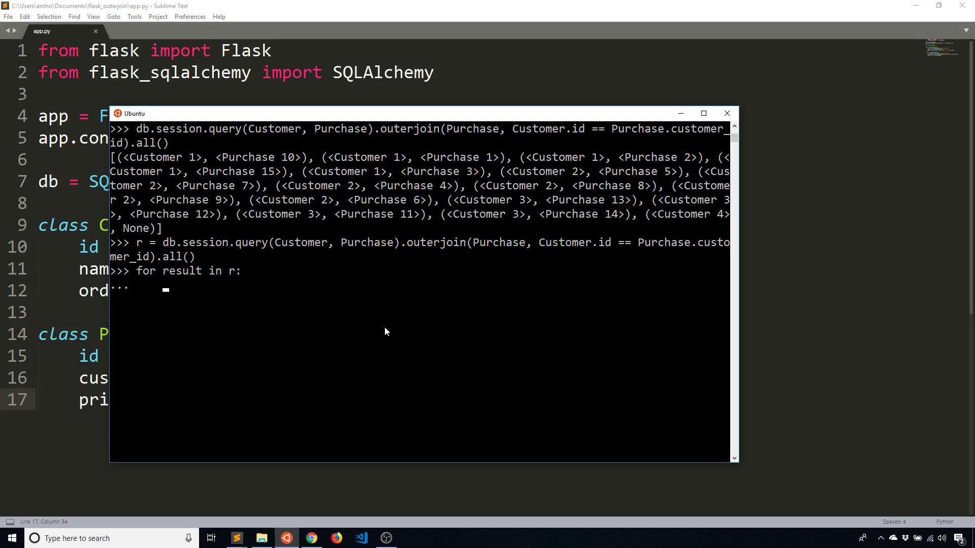
Write the loop body printing 'NAME: {} AMOUNT PAID: {}' with result[0].name and result[1].price.
text(P)
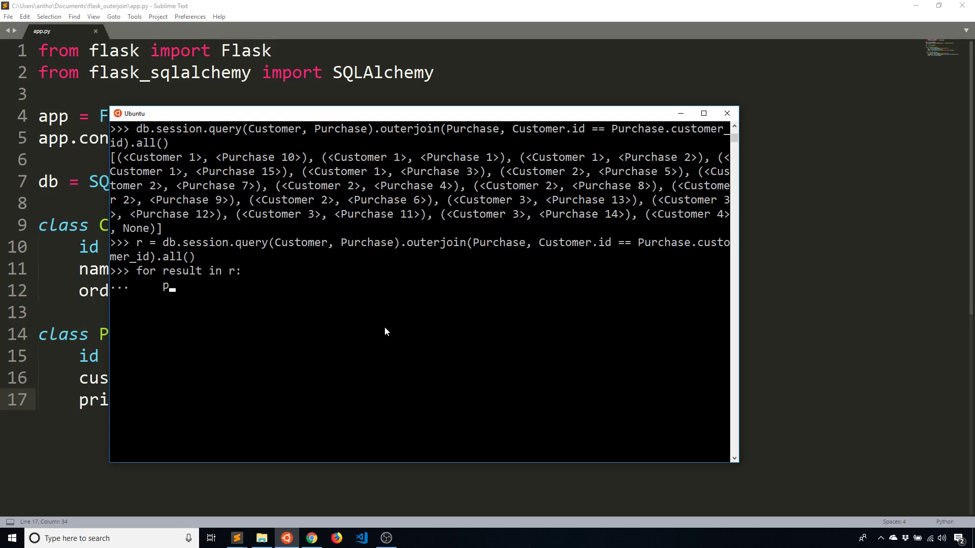
text(rint(')
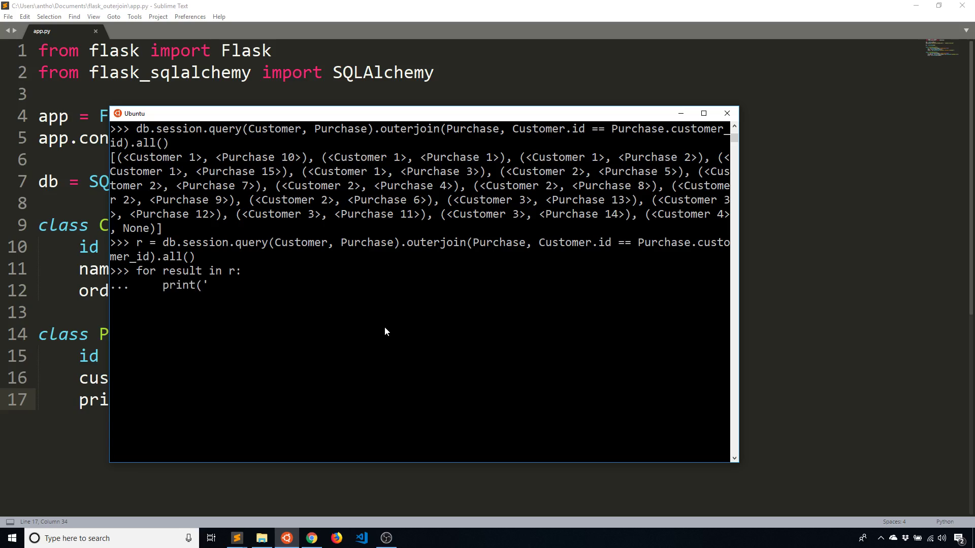
text(NAME: {})
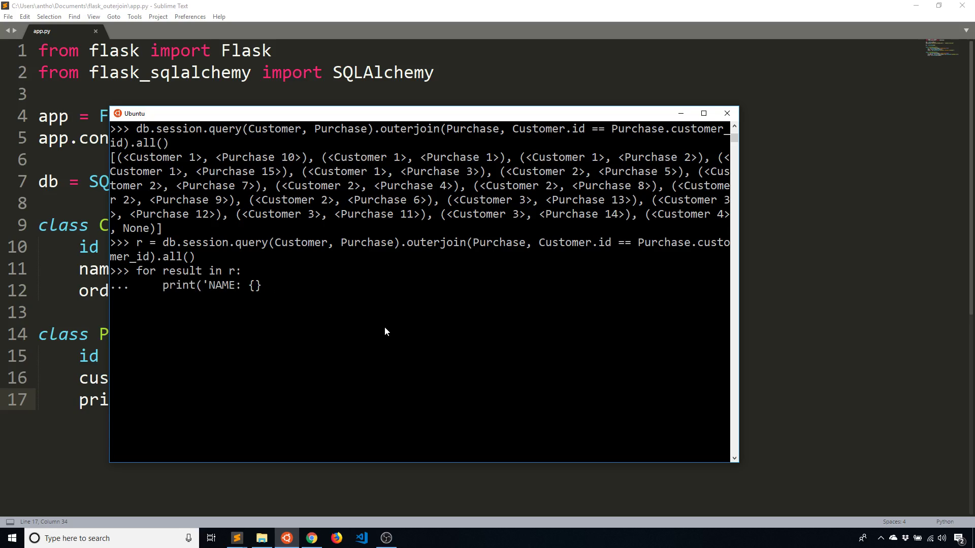
text(AMOUNT)
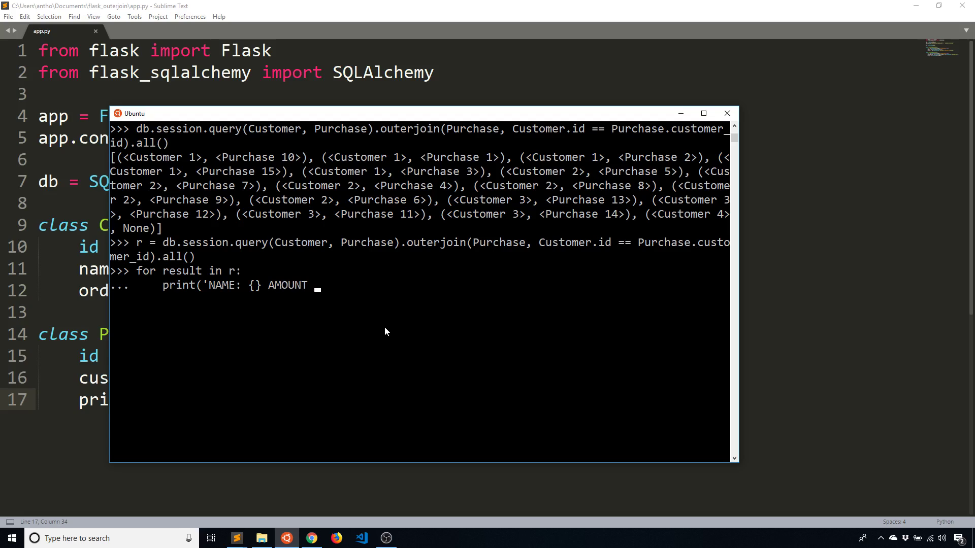
text(PAID: {})
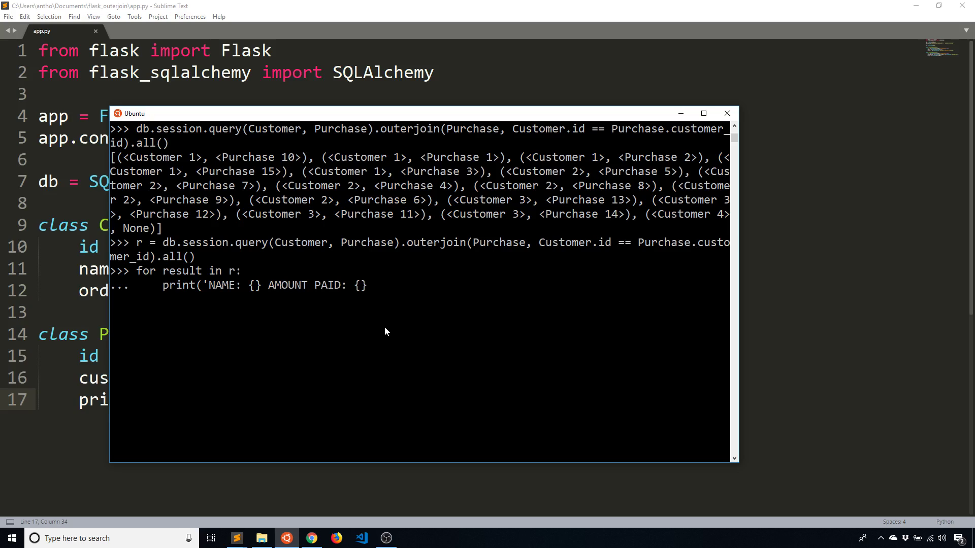
text(',)
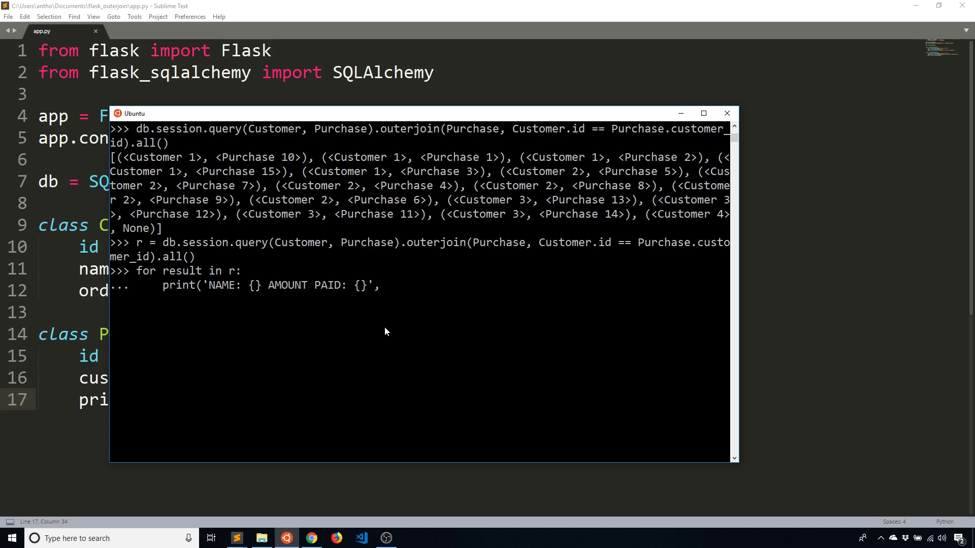
text(result)
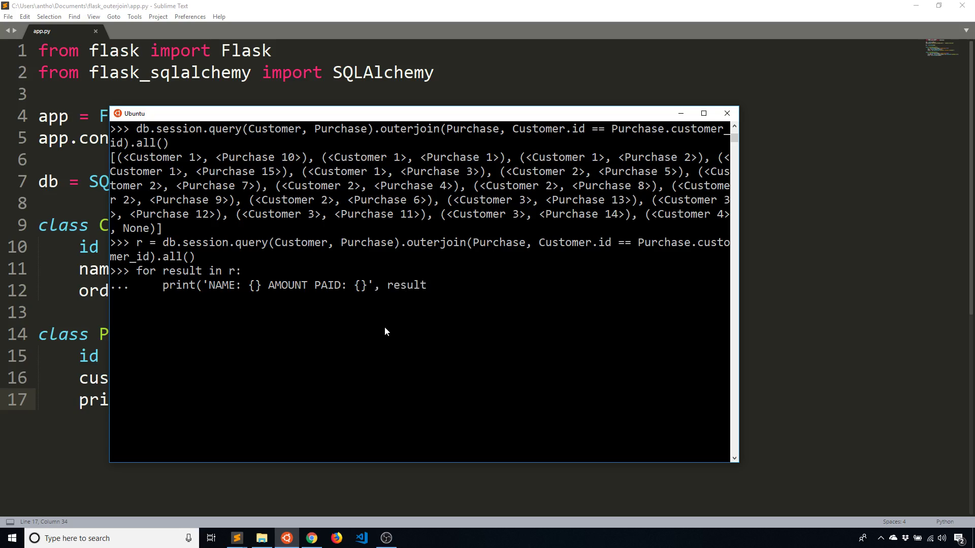
text([0])
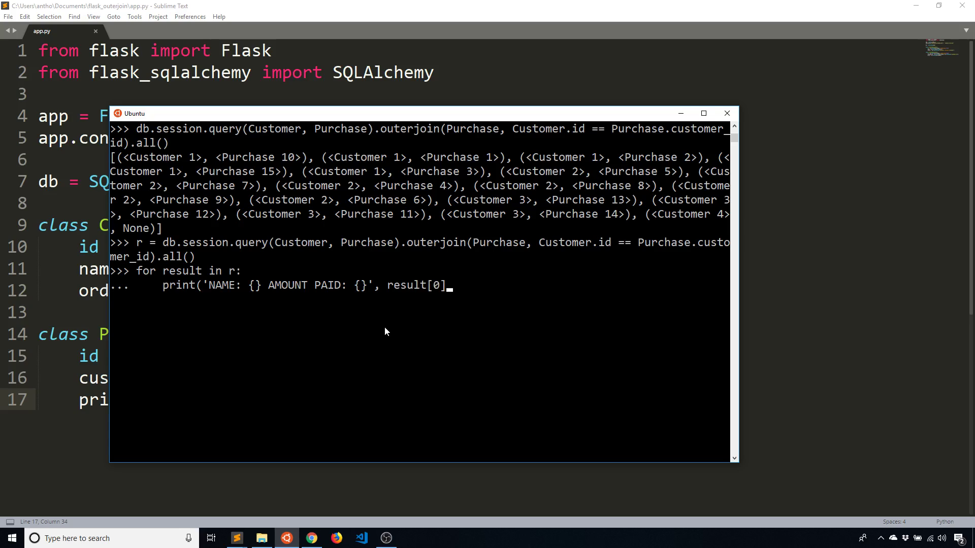
text(.nam)
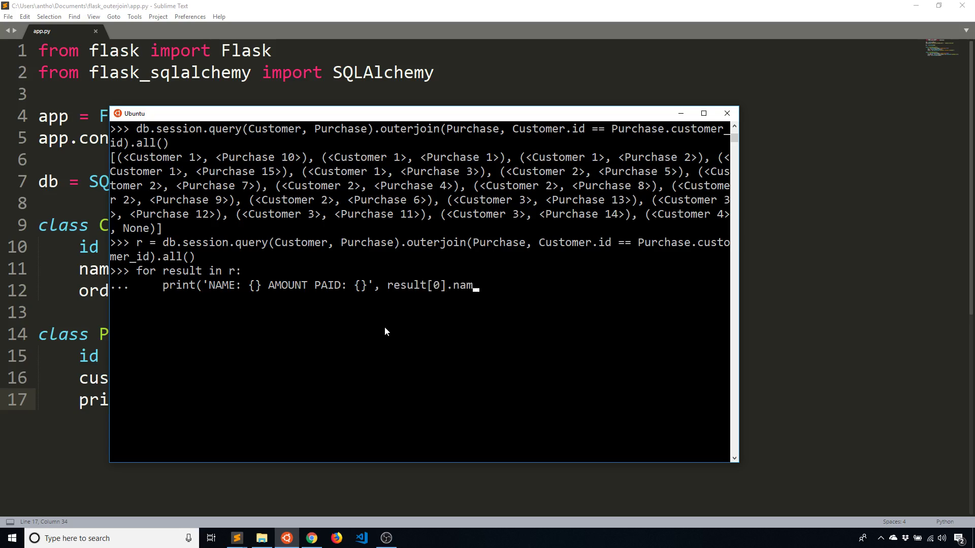
text(e)
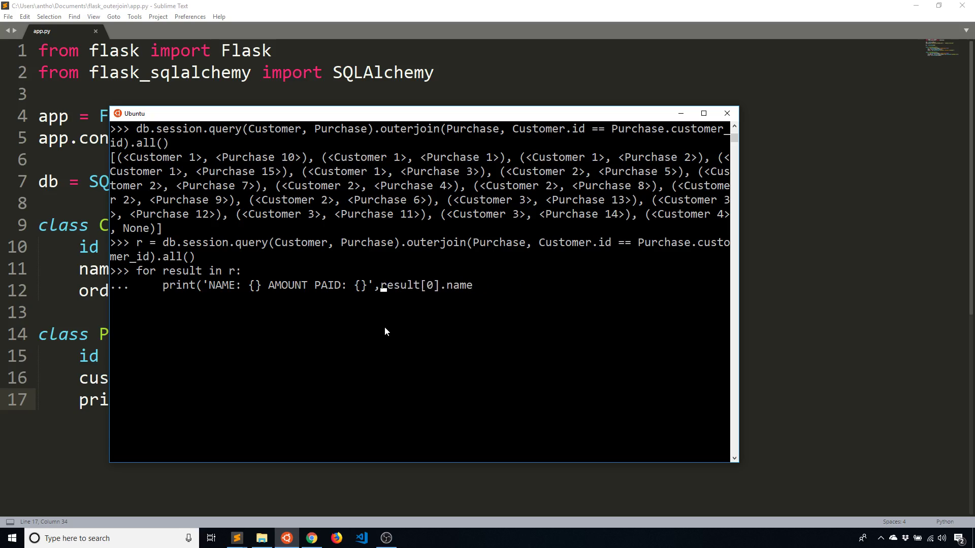
text(.format()
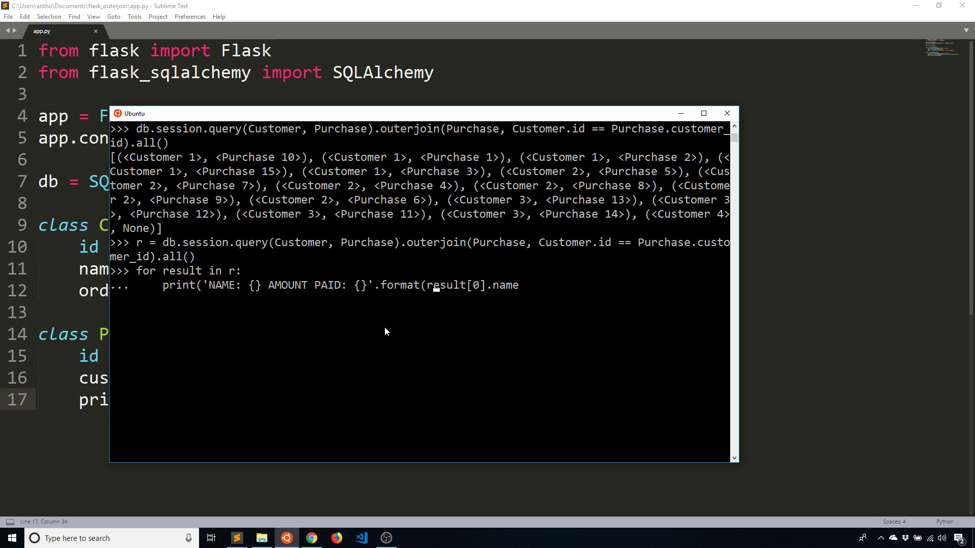
text(,)
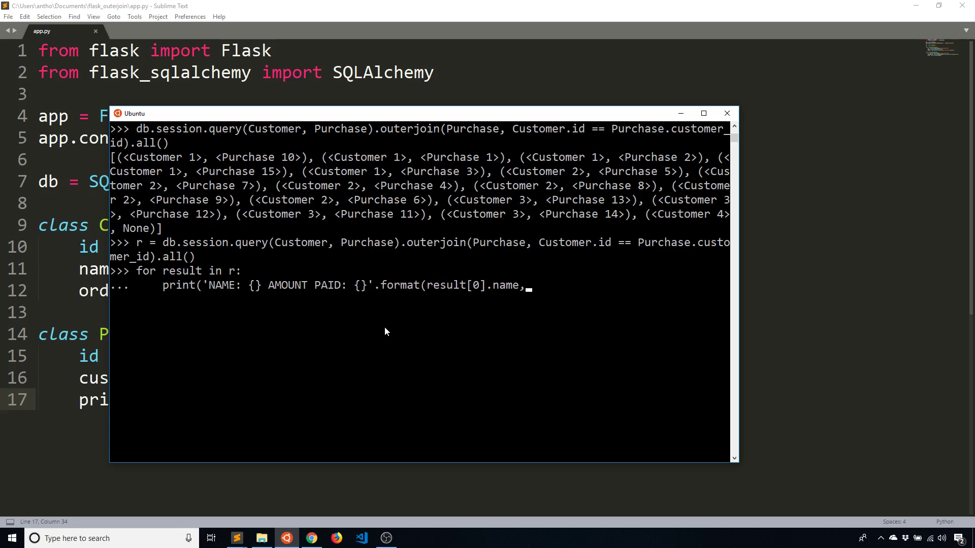
text(result)
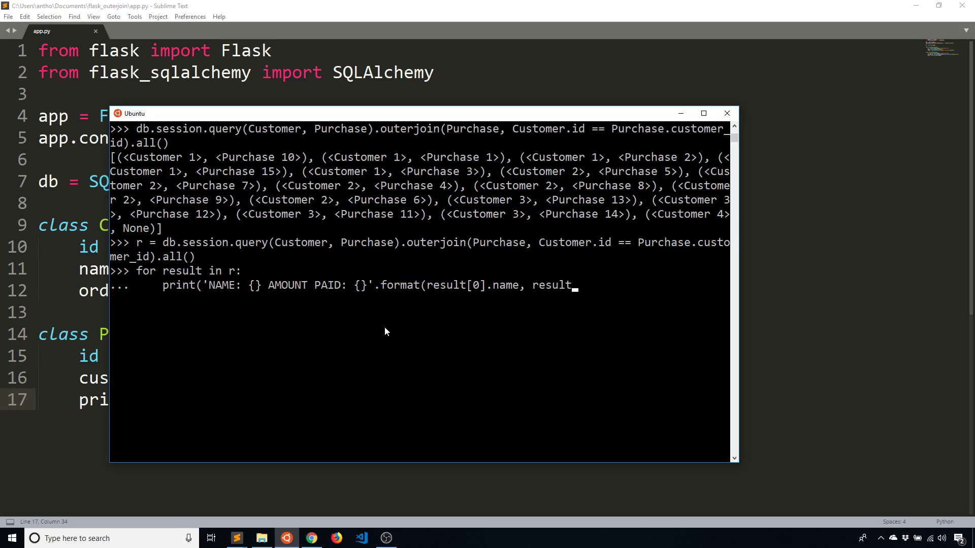
text([1].)
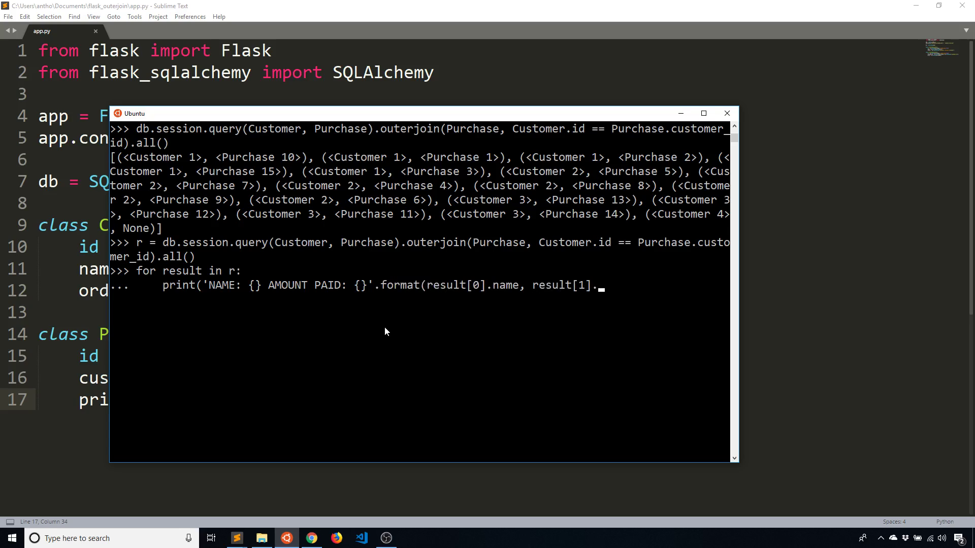
text(price))
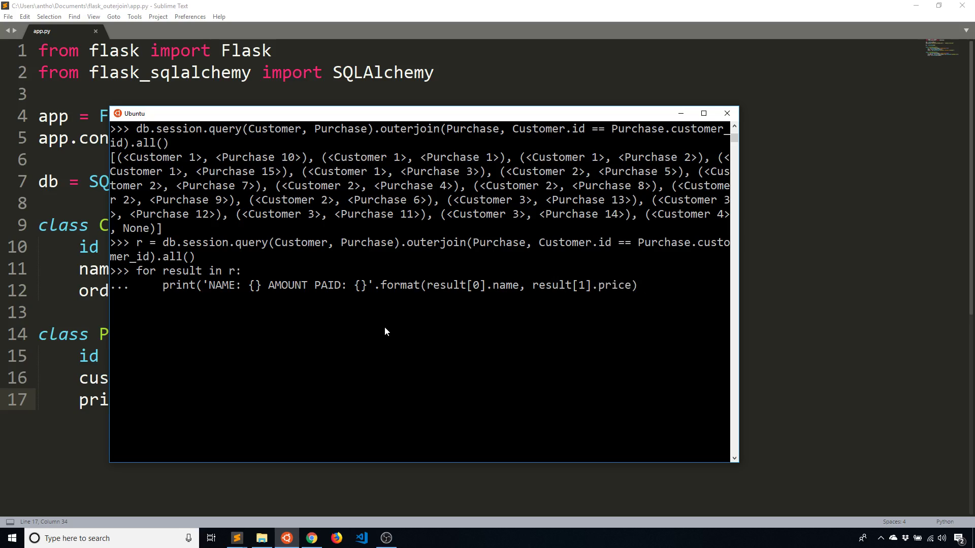
text())
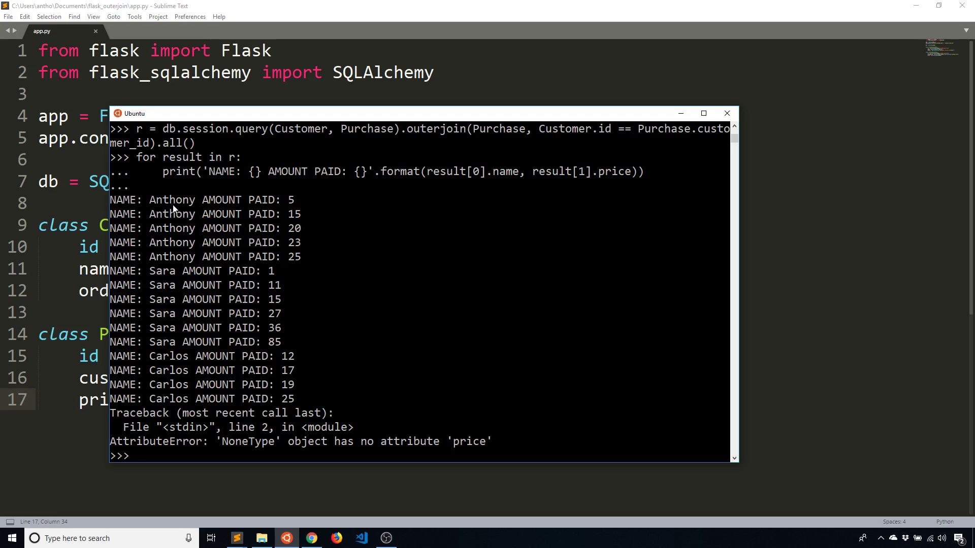
mouse_move(298, 220)
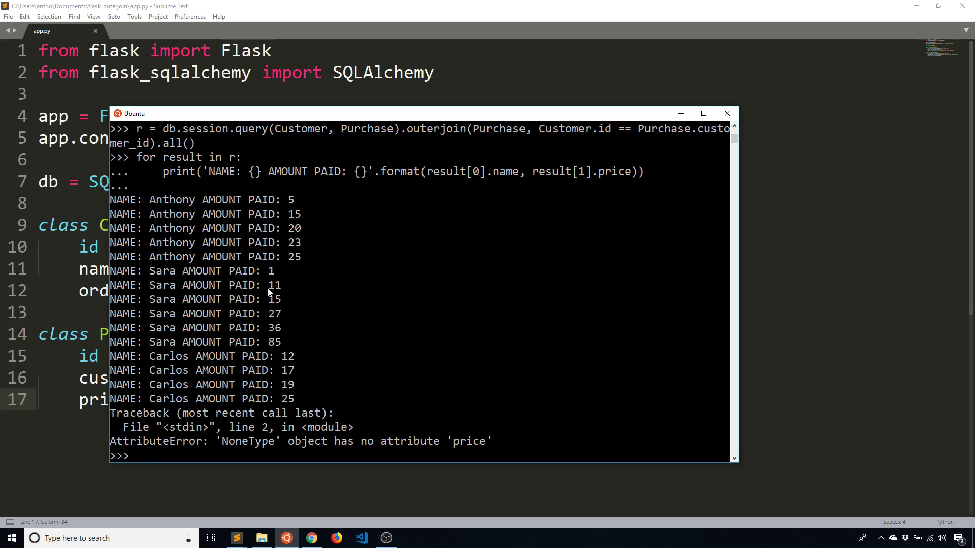
mouse_move(294, 292)
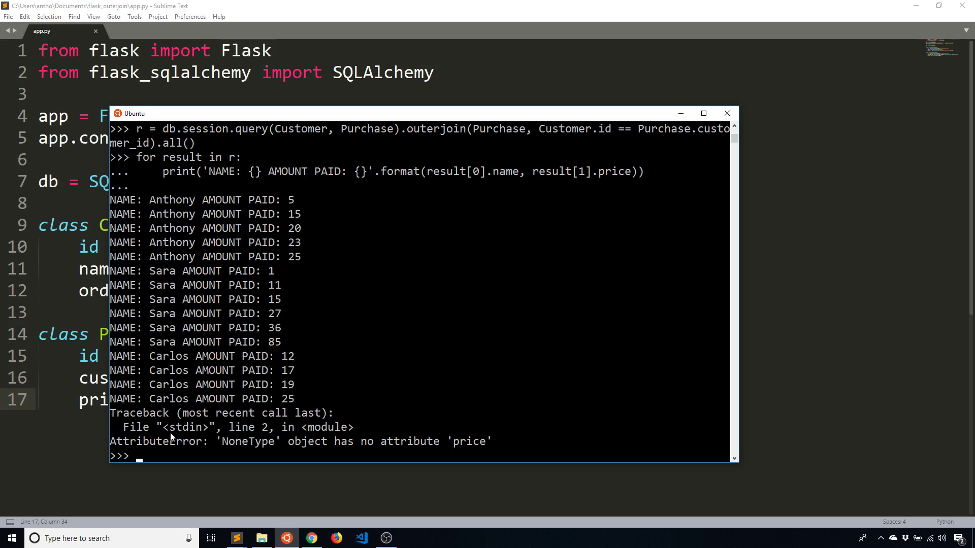
mouse_move(268, 447)
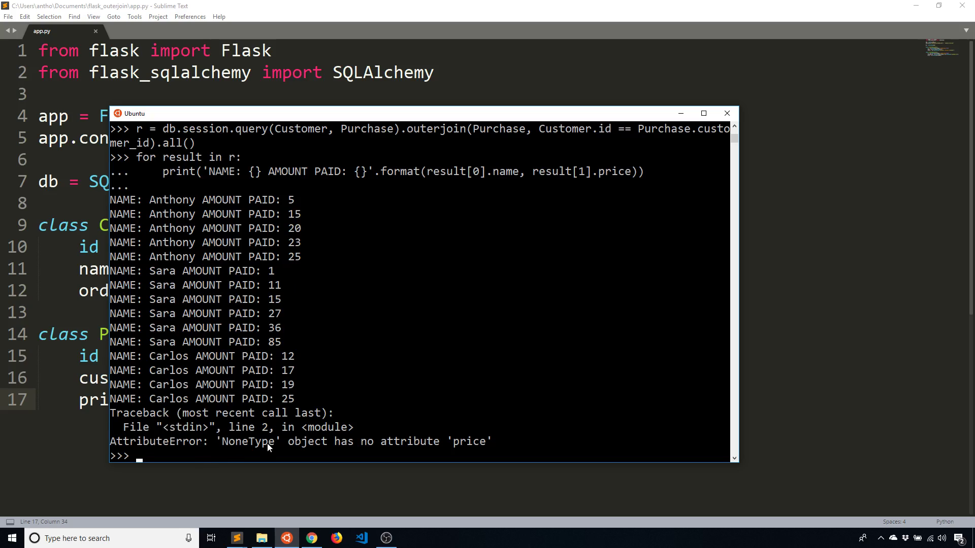
mouse_move(463, 435)
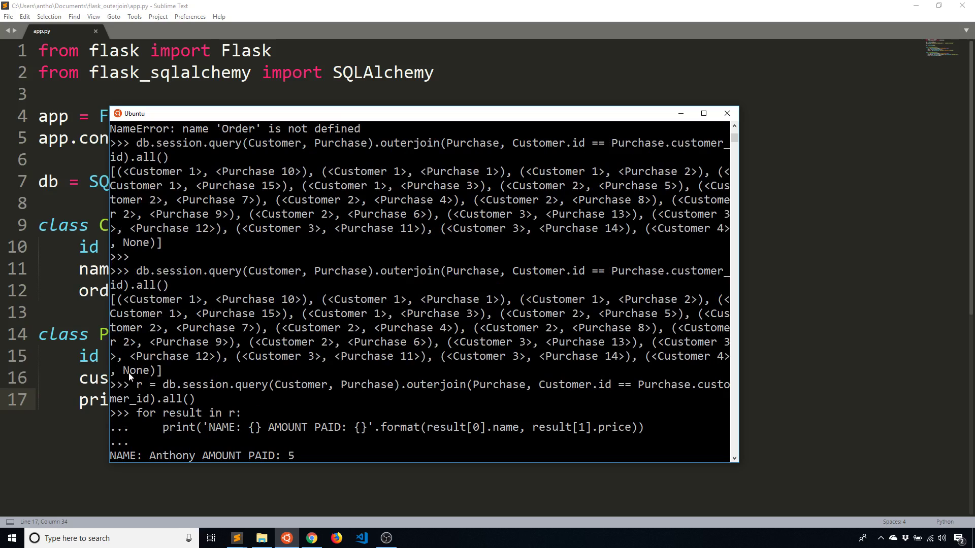
Select a word in the loop output showing the AttributeError on the None purchase.
double_click(135, 371)
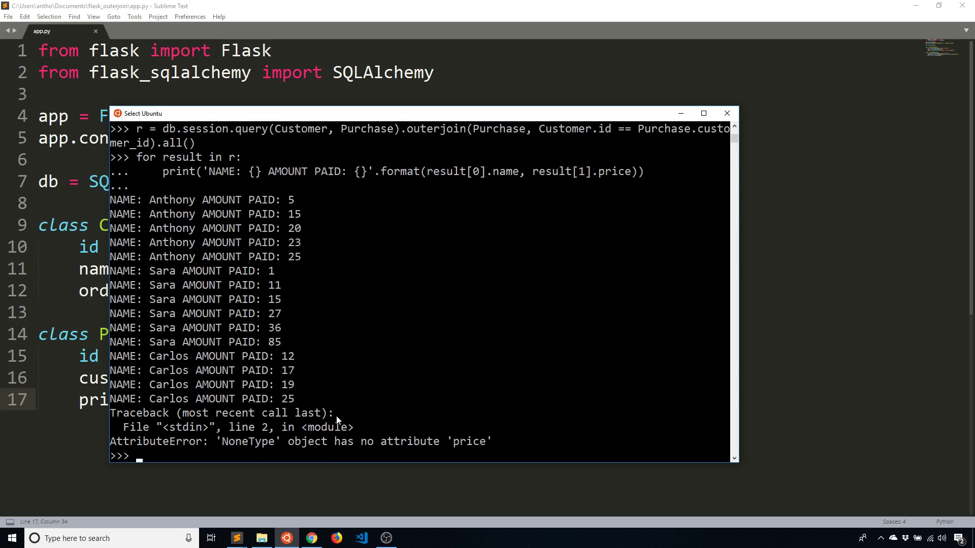
Retype the loop with an 'if result[1]:' guard so rows without a purchase are skipped, and run it.
text(for result in r:)
text(if)
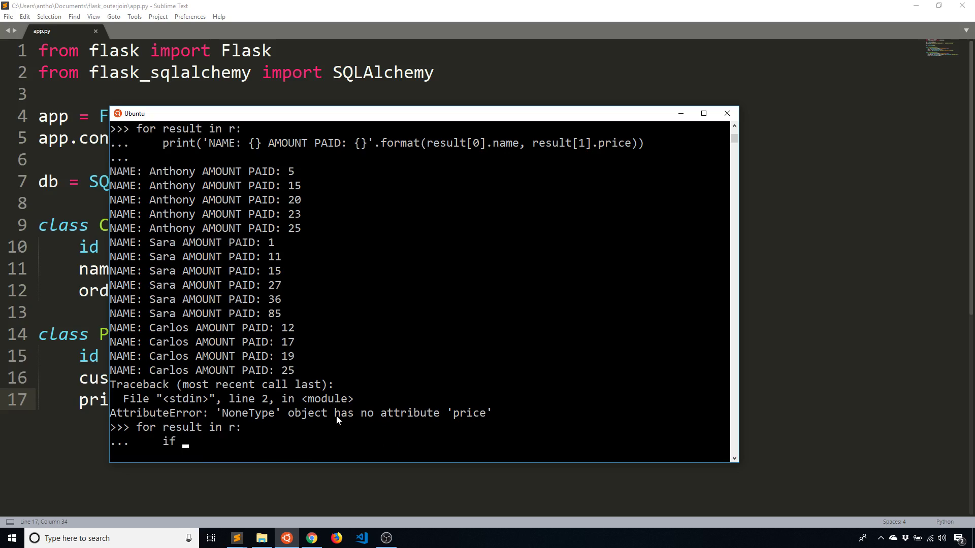
text(result[1]:)
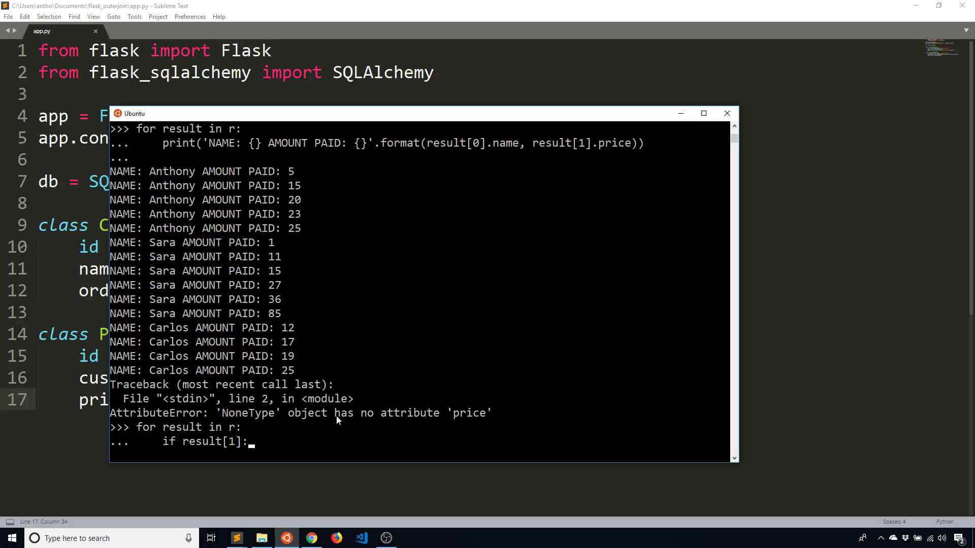
text(for result in r:)
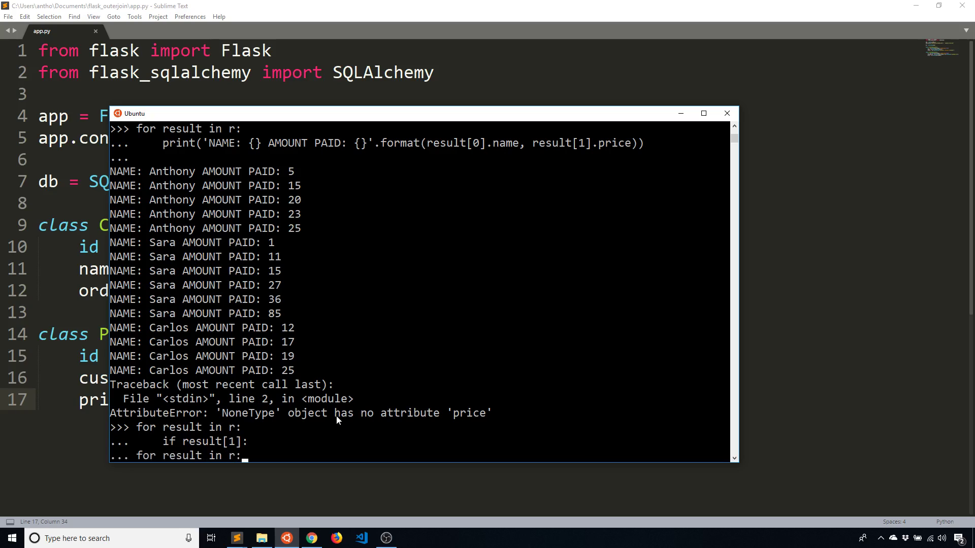
text(print('NAME: {} AMOUNT PAID: {}'.format(result[0].name, result[1].price)))
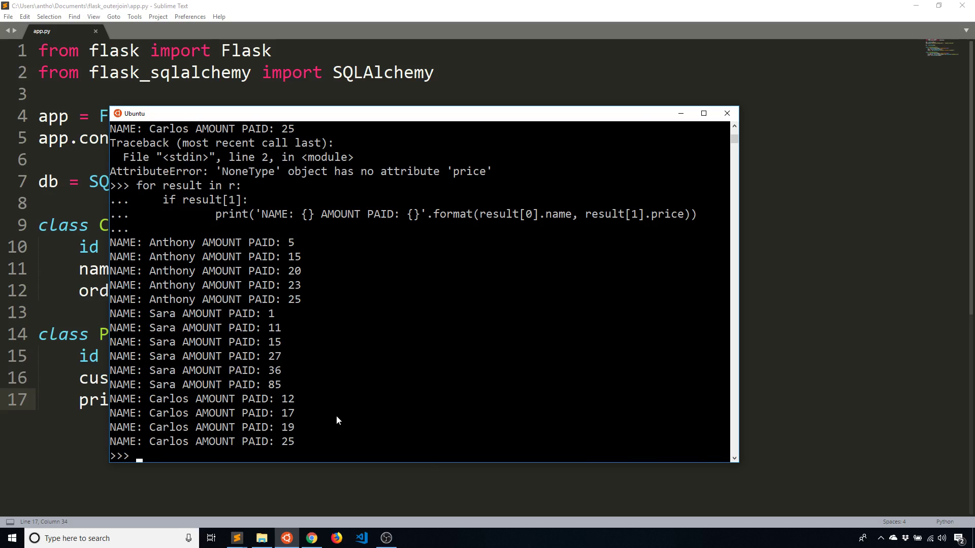
mouse_move(260, 446)
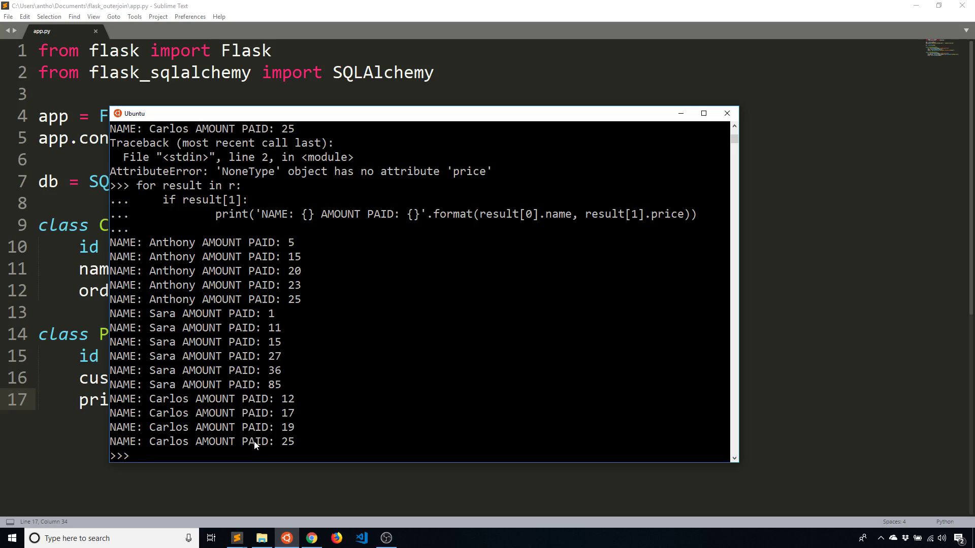
text(print('NAME: {} AMOUNT PAID: {}'.format(result[0].name, result[1].price)))
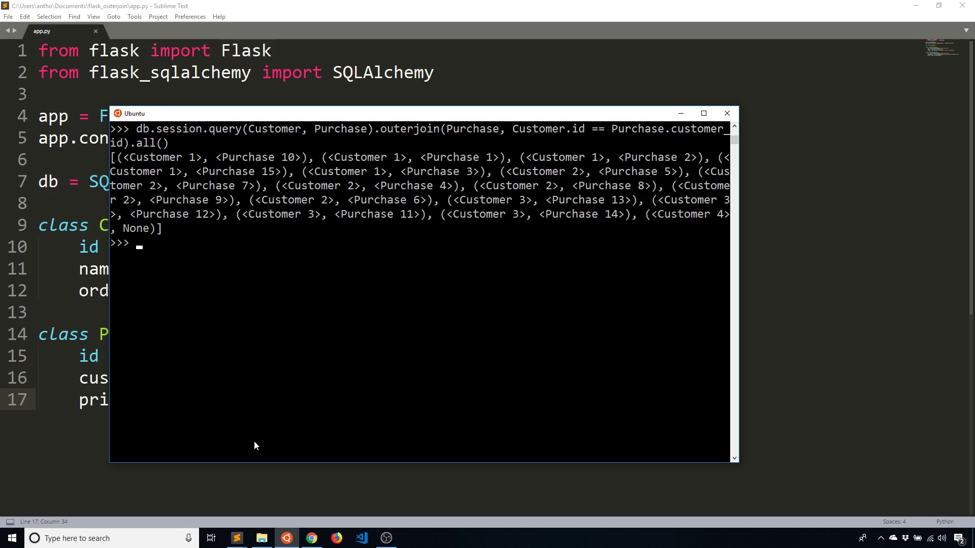
mouse_move(190, 143)
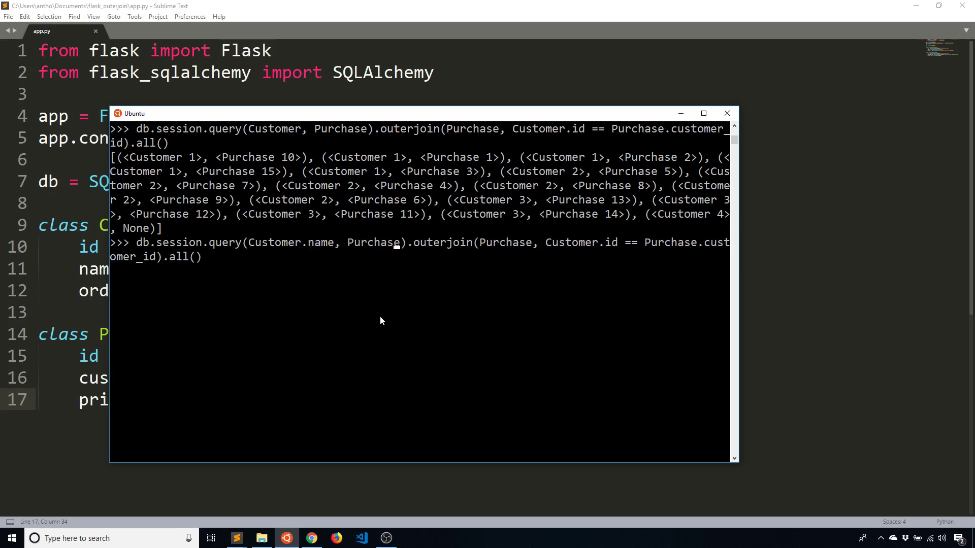
Run the outer join selecting only Customer.name and Purchase.price, returning name–price tuples.
text(.pric)
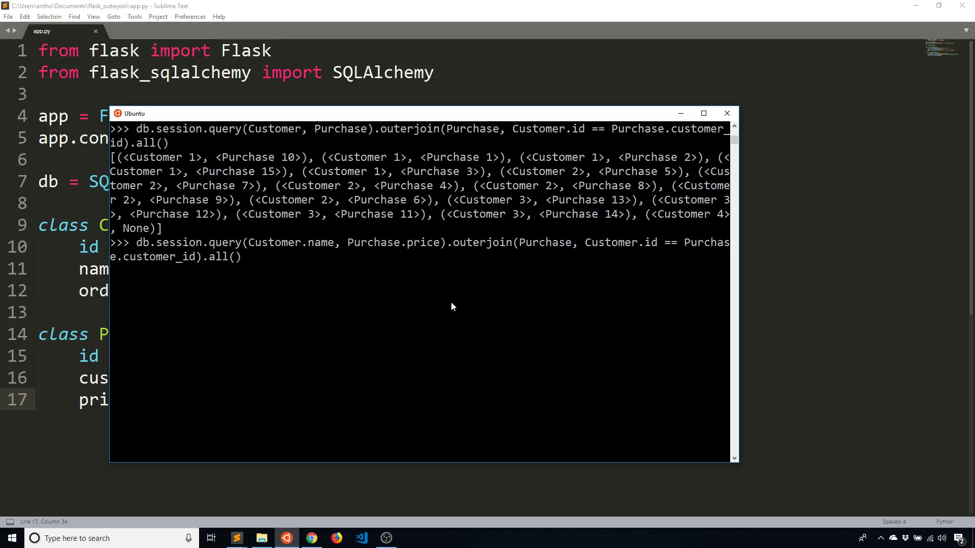
key(enter)
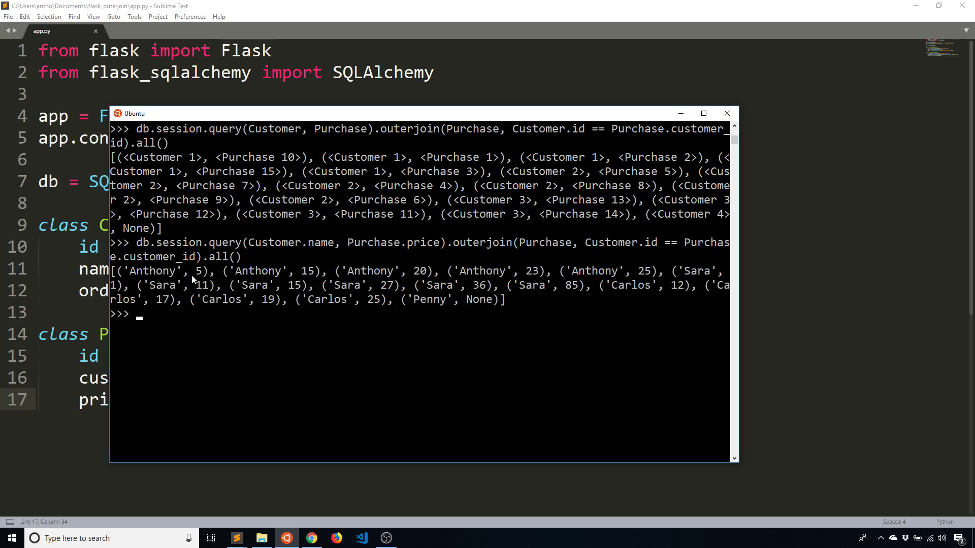
mouse_move(264, 272)
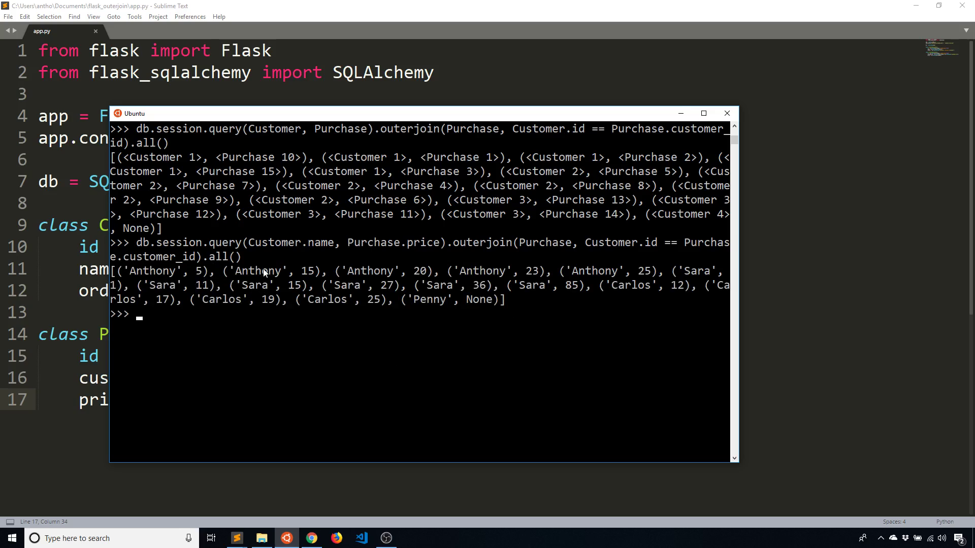
mouse_move(444, 342)
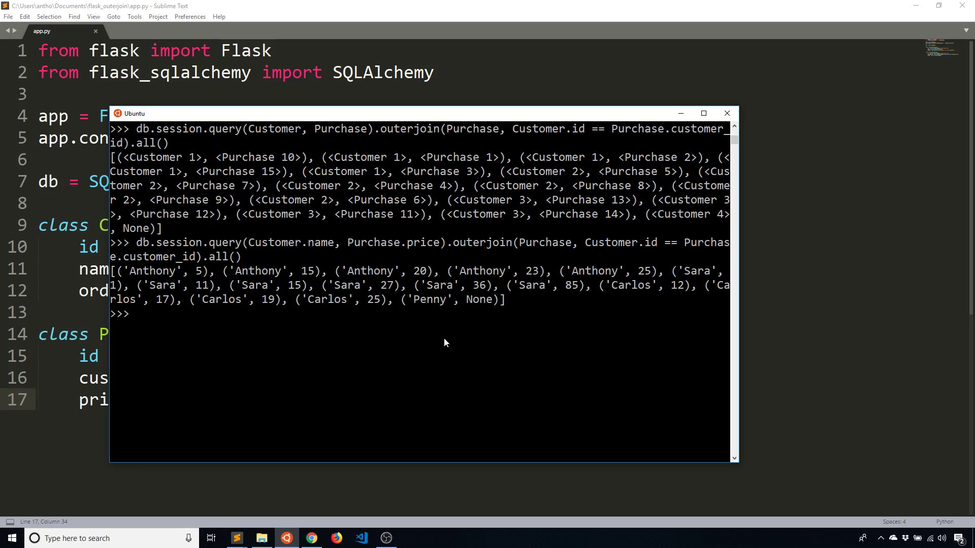
mouse_move(427, 336)
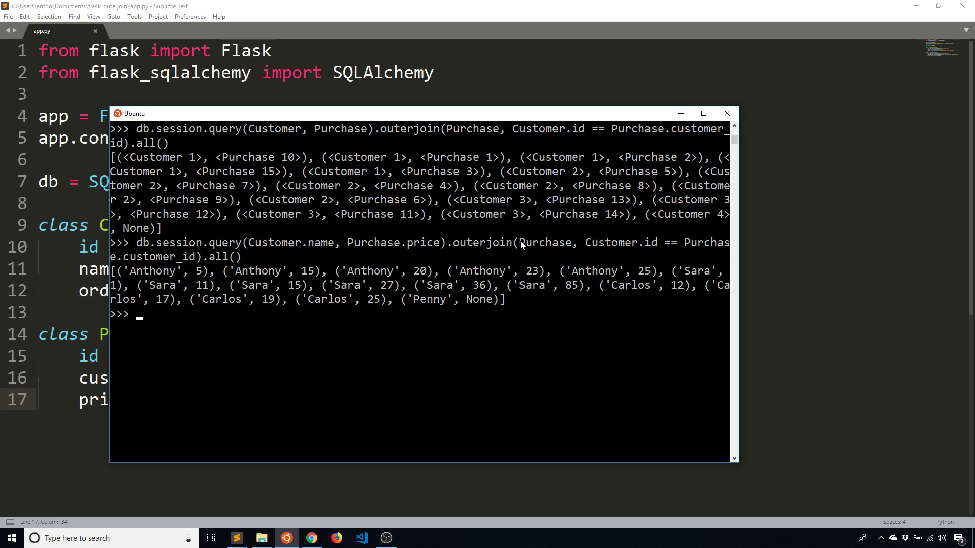
mouse_move(597, 244)
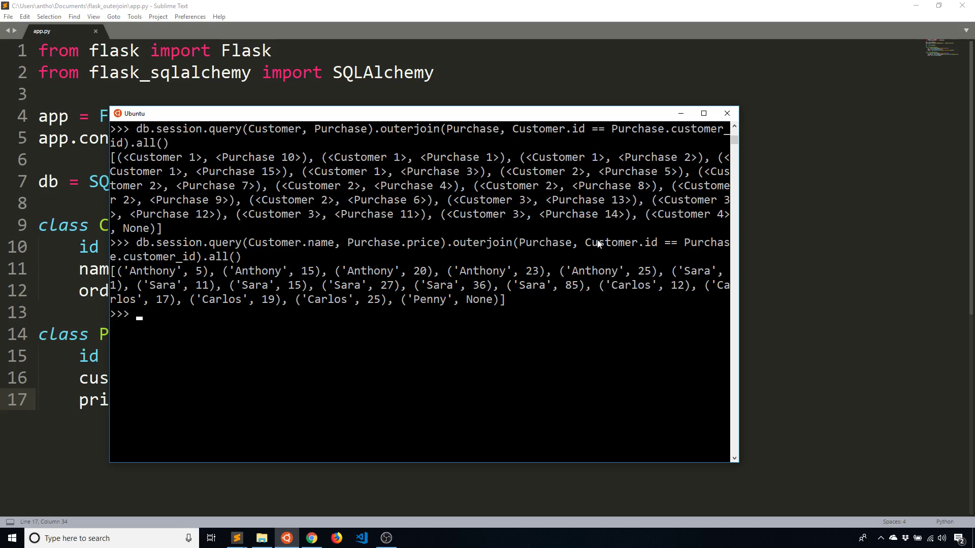
mouse_move(505, 367)
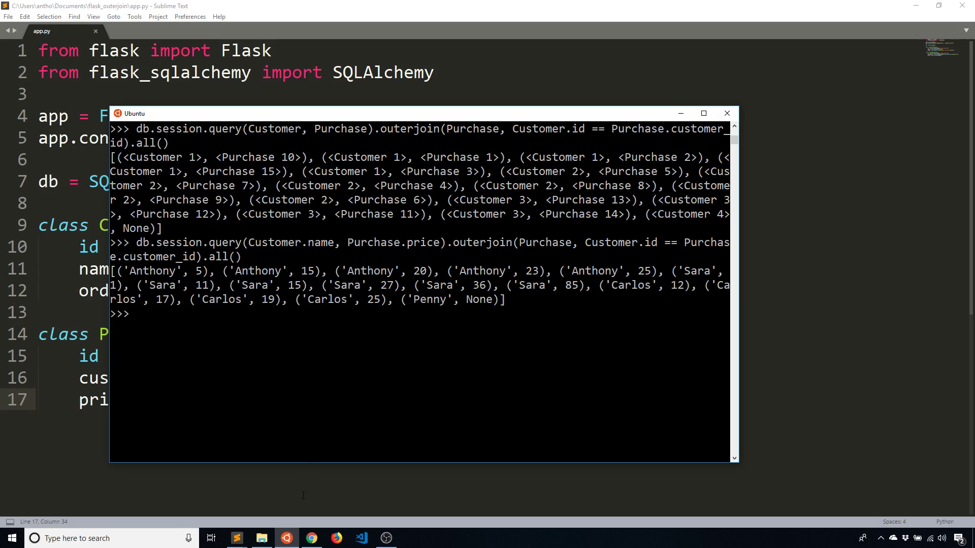
Bring the Flask-SQLAlchemy Basics course page in Chrome to the front.
click(311, 538)
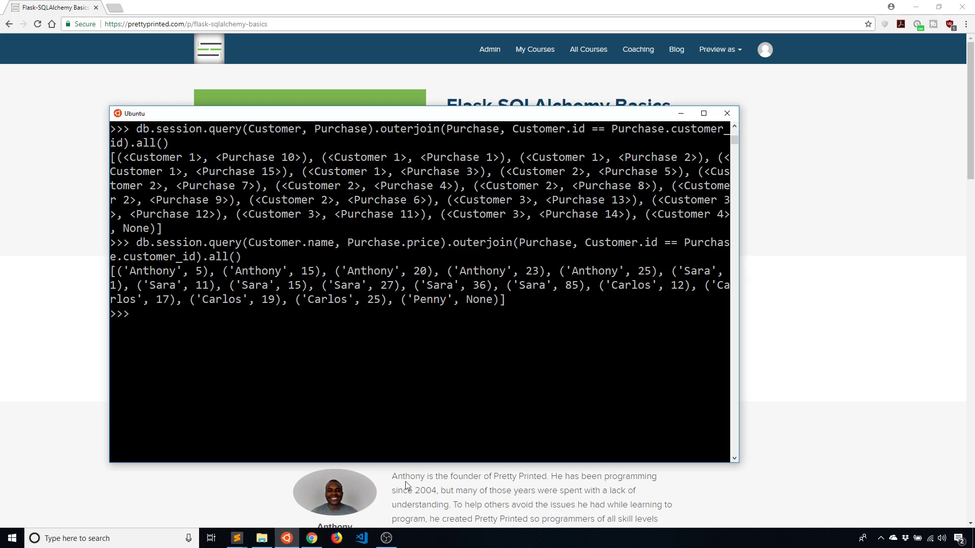
mouse_move(412, 471)
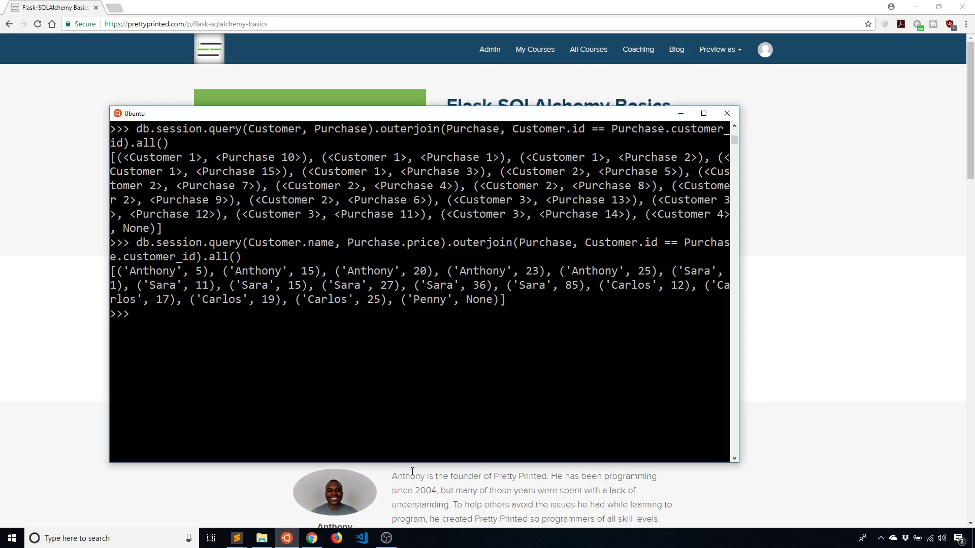